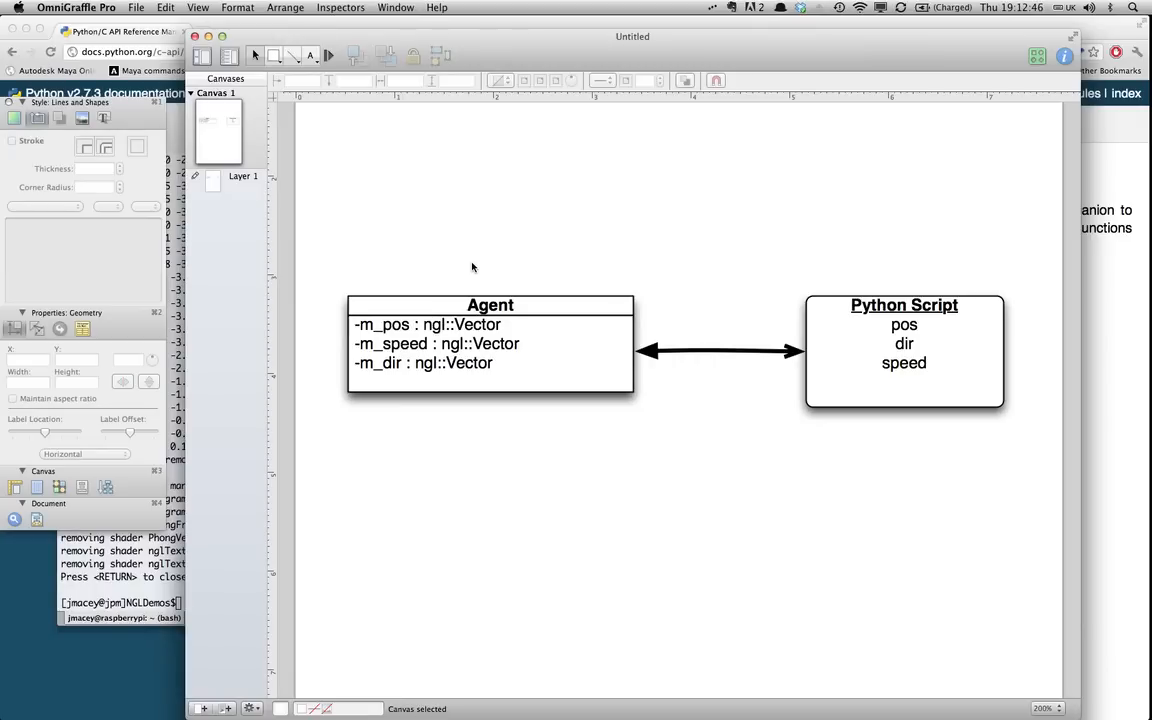
{"action": "mouse_move", "coordinate": [648, 504]}
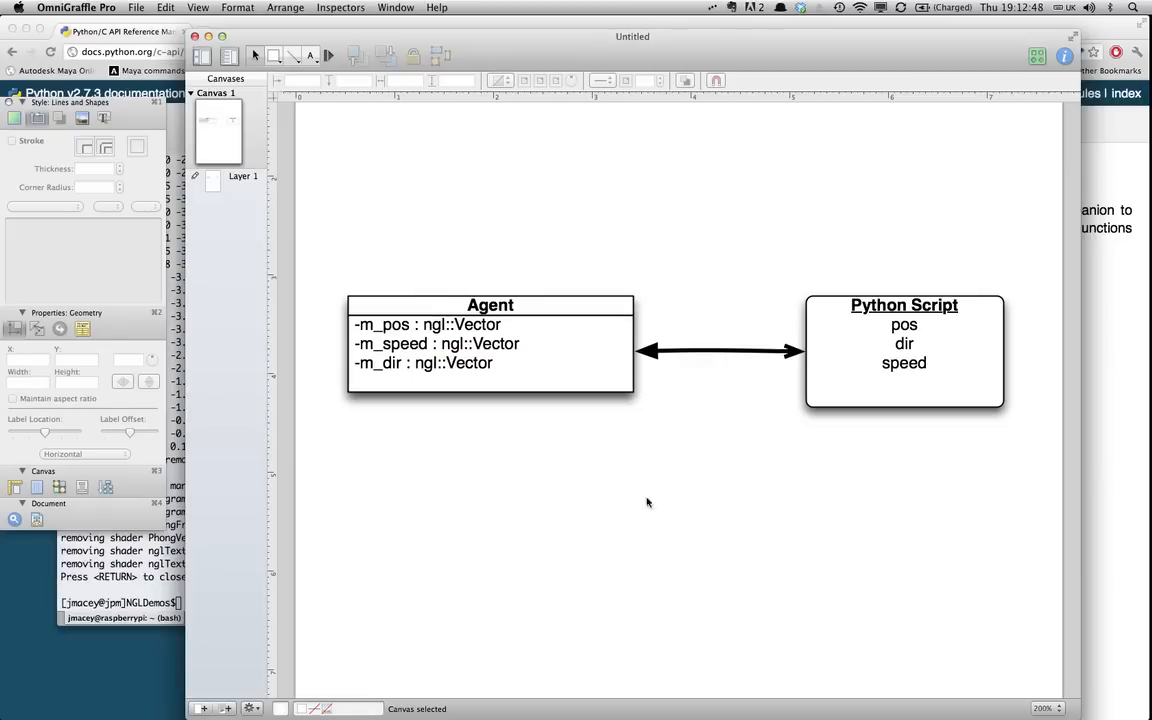
{"action": "mouse_move", "coordinate": [488, 390]}
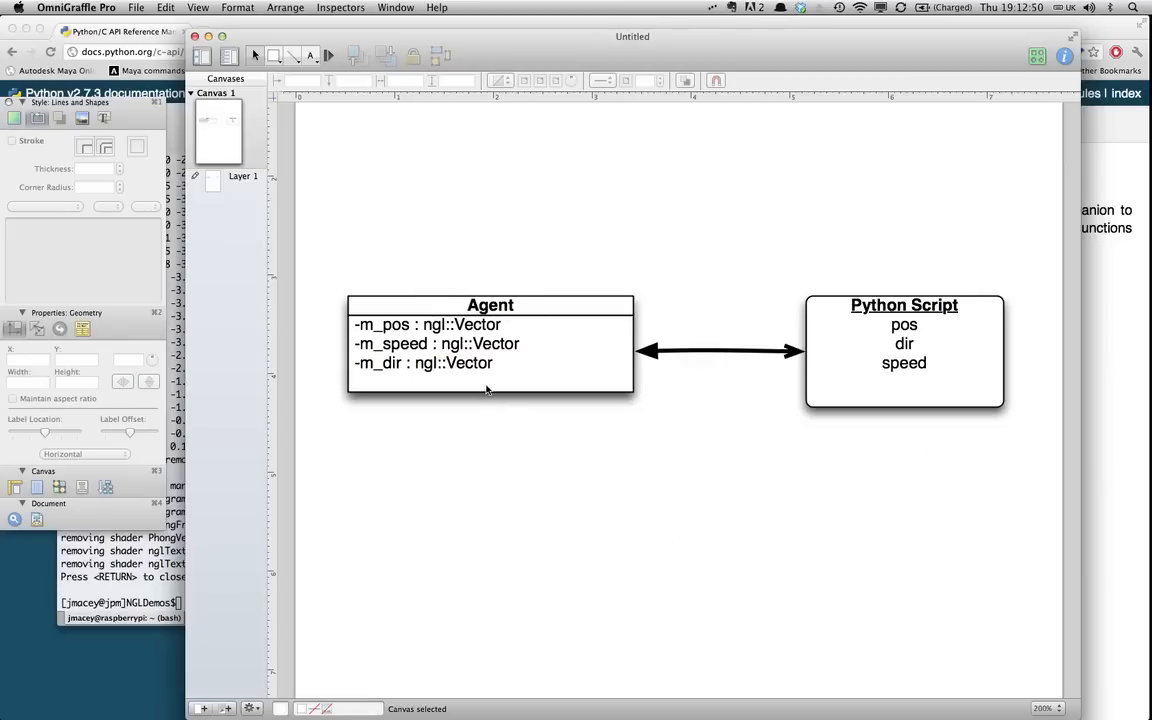
{"action": "mouse_move", "coordinate": [548, 456]}
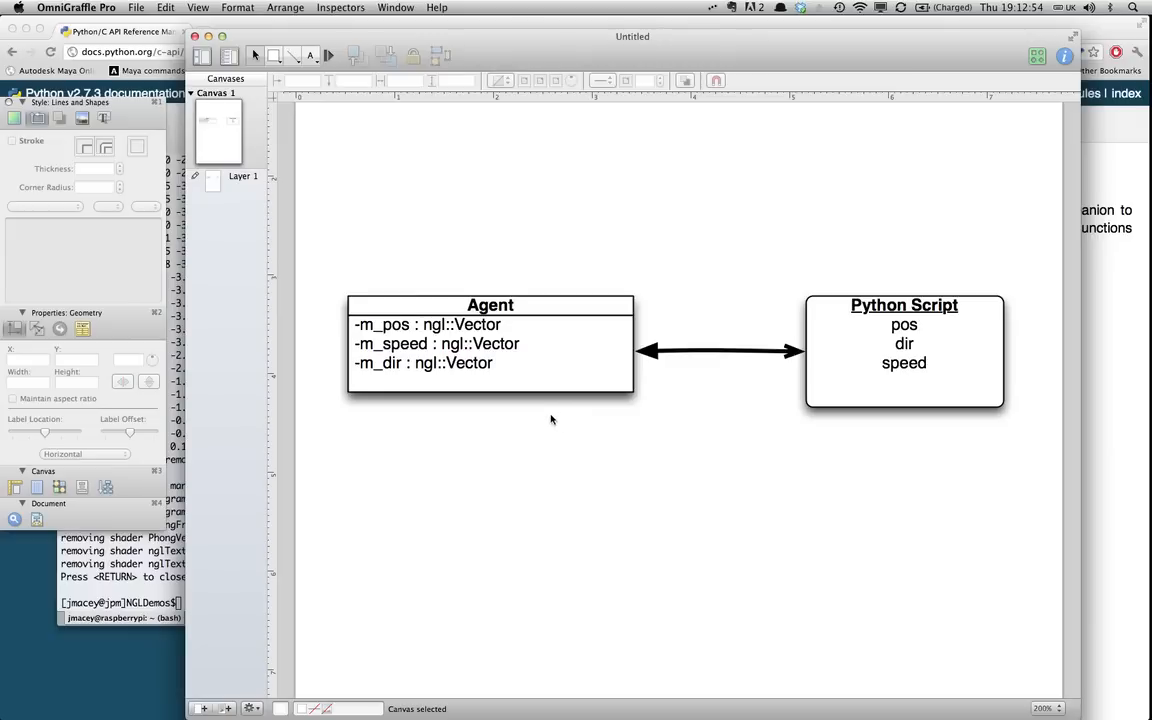
{"action": "mouse_move", "coordinate": [512, 428]}
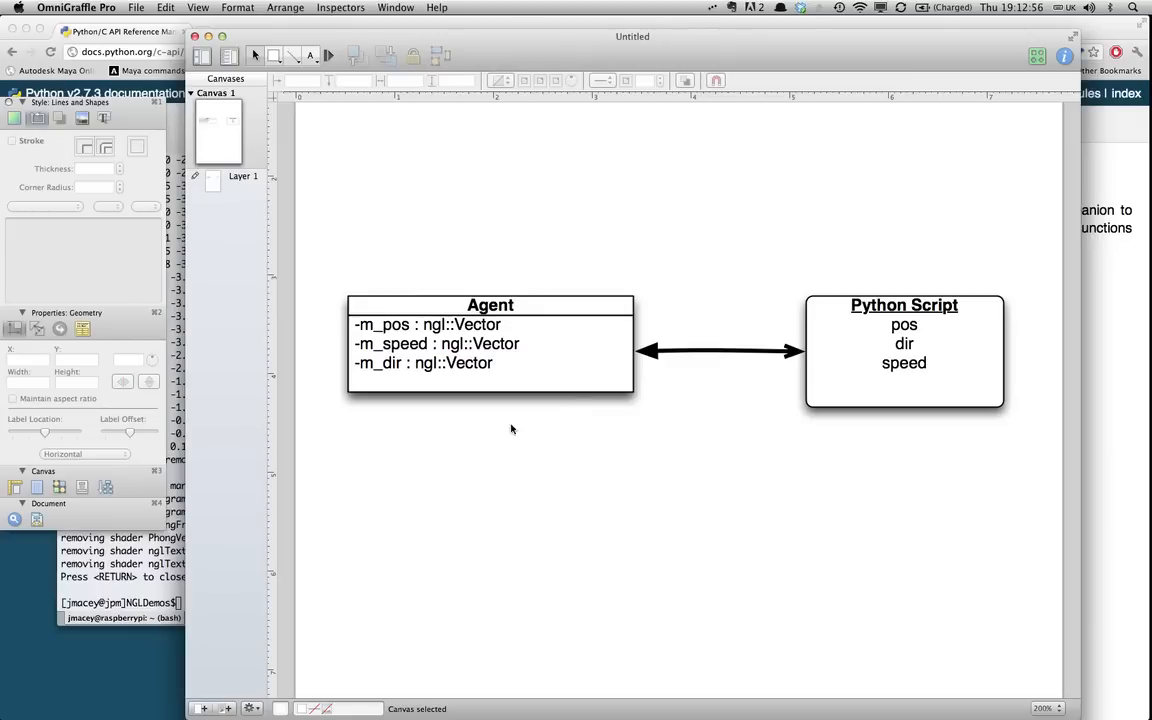
{"action": "mouse_move", "coordinate": [216, 216]}
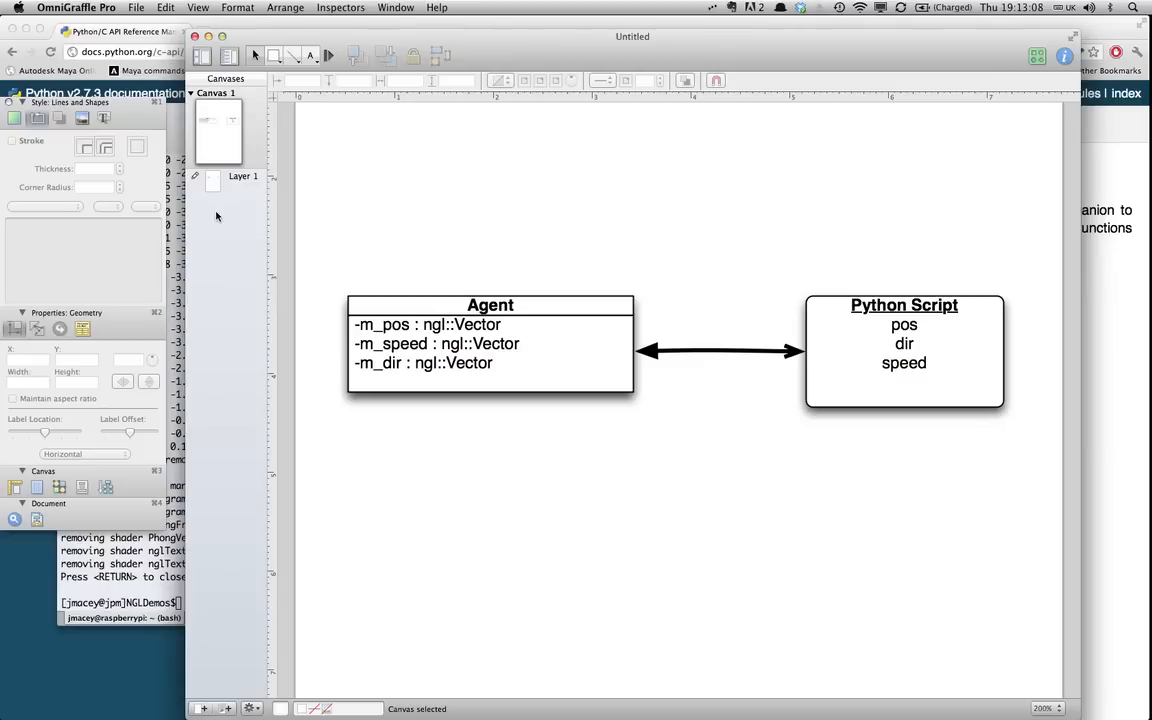
{"action": "mouse_move", "coordinate": [344, 252]}
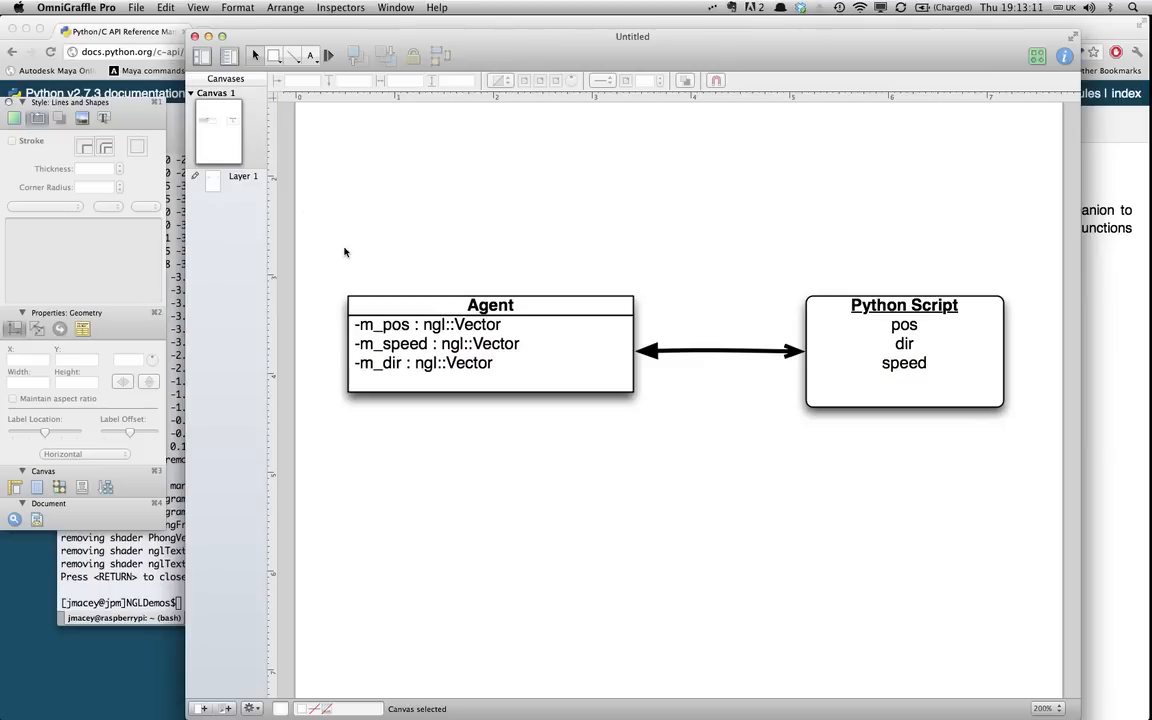
{"action": "mouse_move", "coordinate": [696, 380]}
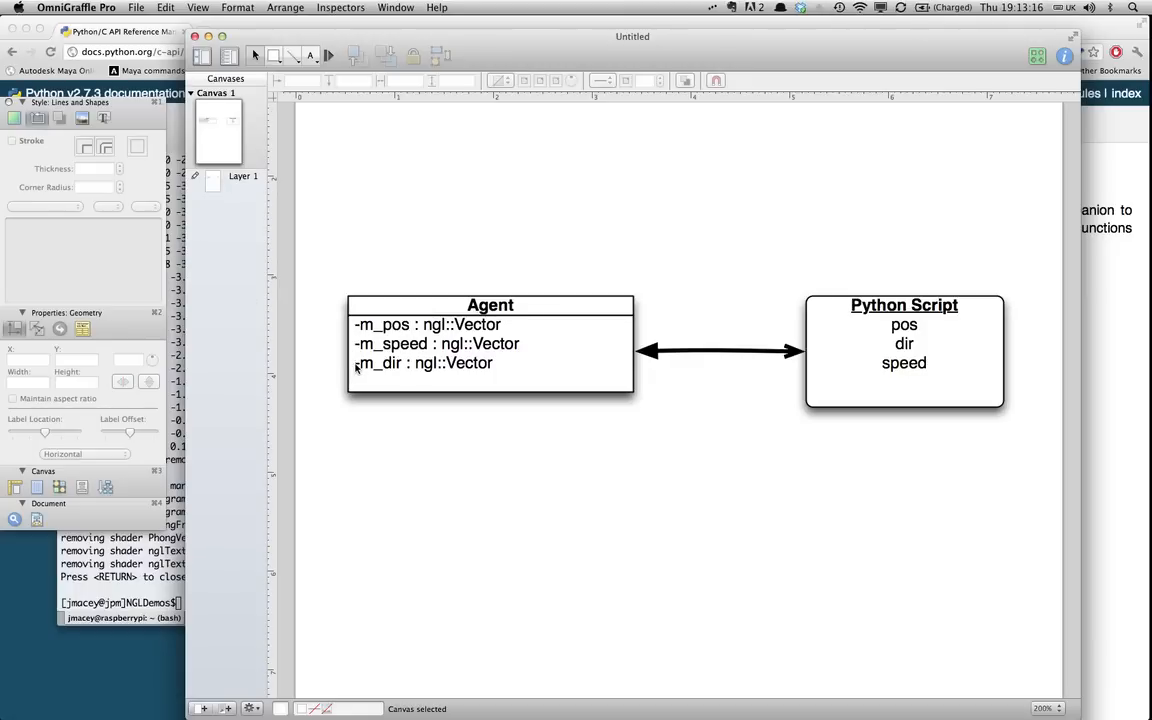
{"action": "mouse_move", "coordinate": [404, 356]}
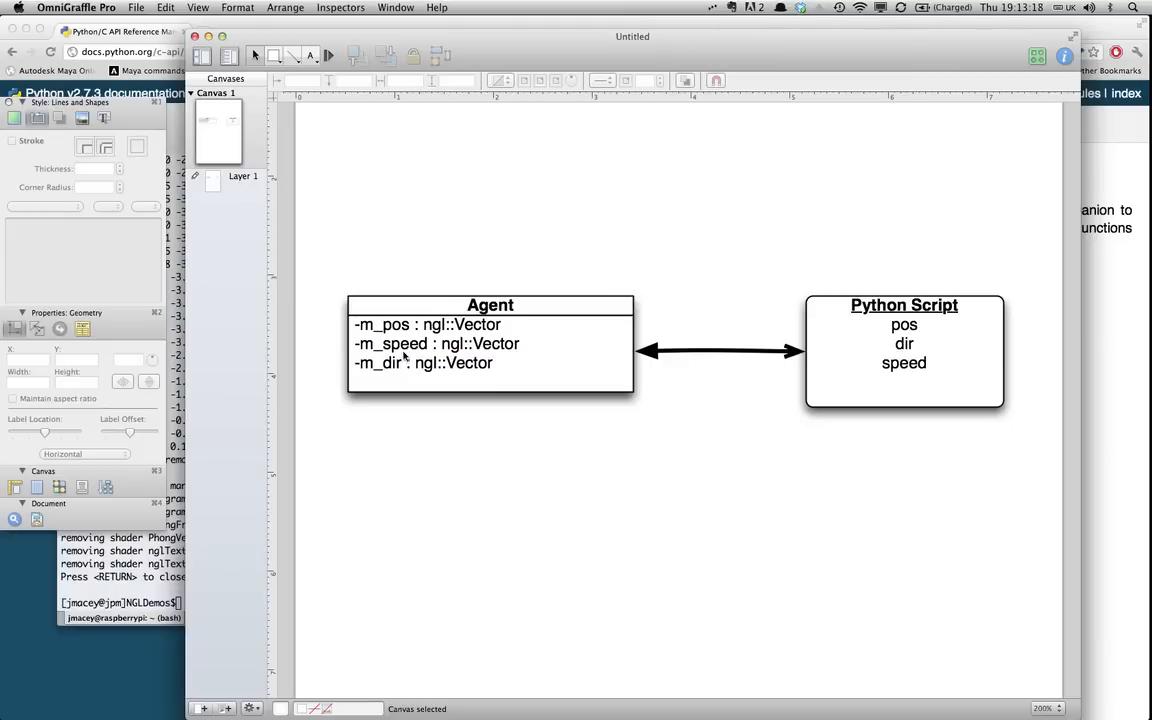
{"action": "mouse_move", "coordinate": [492, 366]}
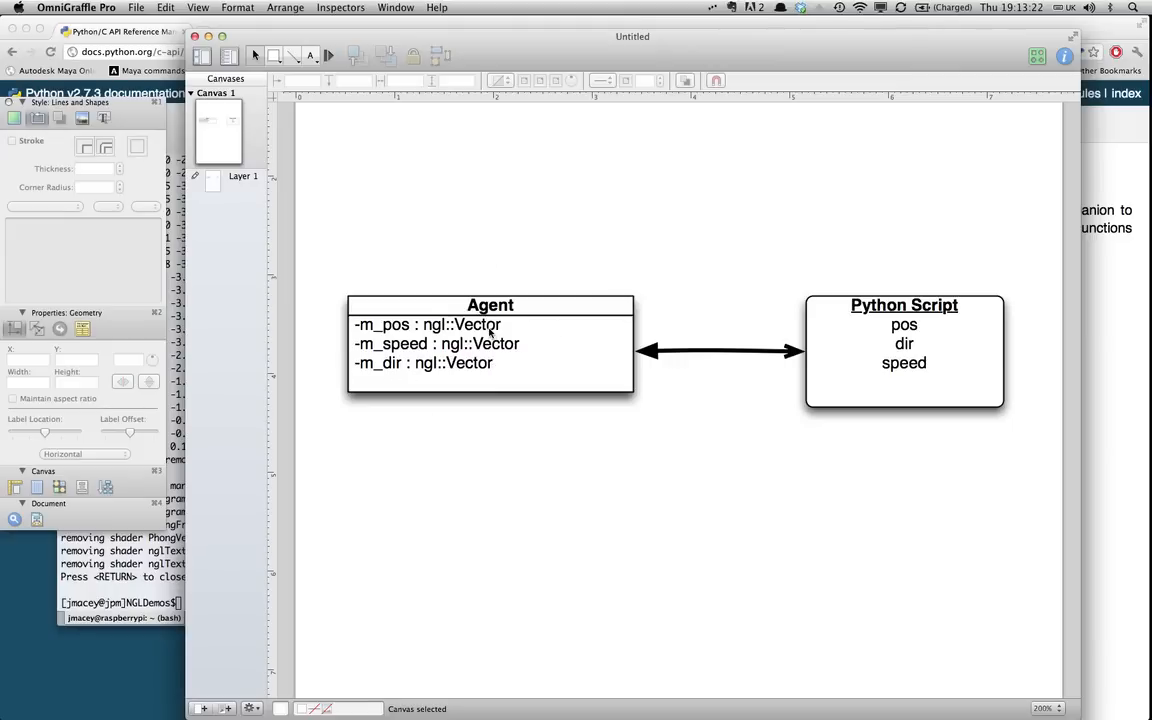
Retype the Agent box attribute types from ngl::Vector to ngl::Vec3 and finish editing
{"action": "double_click", "coordinate": [428, 324]}
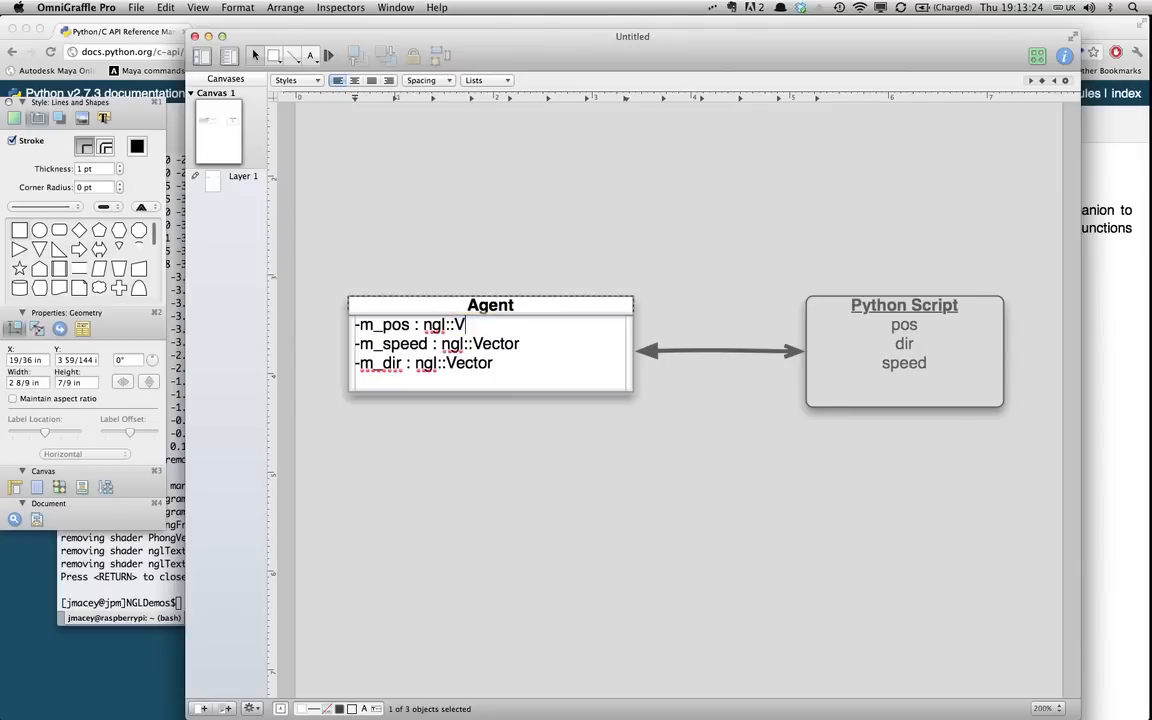
{"action": "type", "text": "ec3"}
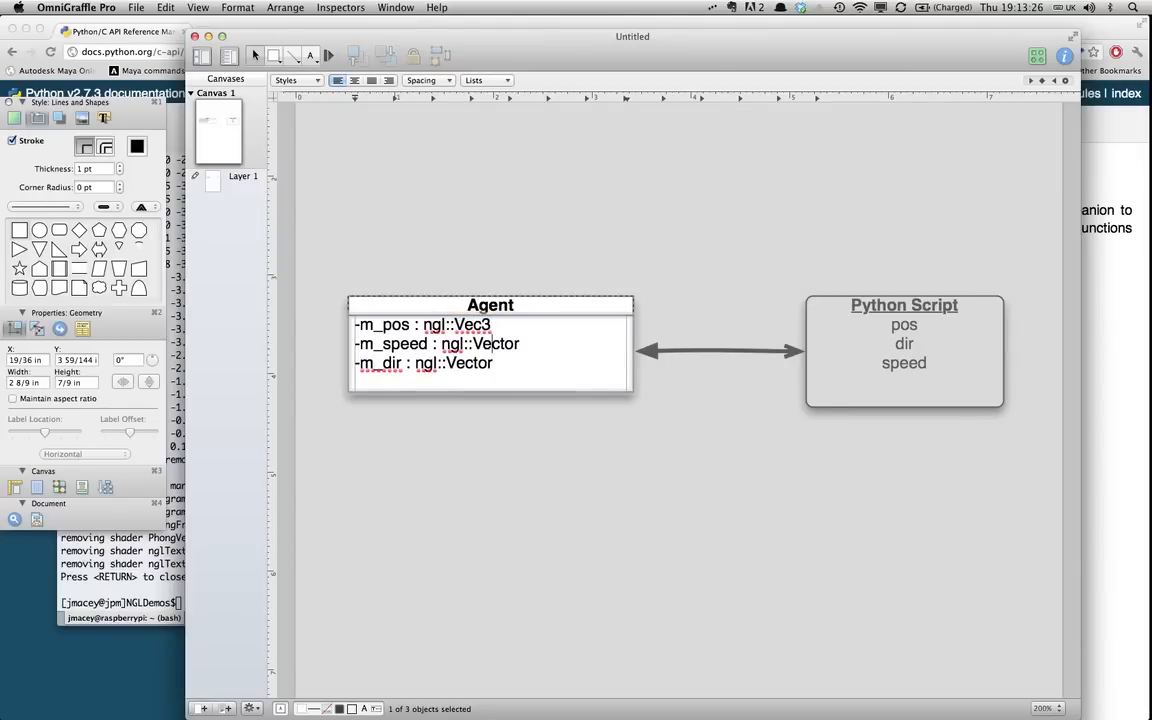
{"action": "type", "text": "3"}
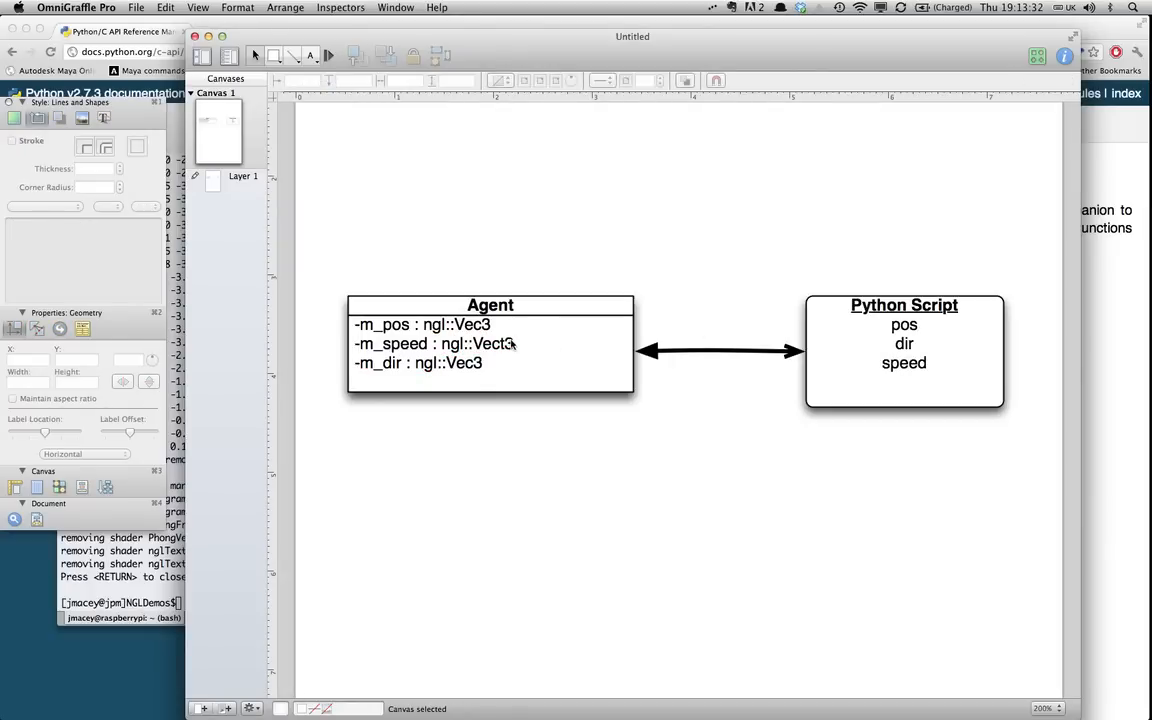
{"action": "double_click", "coordinate": [492, 344]}
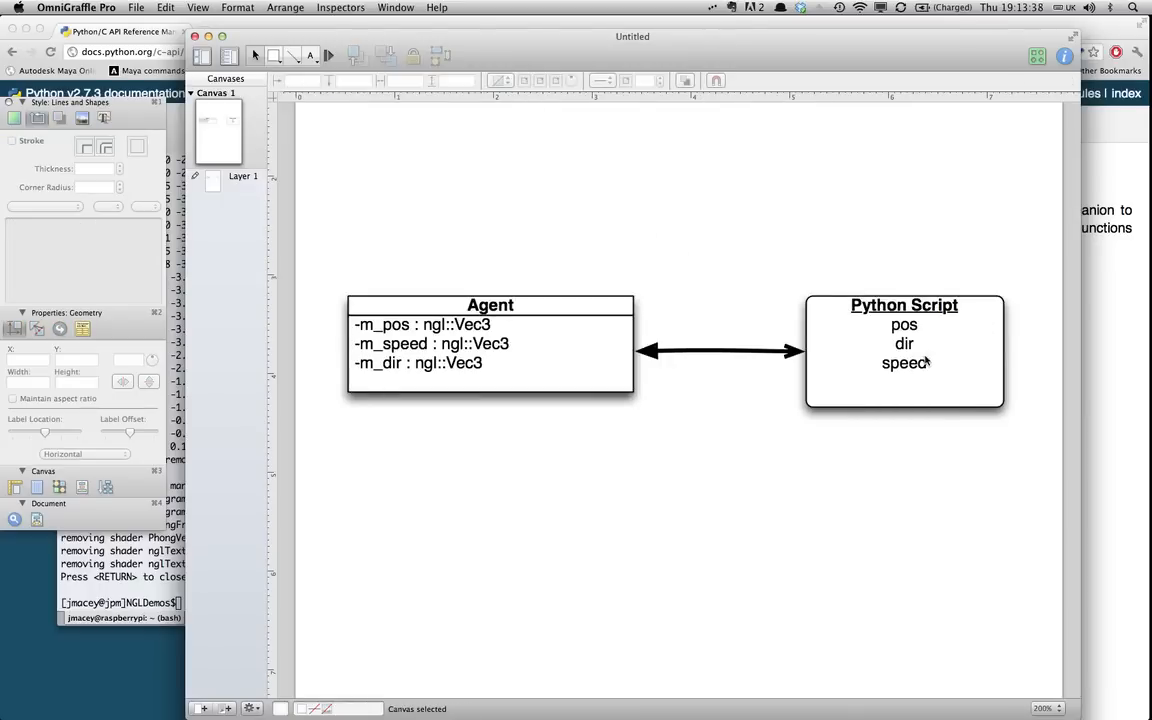
{"action": "left_click", "coordinate": [904, 350]}
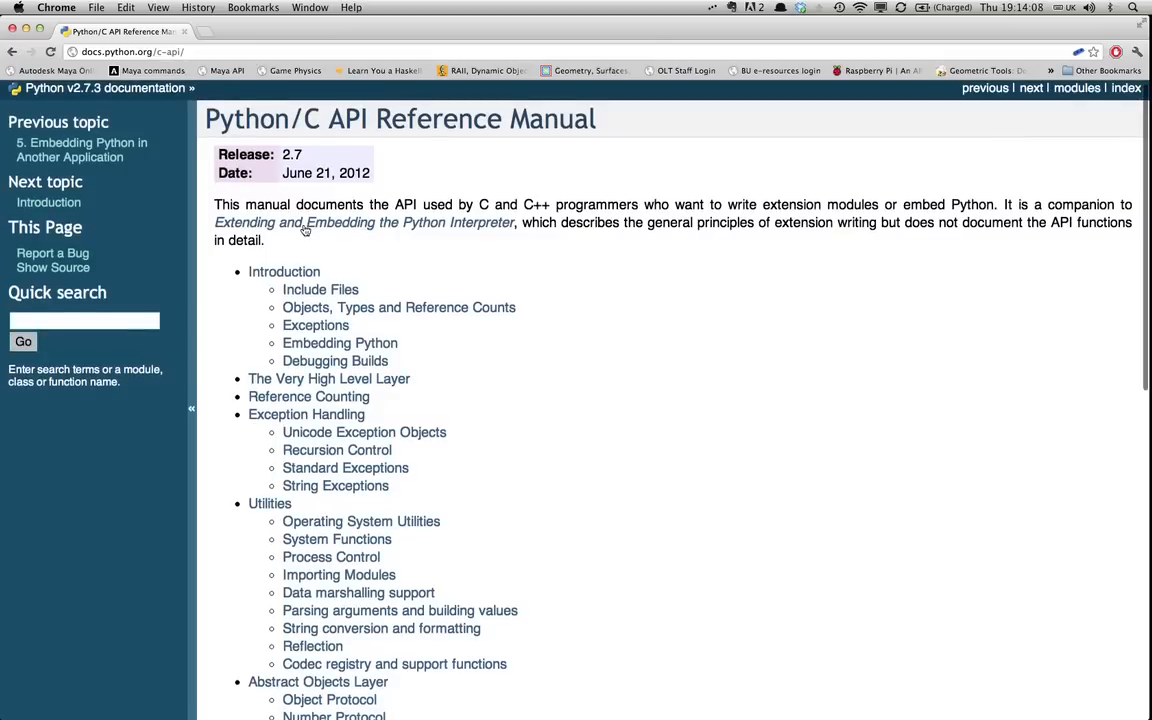
Follow the Extending and Embedding the Python Interpreter link and scroll to its contents
{"action": "left_click", "coordinate": [364, 222]}
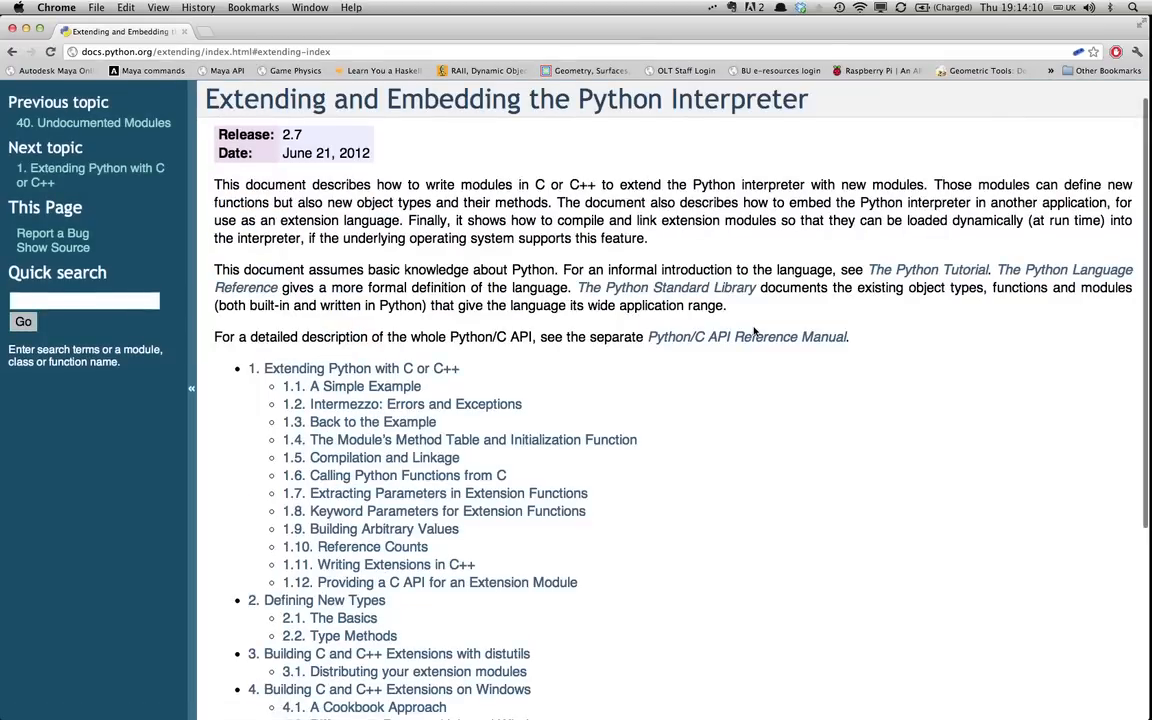
{"action": "scroll", "scroll_direction": "down", "scroll_amount": 3}
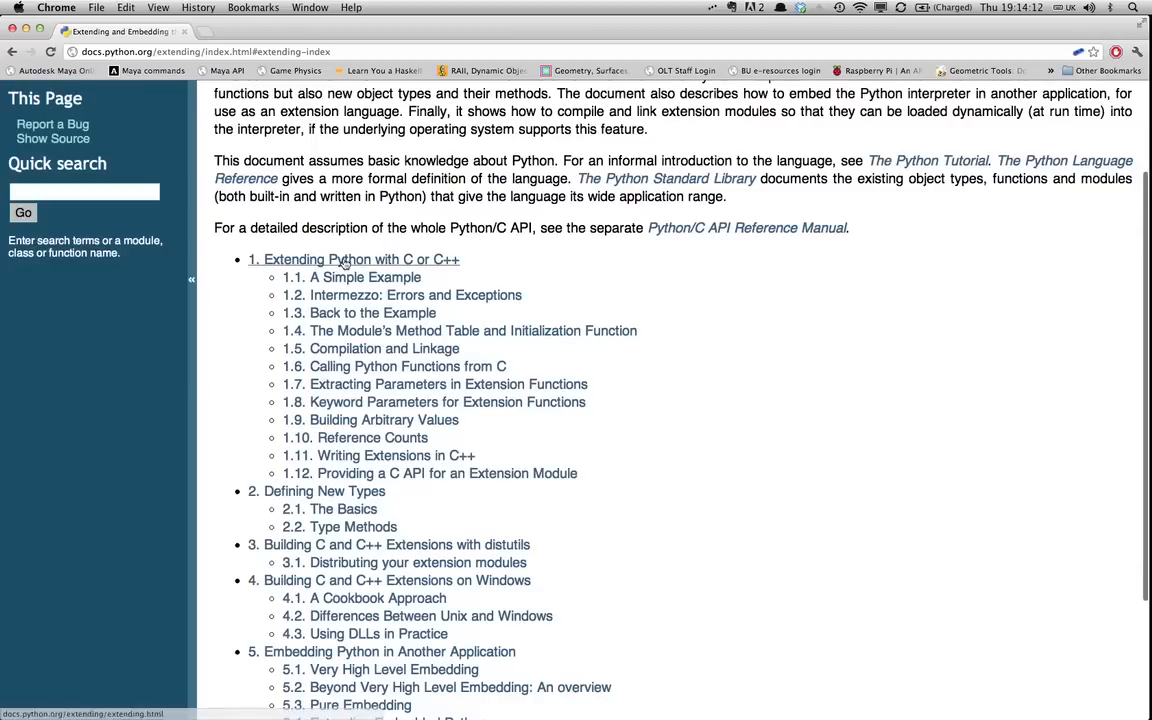
{"action": "scroll", "scroll_direction": "down", "scroll_amount": 3}
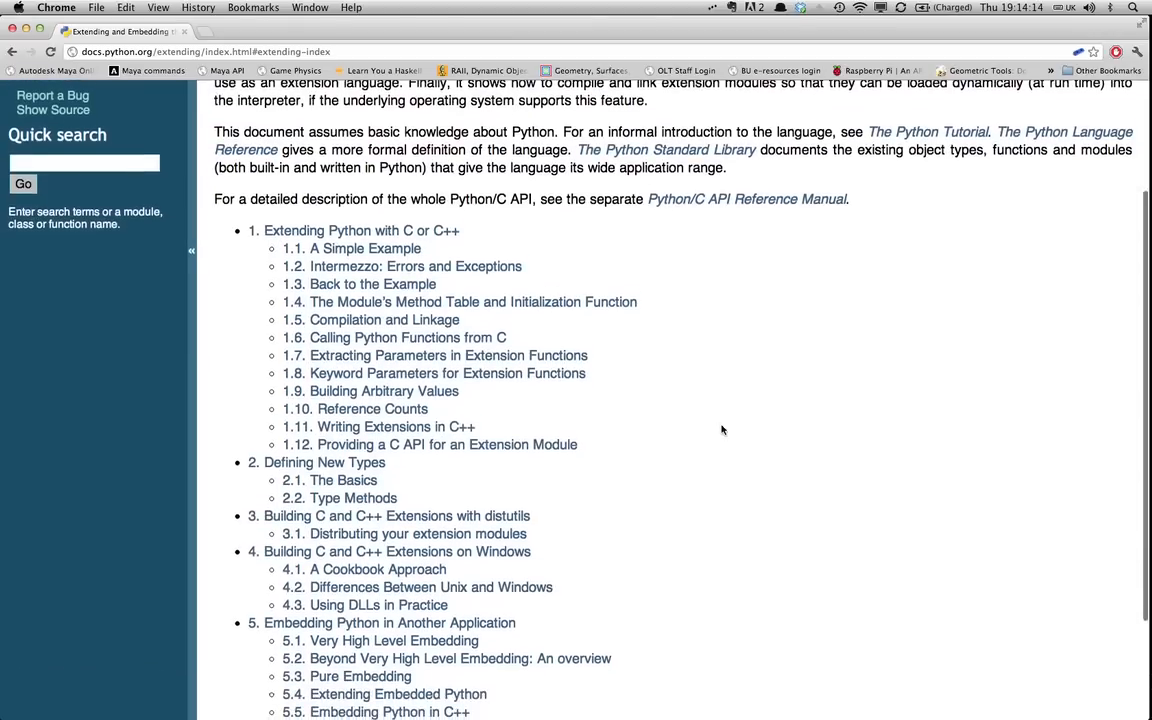
{"action": "scroll", "scroll_direction": "down", "scroll_amount": 3}
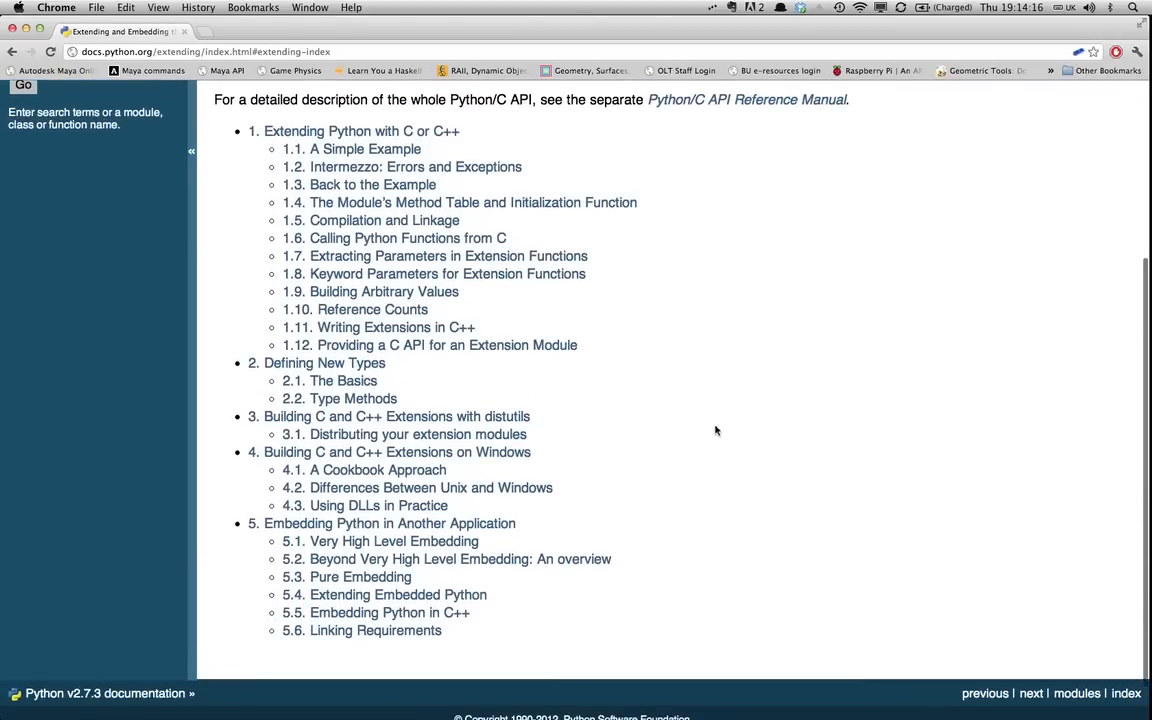
{"action": "mouse_move", "coordinate": [792, 352]}
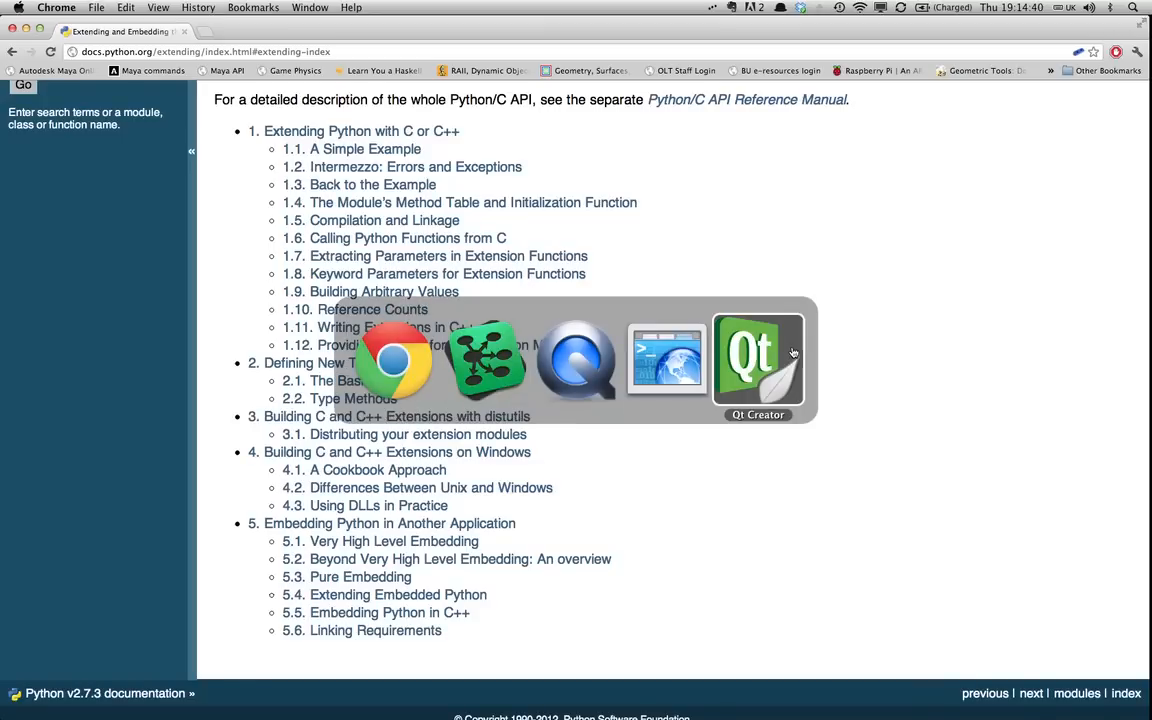
Switch to Qt Creator's GLWindow.cpp and locate the Py_Initialize and PyObject main declaration
{"action": "left_click", "coordinate": [756, 360]}
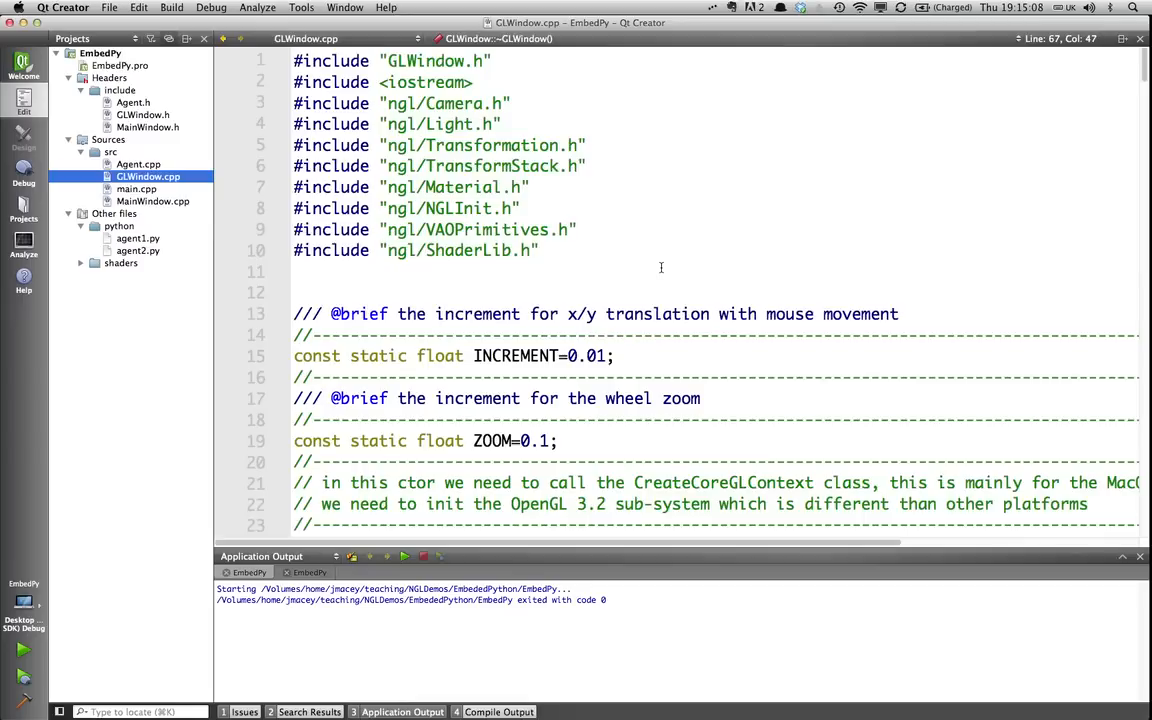
{"action": "scroll", "scroll_direction": "down", "scroll_amount": 3}
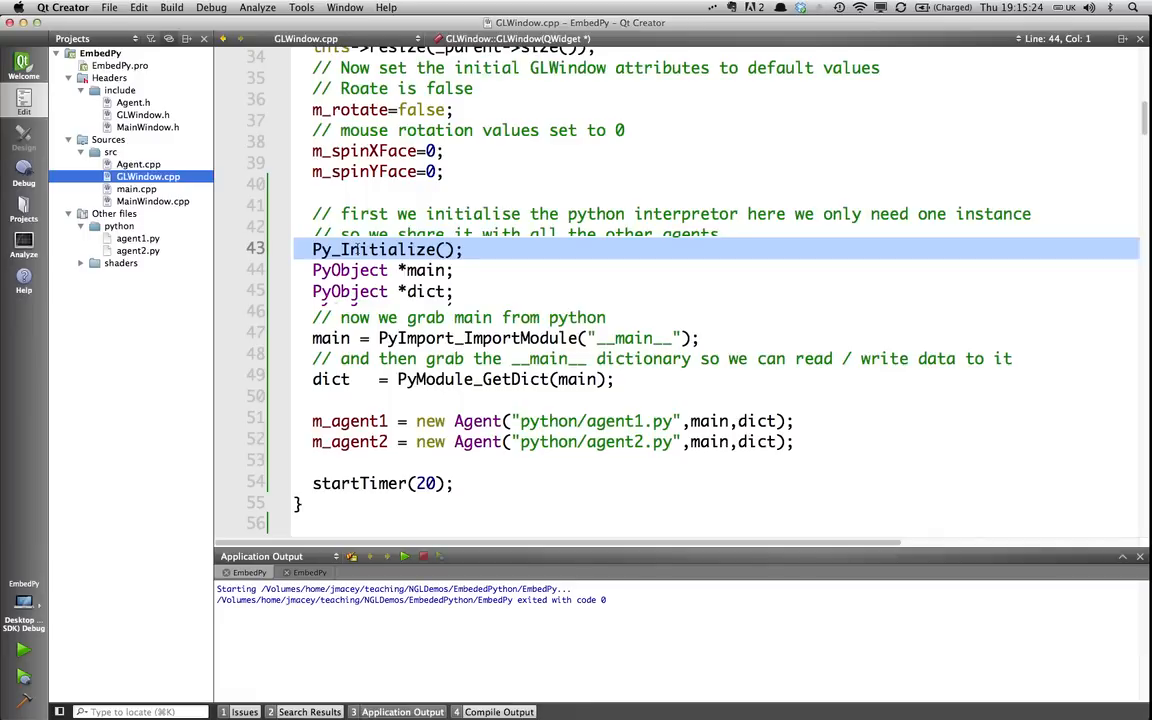
{"action": "left_click", "coordinate": [456, 270]}
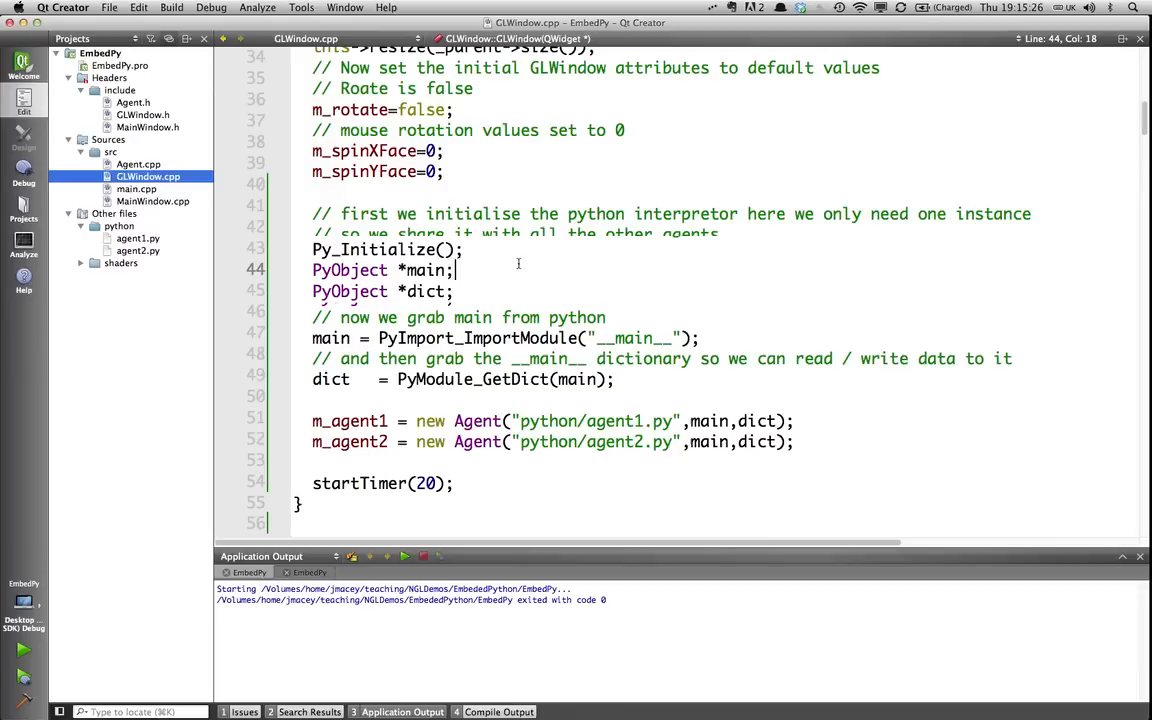
{"action": "mouse_move", "coordinate": [660, 332]}
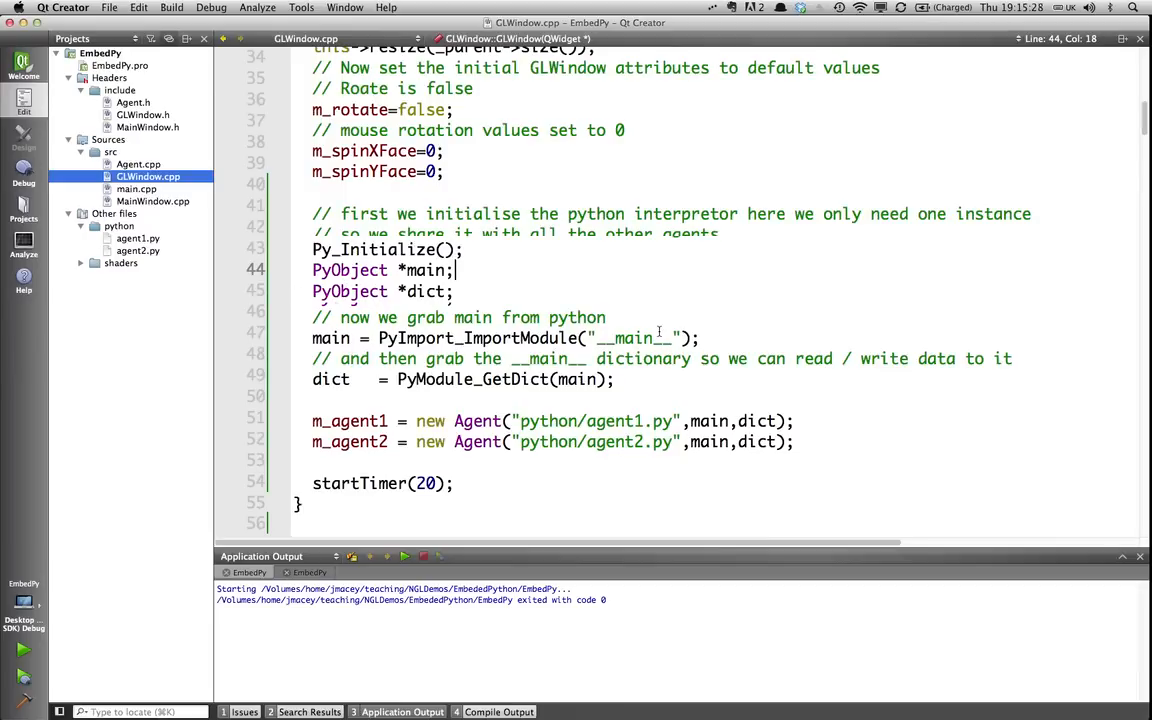
{"action": "mouse_move", "coordinate": [660, 332]}
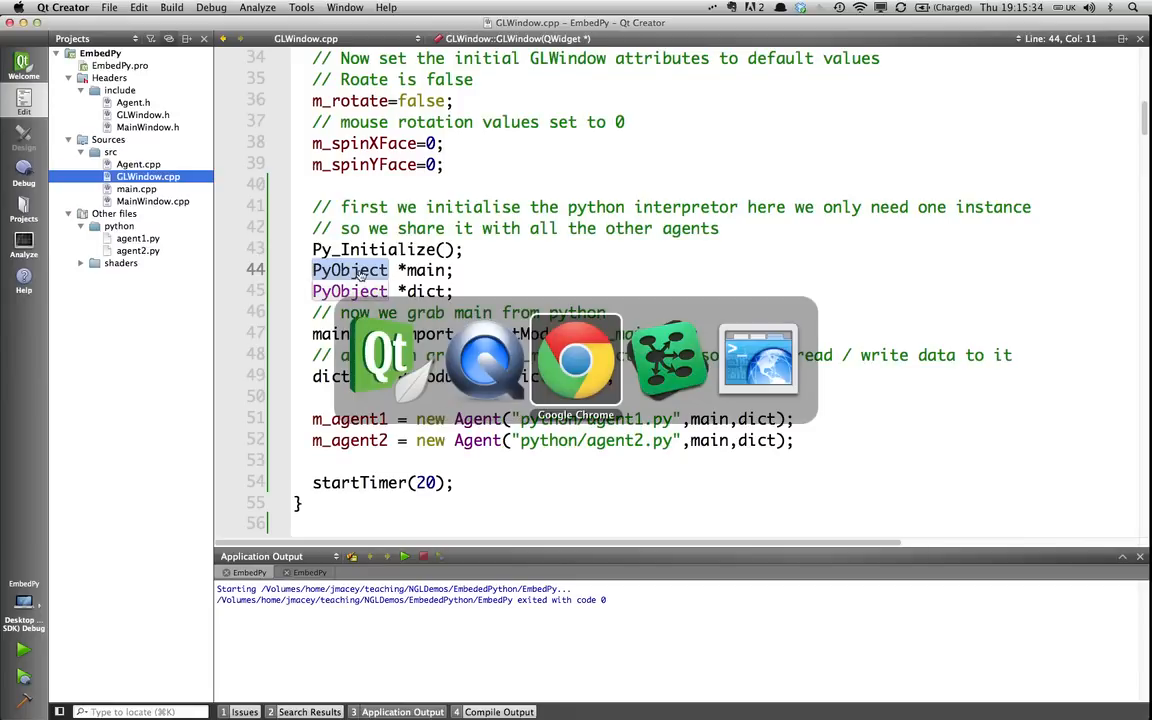
Go back to the Python/C API Reference Manual and reach the PyObject entry in Common Object Structures
{"action": "left_click", "coordinate": [576, 360]}
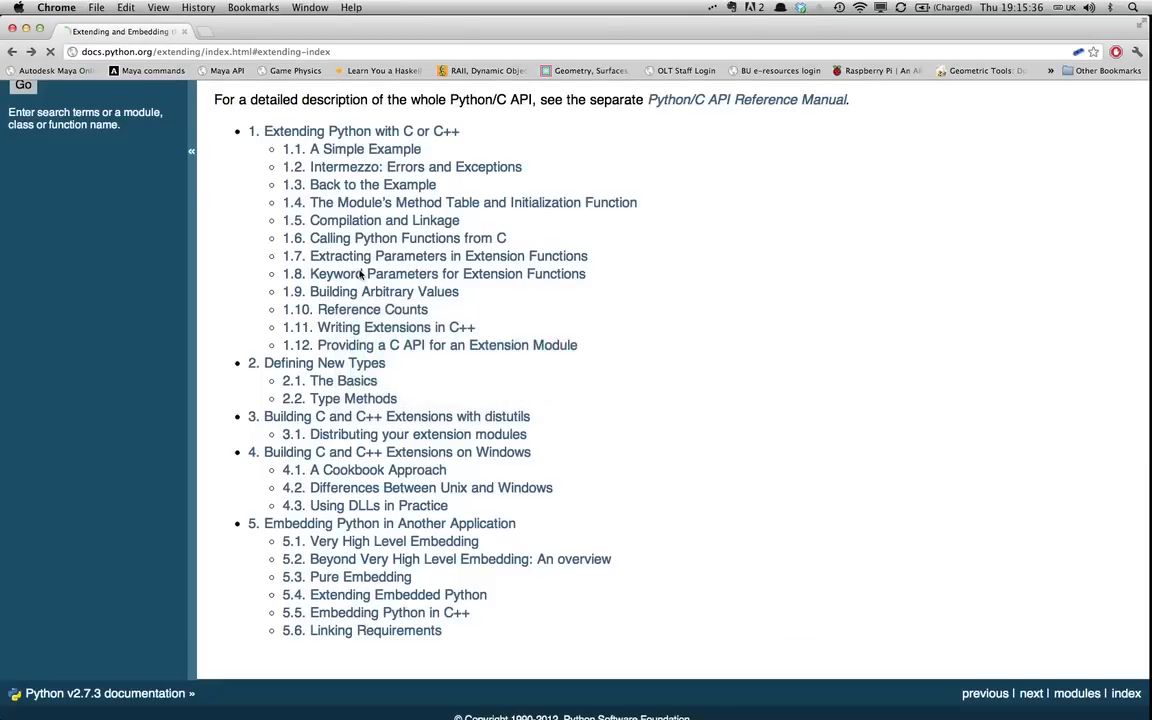
{"action": "left_click", "coordinate": [746, 100]}
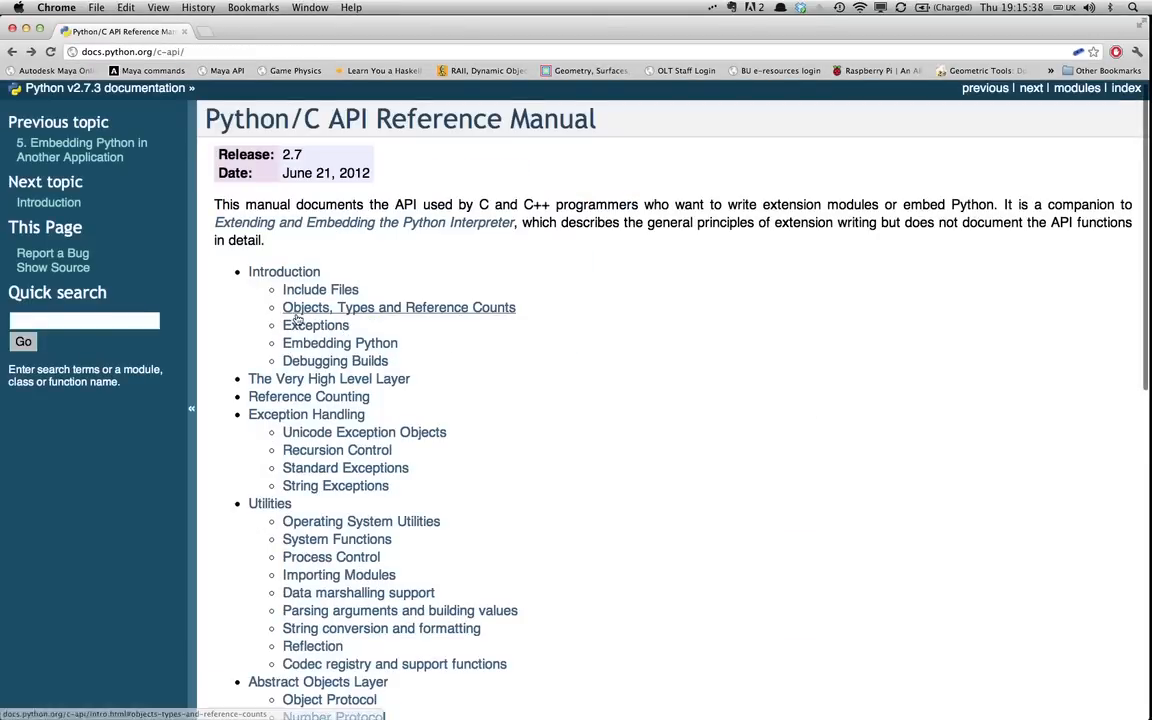
{"action": "left_click", "coordinate": [398, 308]}
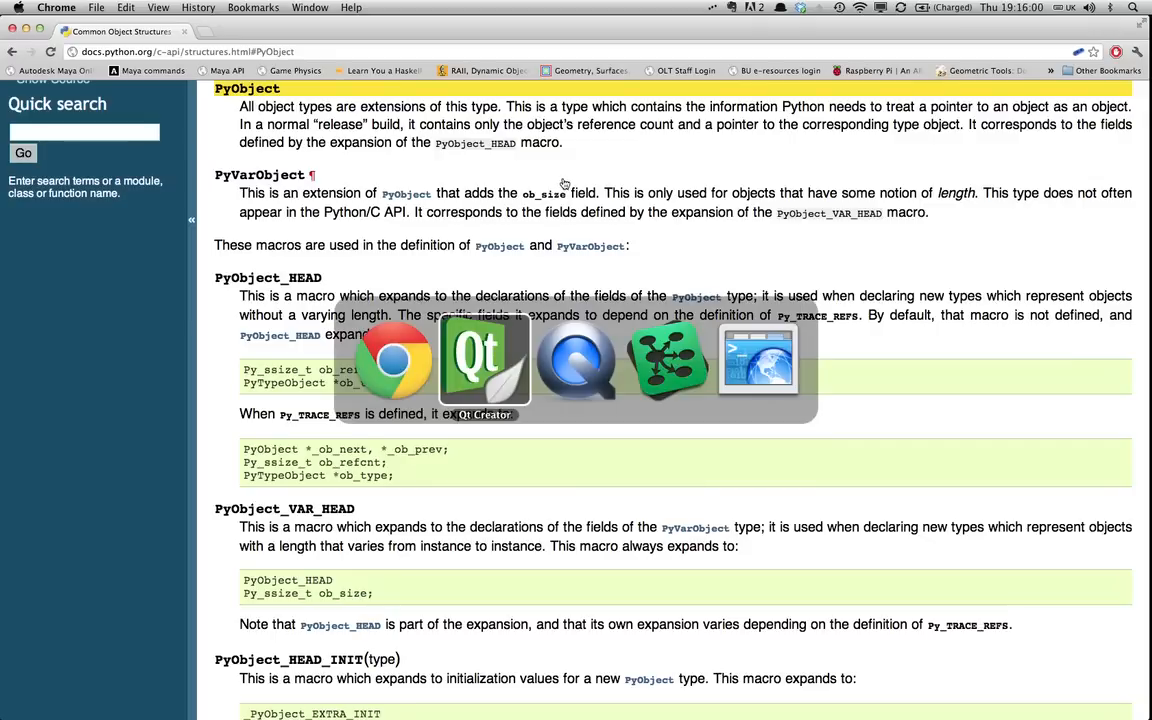
Return to GLWindow.cpp and highlight the __main__ module name in PyImport_ImportModule
{"action": "left_click", "coordinate": [484, 360]}
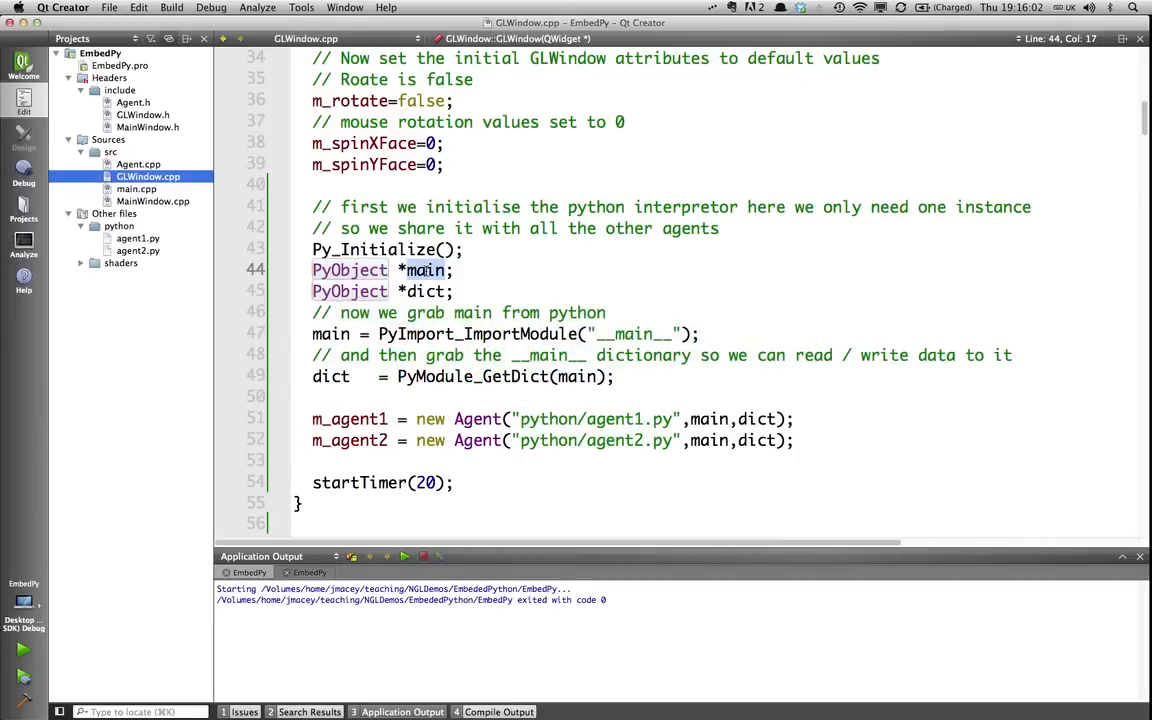
{"action": "double_click", "coordinate": [424, 270]}
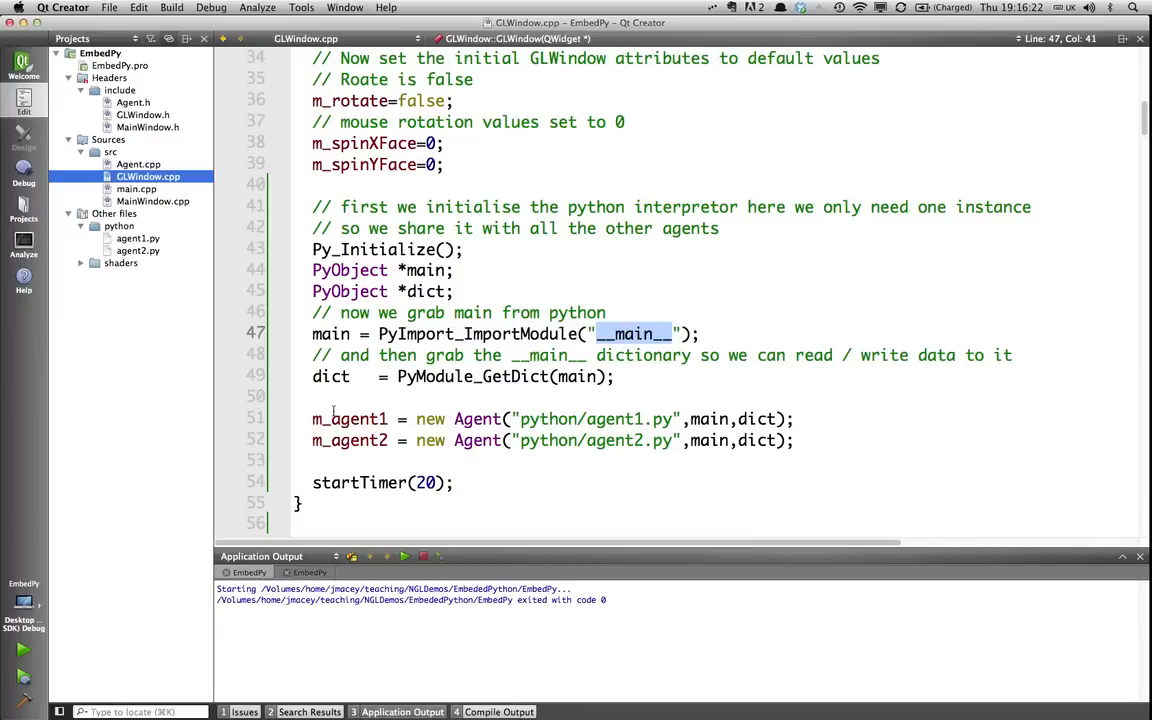
{"action": "mouse_move", "coordinate": [596, 330]}
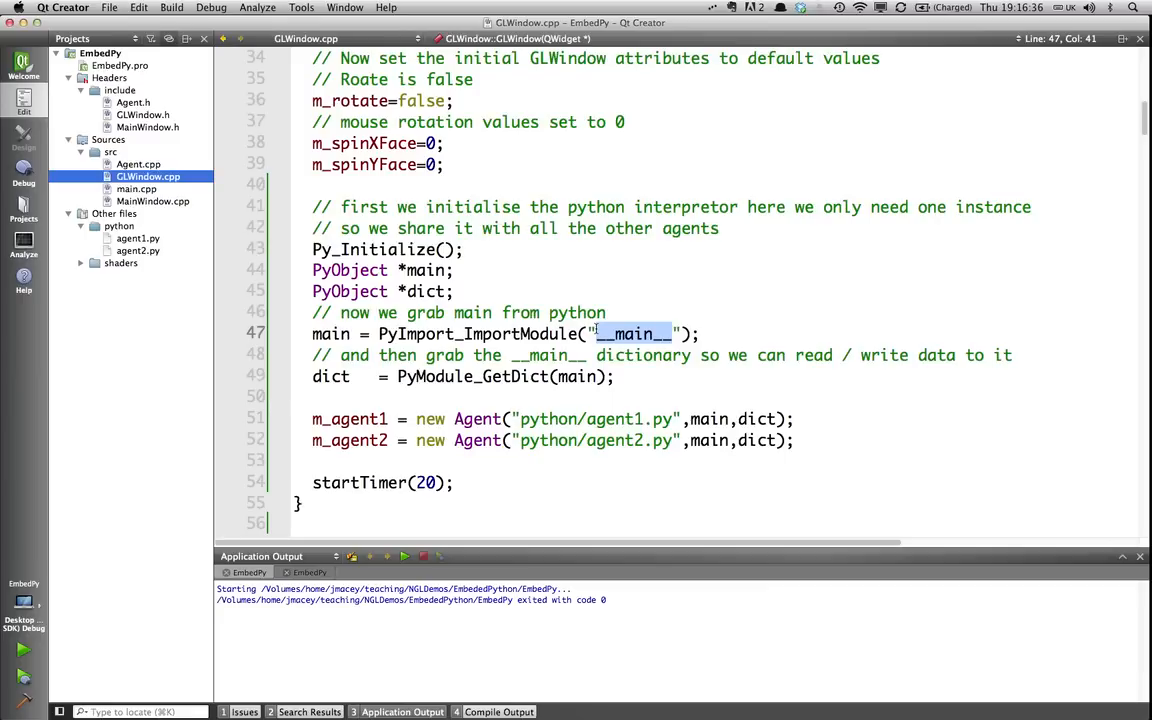
{"action": "mouse_move", "coordinate": [352, 370]}
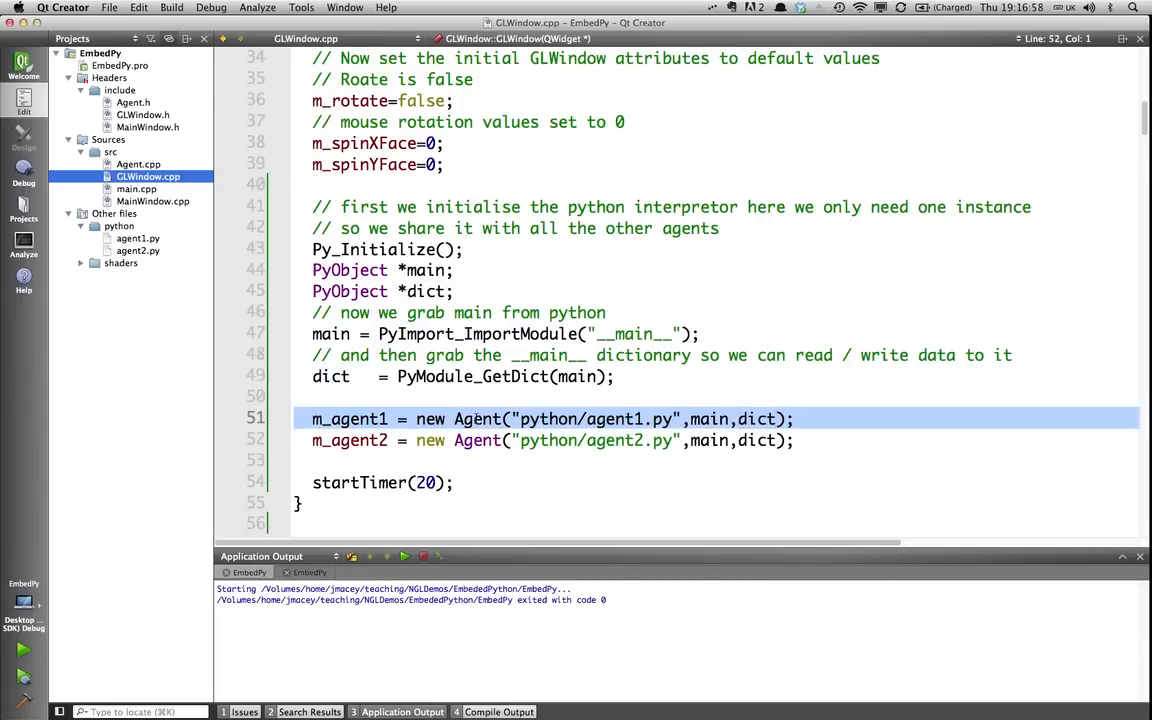
{"action": "mouse_move", "coordinate": [132, 102]}
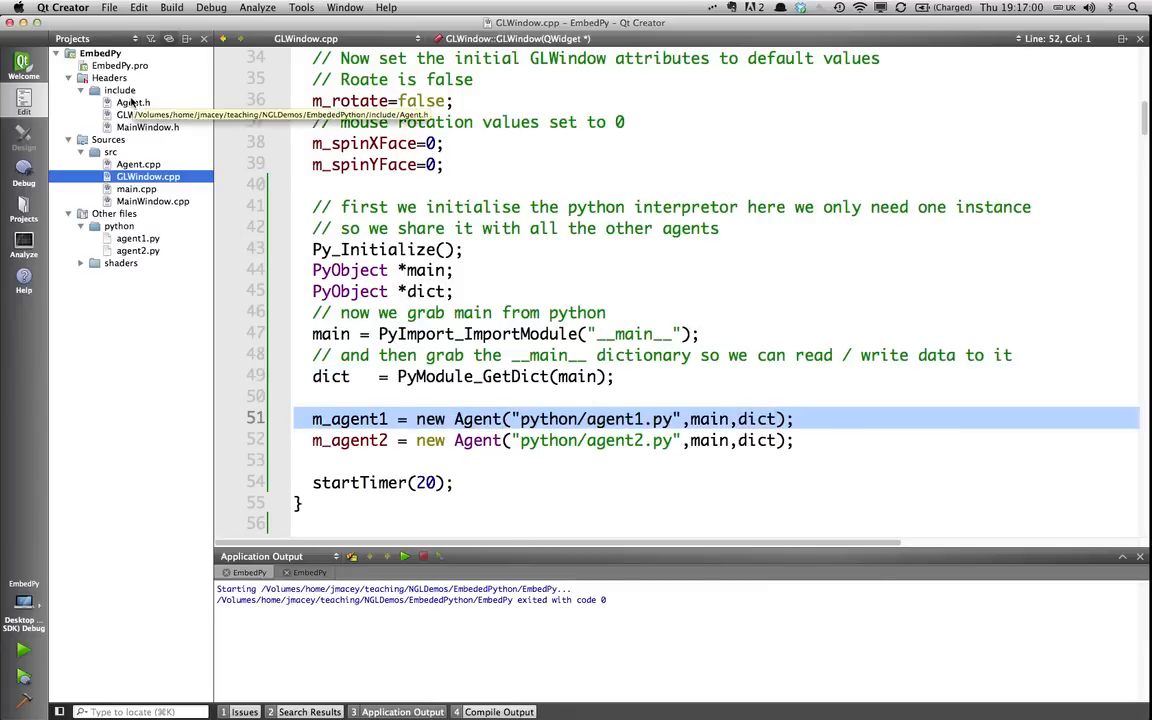
Bring up Agent.h and scroll down through the class to its member declarations
{"action": "left_click", "coordinate": [132, 102]}
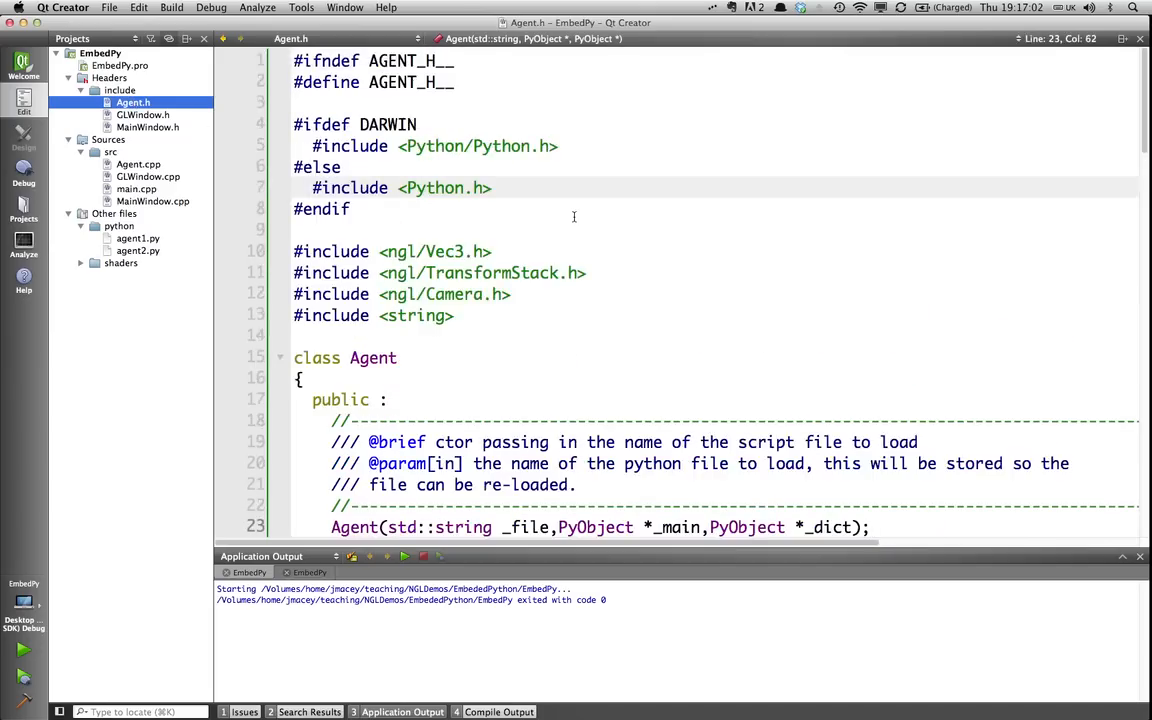
{"action": "scroll", "scroll_direction": "down", "scroll_amount": 3}
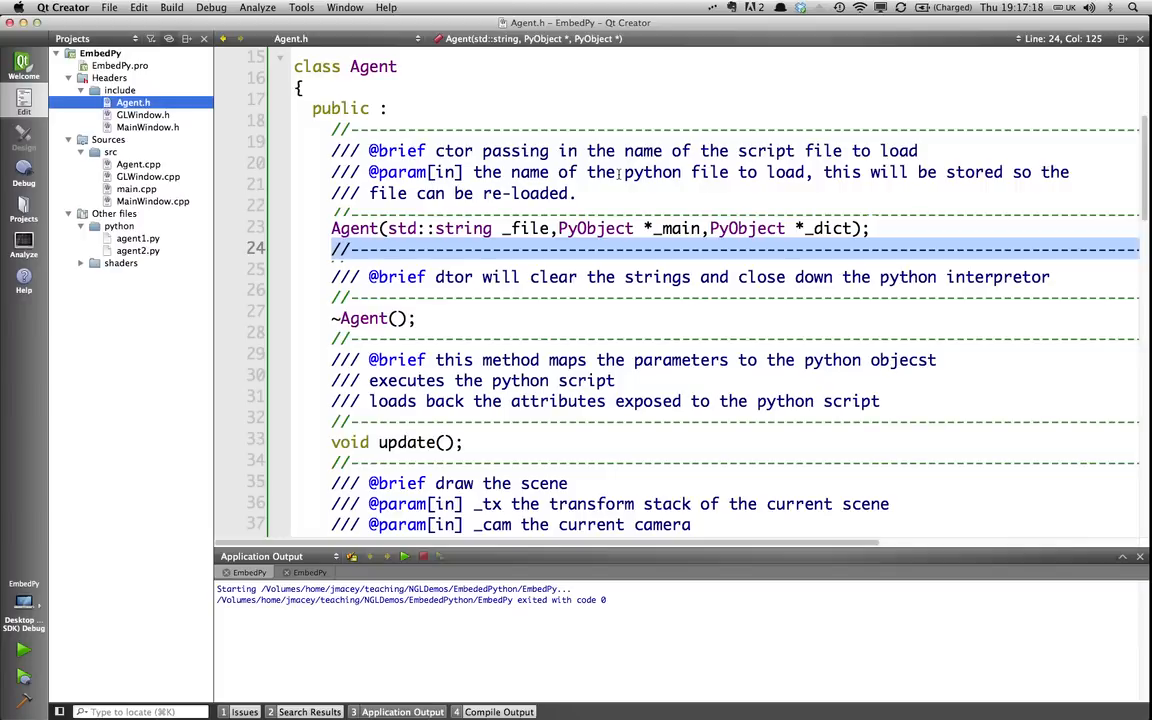
{"action": "scroll", "scroll_direction": "down", "scroll_amount": 3}
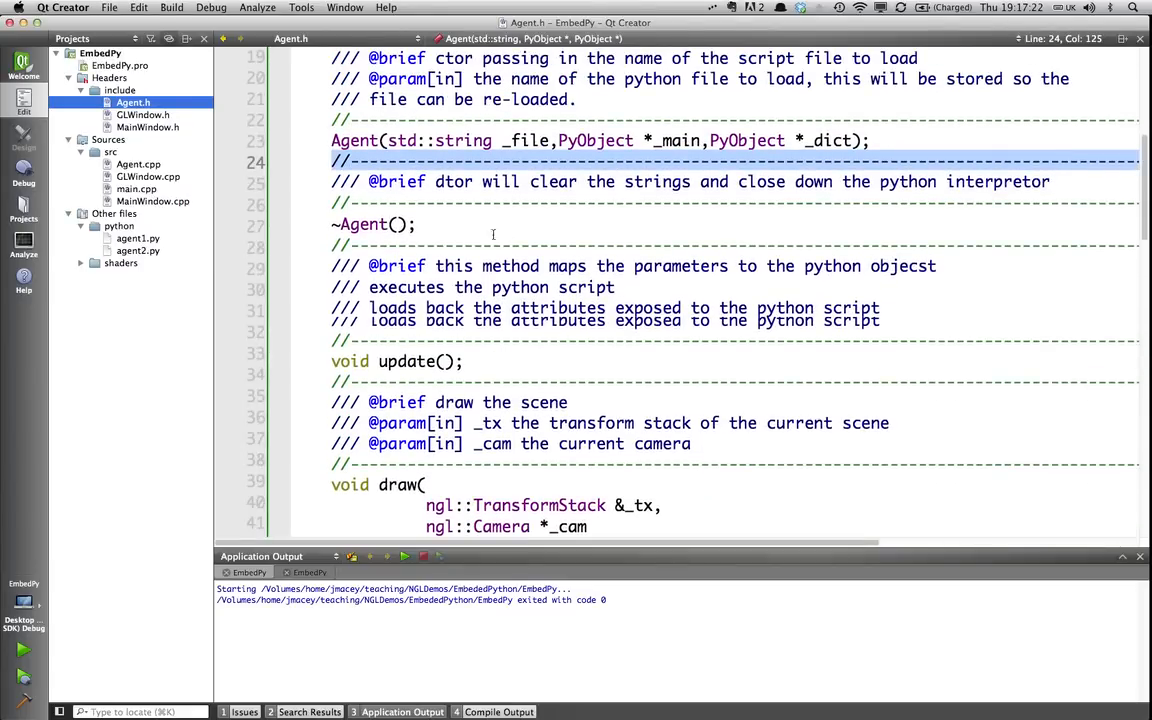
{"action": "mouse_move", "coordinate": [684, 460]}
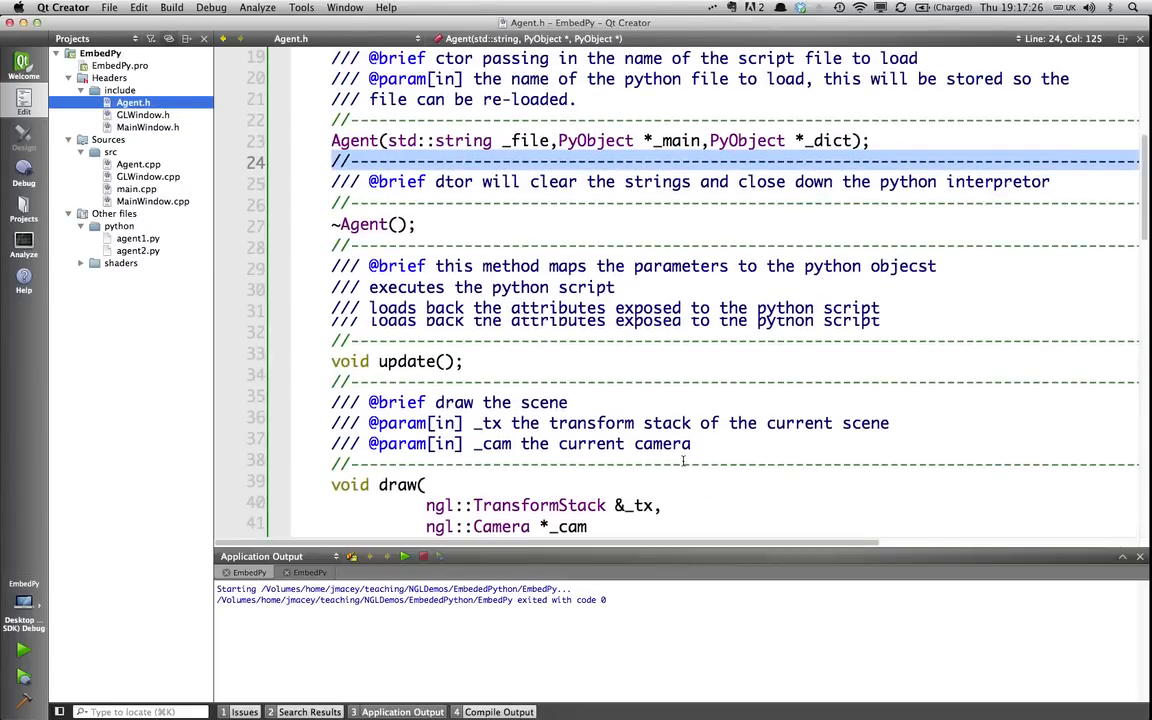
{"action": "scroll", "scroll_direction": "down", "scroll_amount": 3}
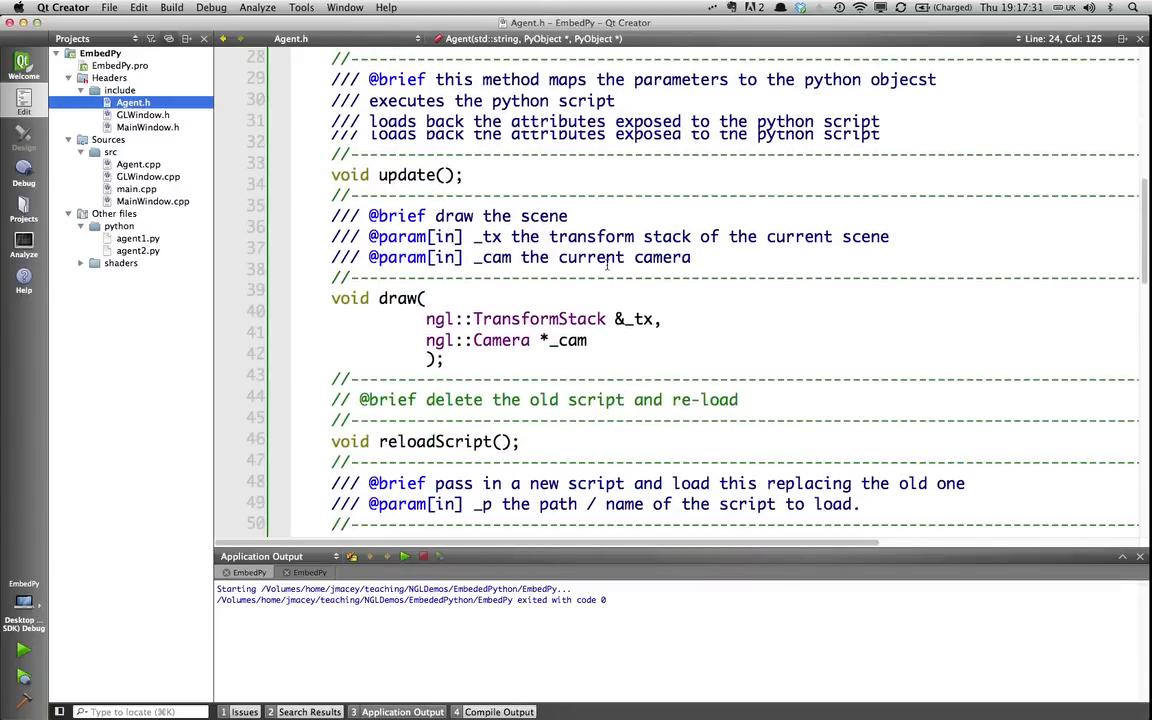
{"action": "scroll", "scroll_direction": "down", "scroll_amount": 3}
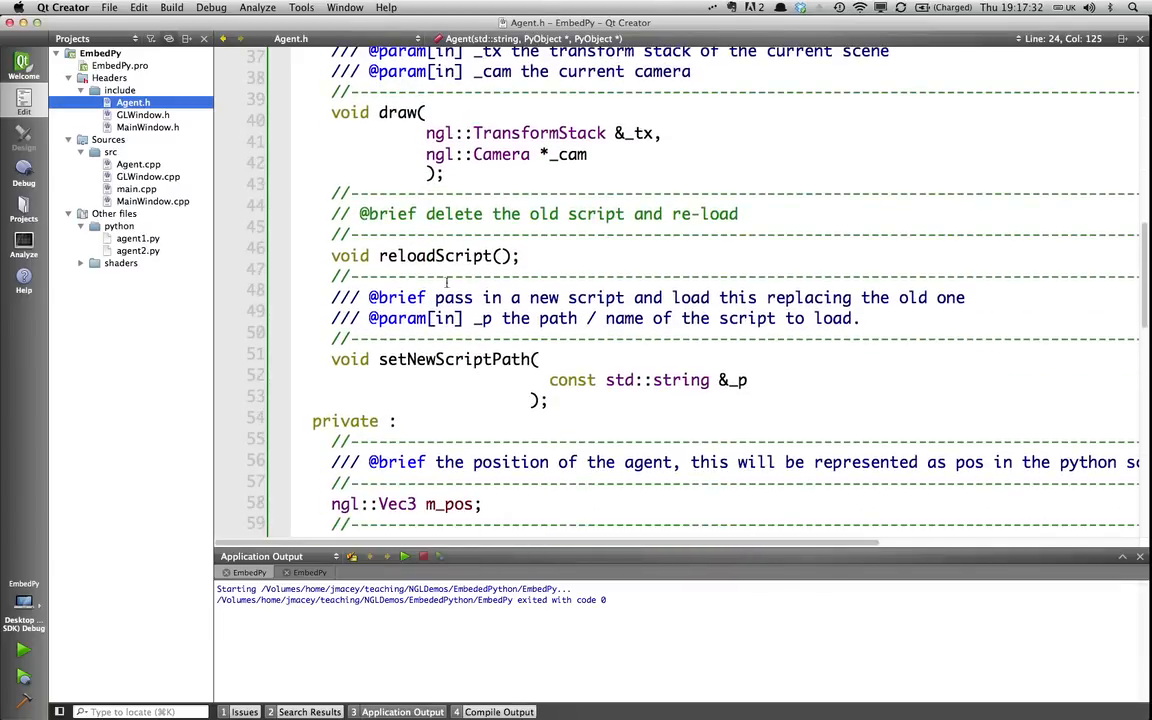
{"action": "scroll", "scroll_direction": "down", "scroll_amount": 3}
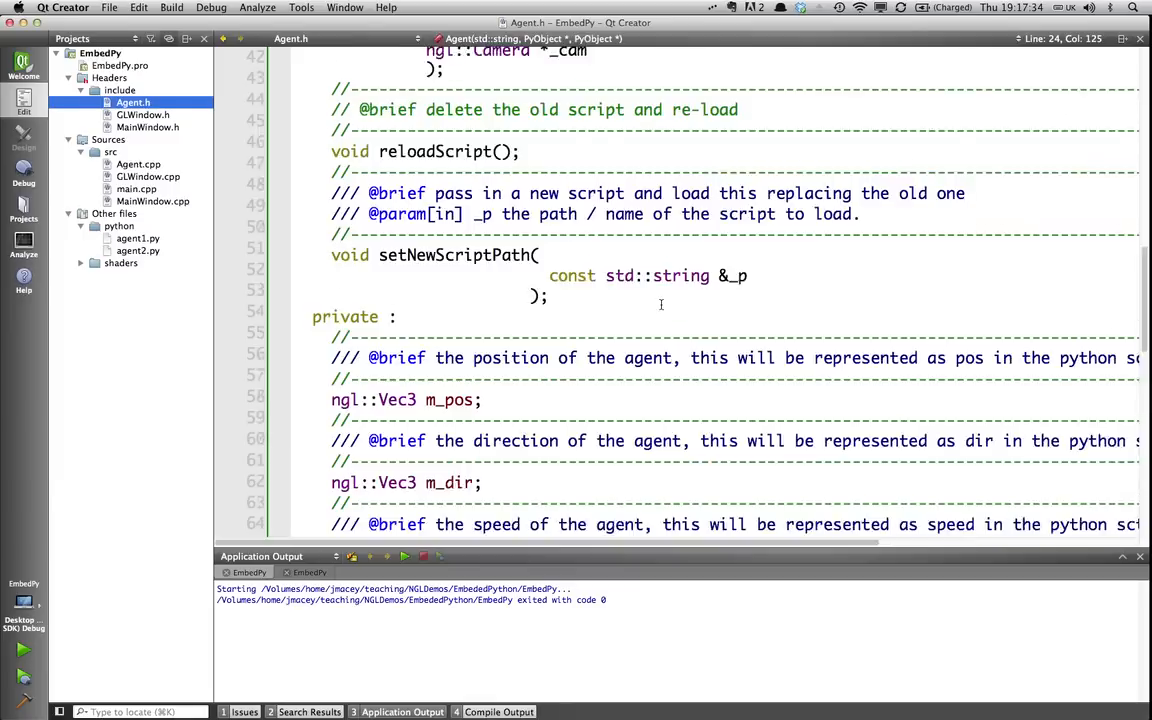
{"action": "scroll", "scroll_direction": "down", "scroll_amount": 3}
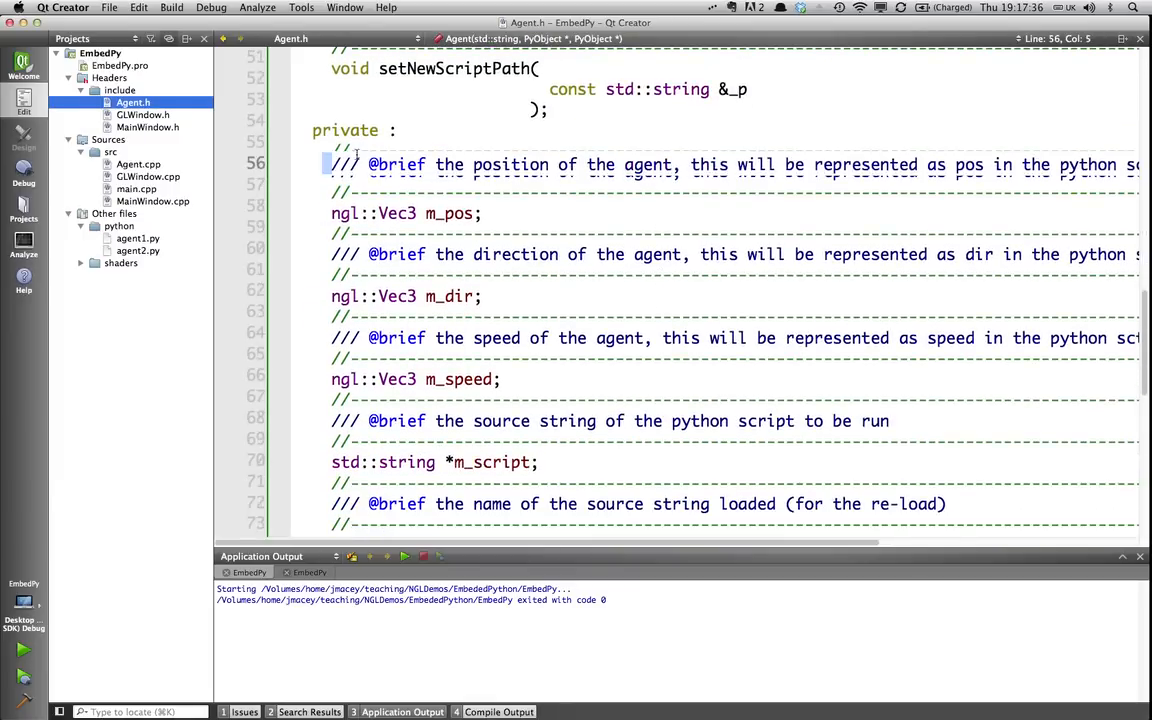
{"action": "left_click_drag", "start_coordinate": [332, 164], "coordinate": [500, 376]}
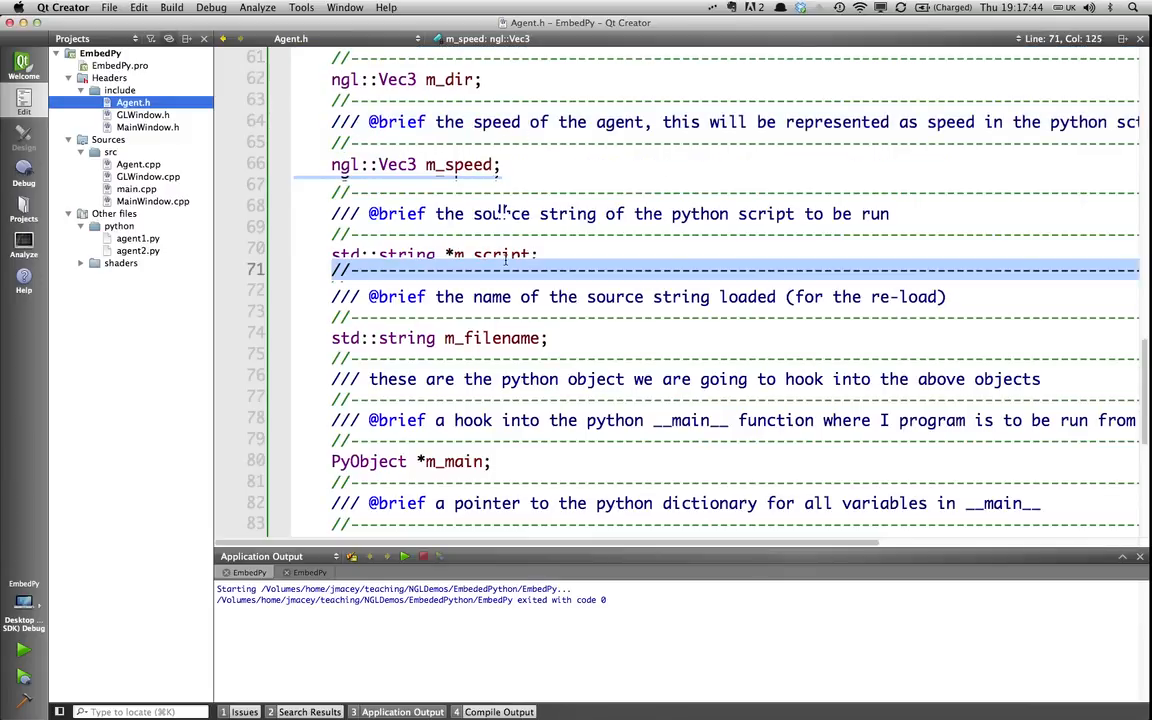
Pick out the m_script, m_filename, m_dict and m_pyPos members in turn
{"action": "double_click", "coordinate": [490, 248]}
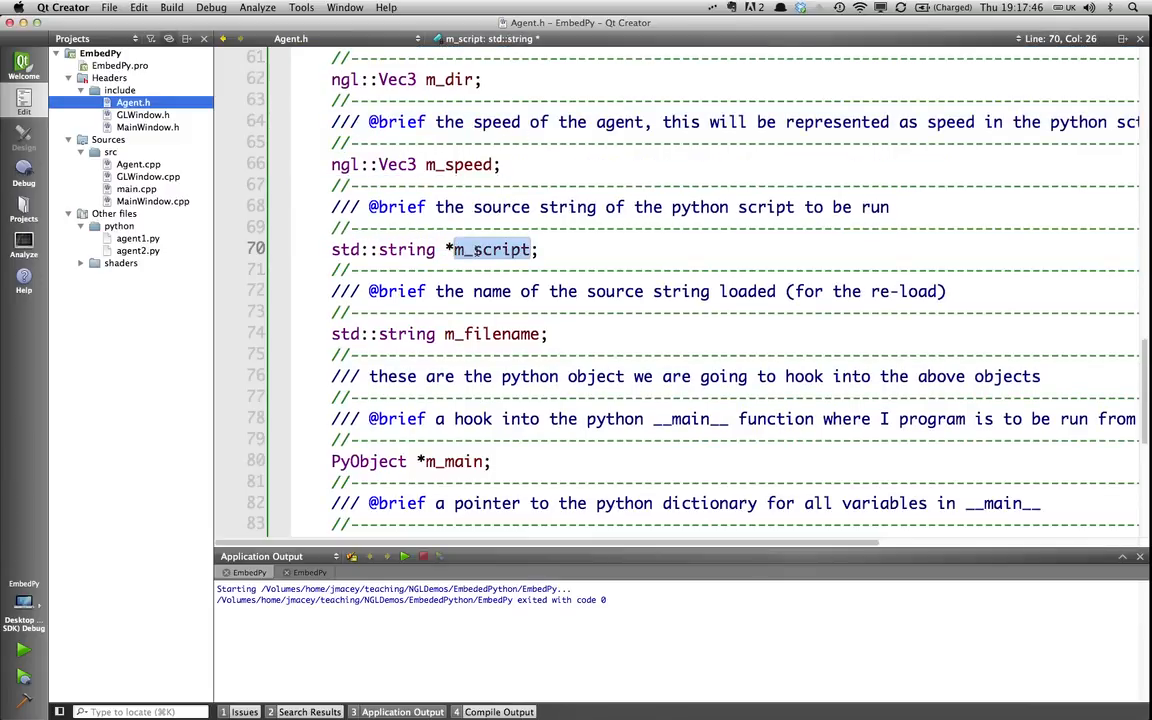
{"action": "left_click", "coordinate": [492, 334]}
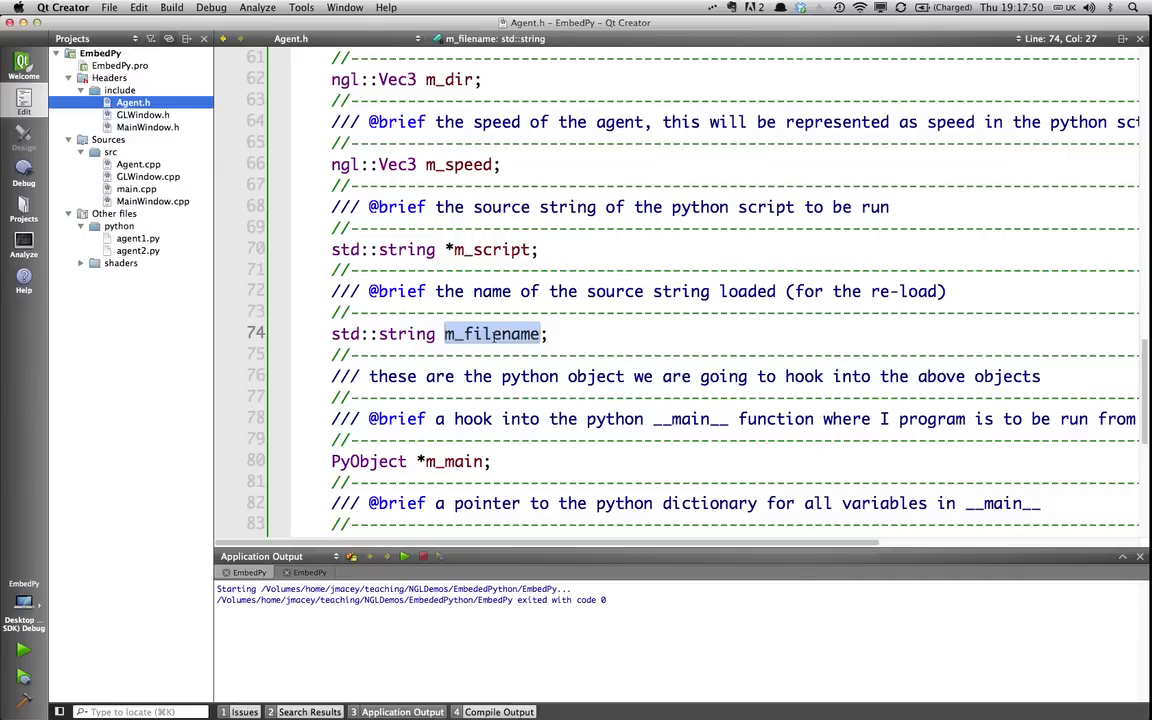
{"action": "scroll", "scroll_direction": "down", "scroll_amount": 3}
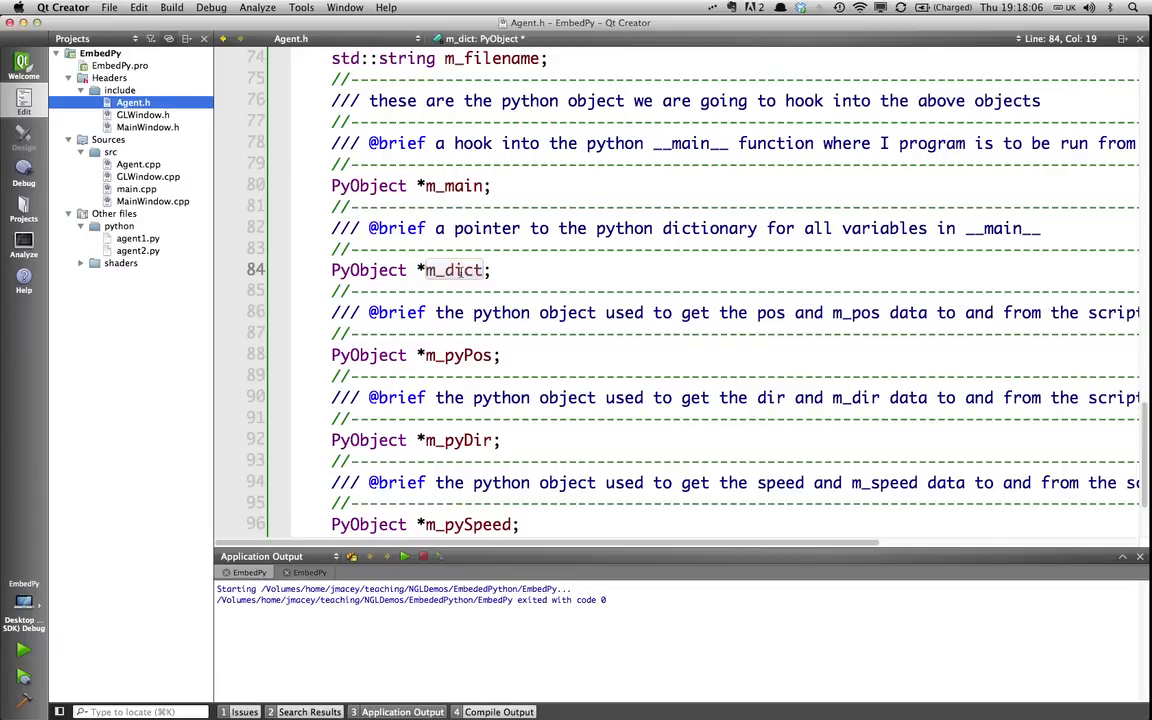
{"action": "double_click", "coordinate": [454, 270]}
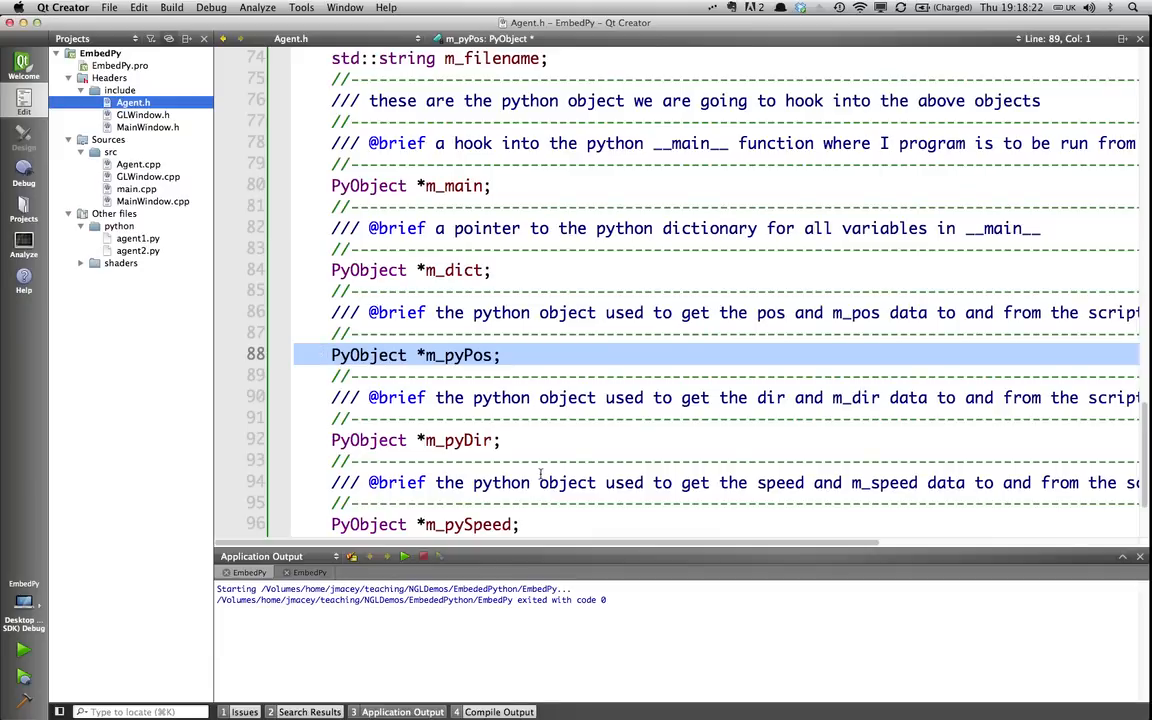
{"action": "double_click", "coordinate": [460, 356]}
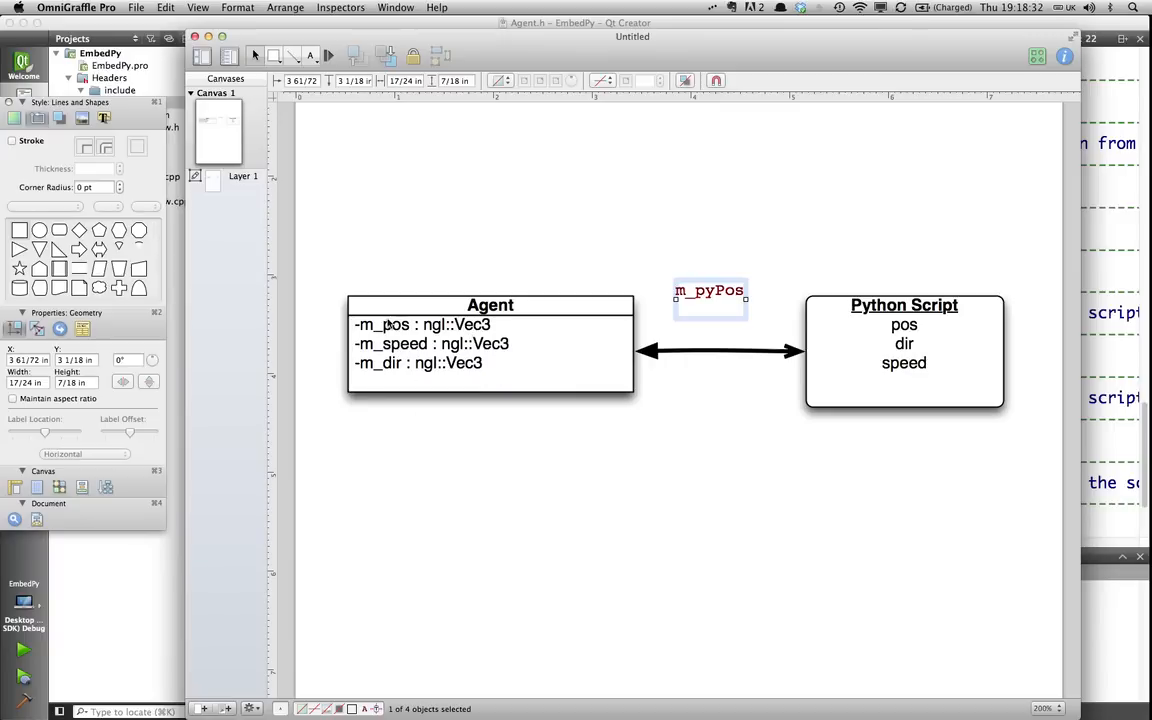
{"action": "mouse_move", "coordinate": [716, 292]}
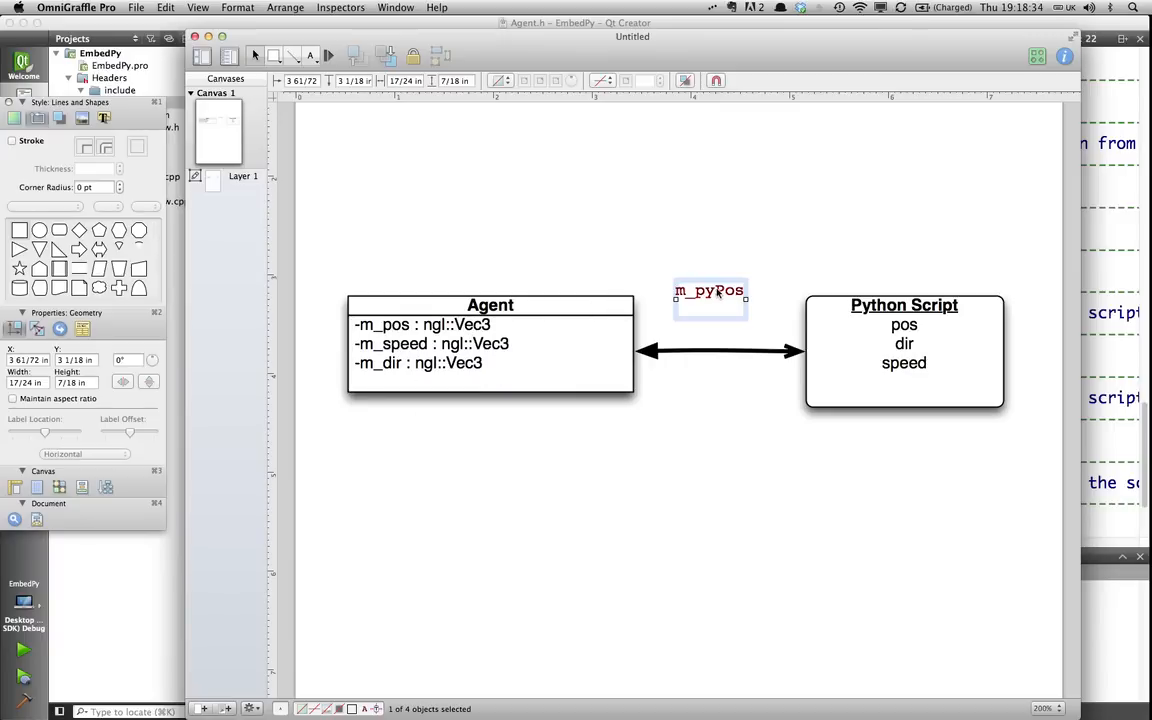
{"action": "mouse_move", "coordinate": [596, 312]}
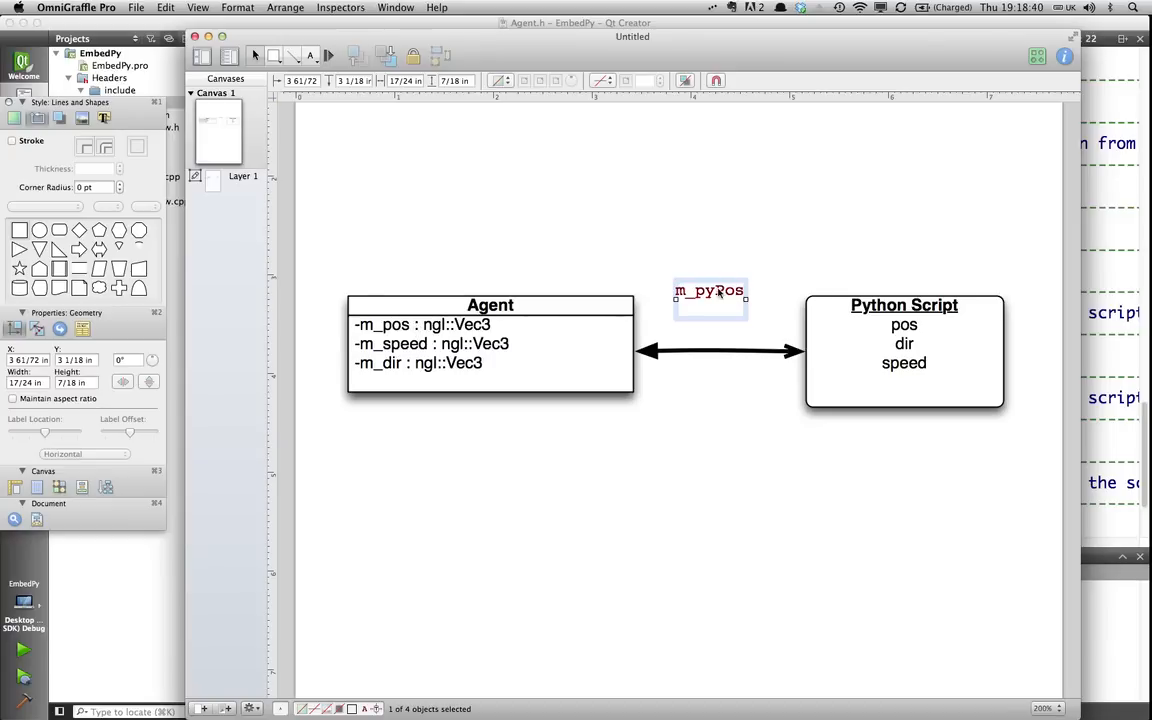
{"action": "mouse_move", "coordinate": [744, 292]}
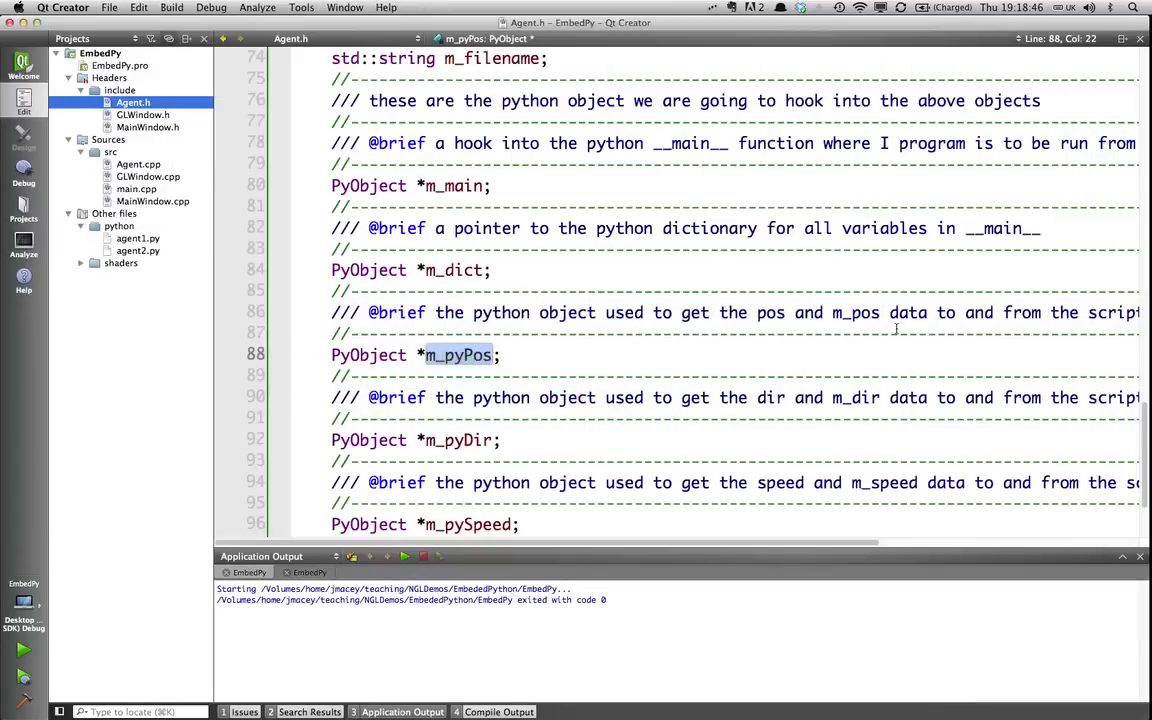
Scroll around the Agent.h PyObject member declarations
{"action": "scroll", "scroll_direction": "down", "scroll_amount": 3}
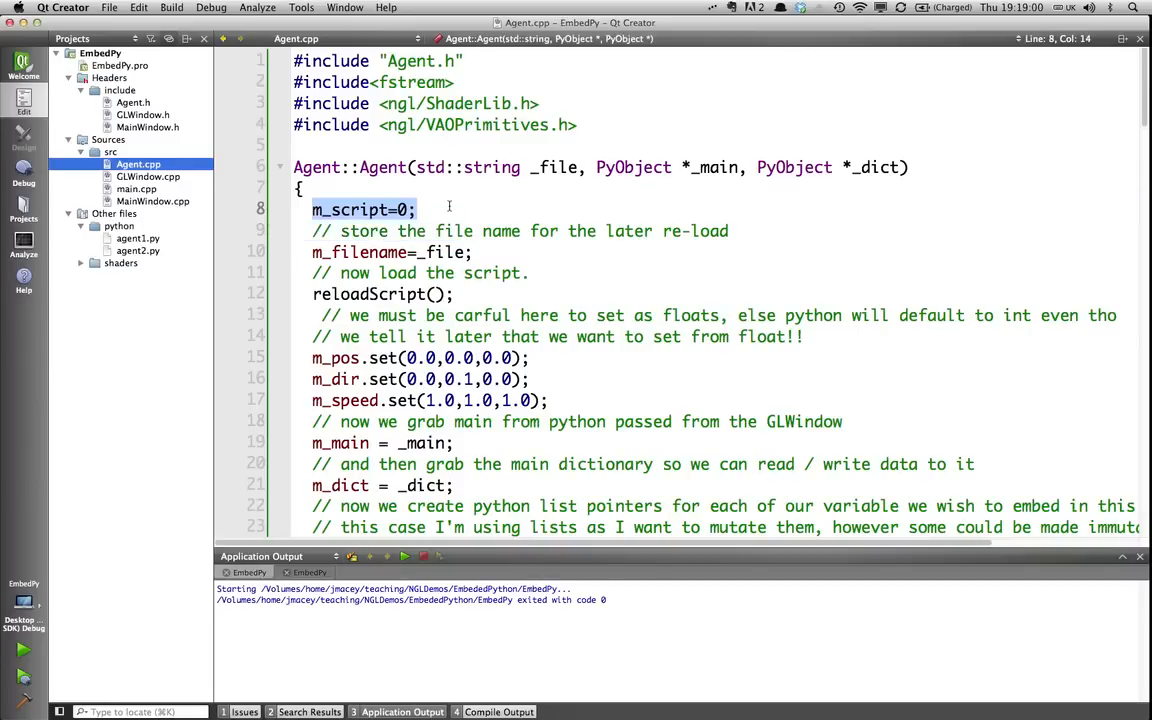
Review the Agent constructor's m_script=0 reset and the PyList_New(3) call creating m_pyPos
{"action": "left_click_drag", "start_coordinate": [410, 210], "coordinate": [452, 292]}
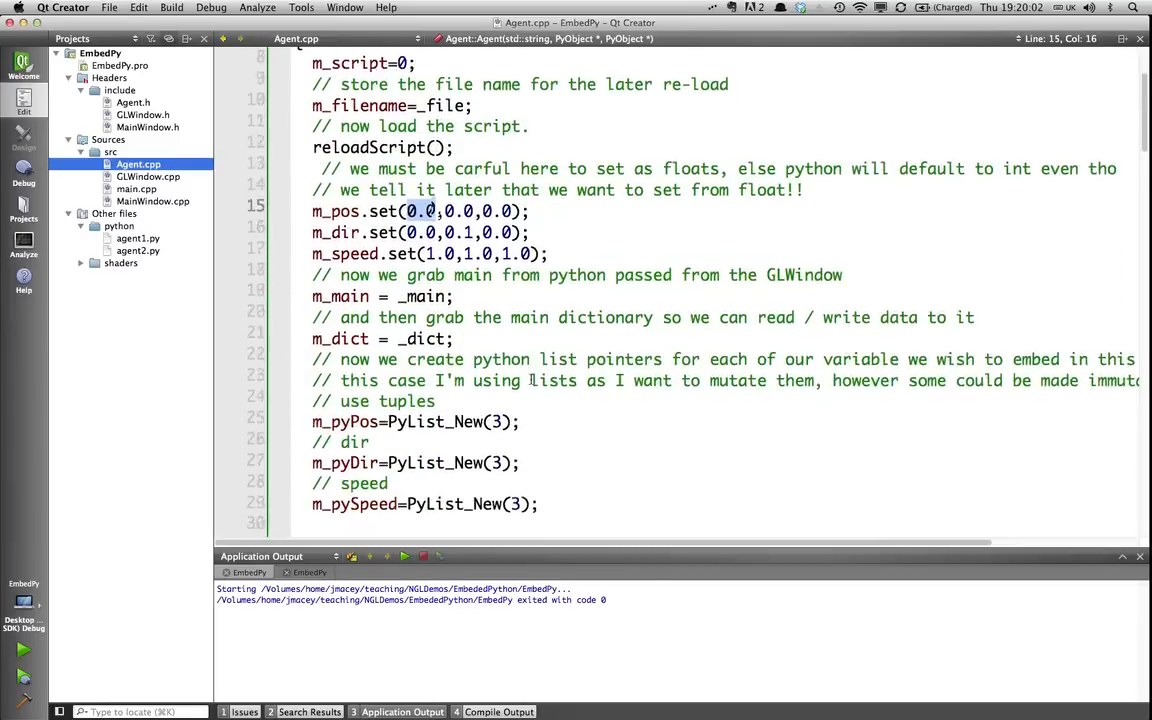
{"action": "scroll", "scroll_direction": "down", "scroll_amount": 3}
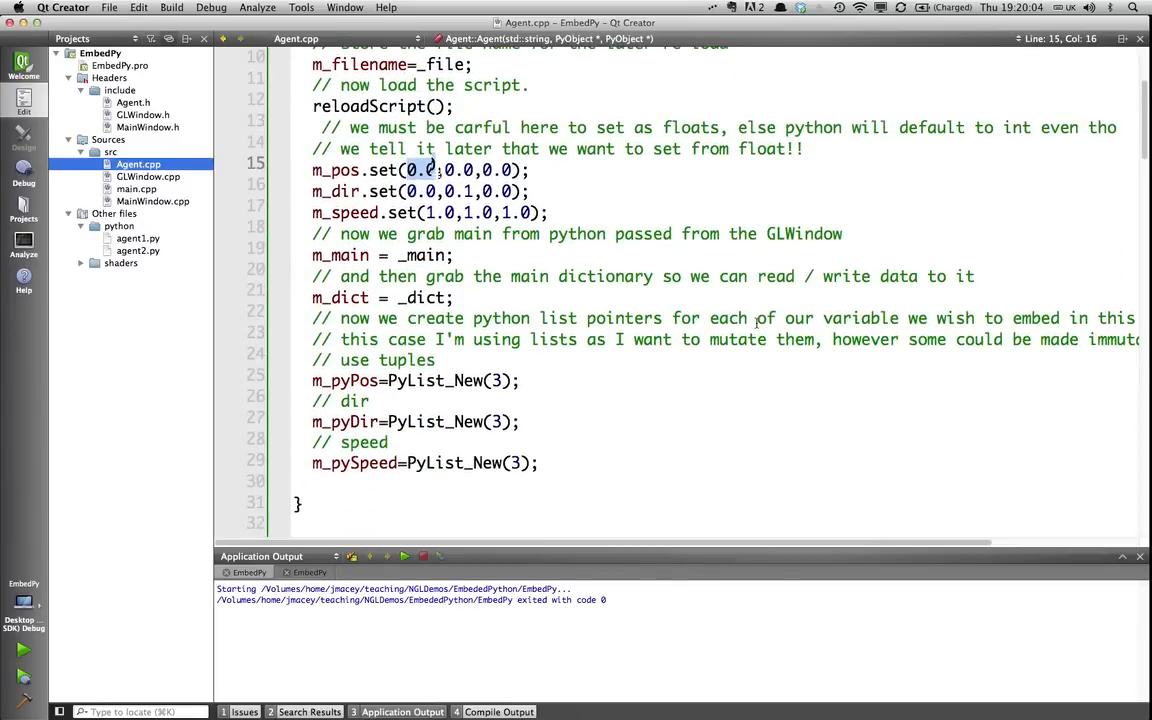
{"action": "mouse_move", "coordinate": [340, 232]}
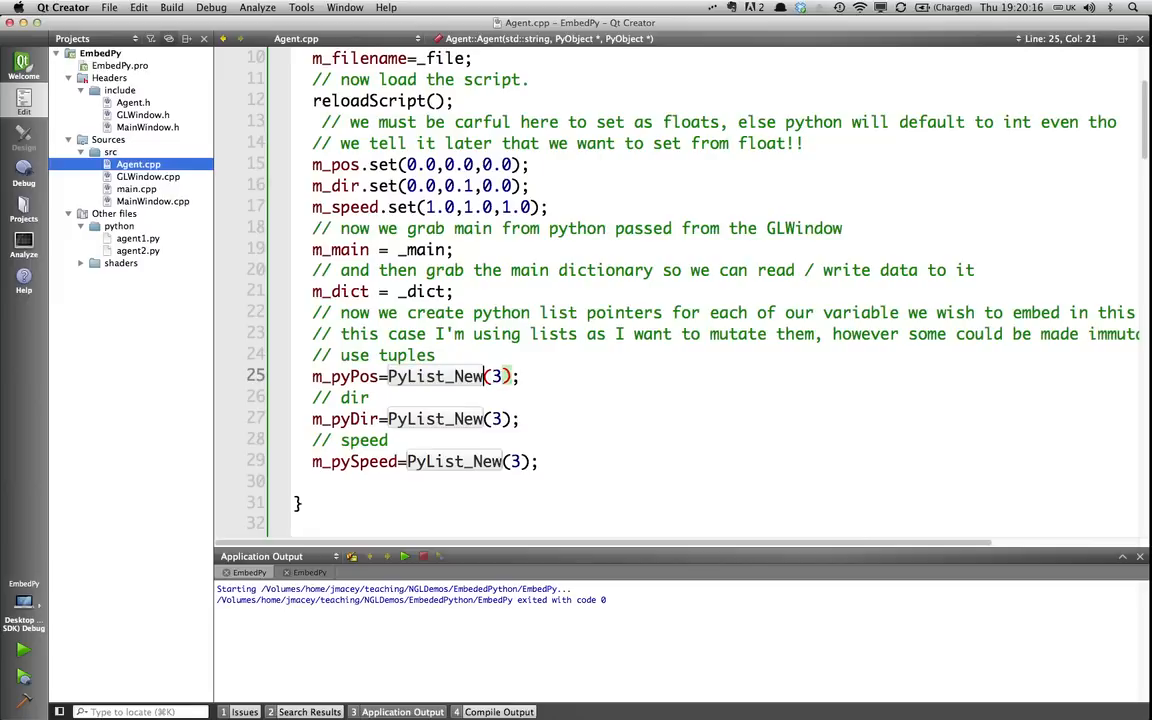
{"action": "left_click", "coordinate": [372, 376]}
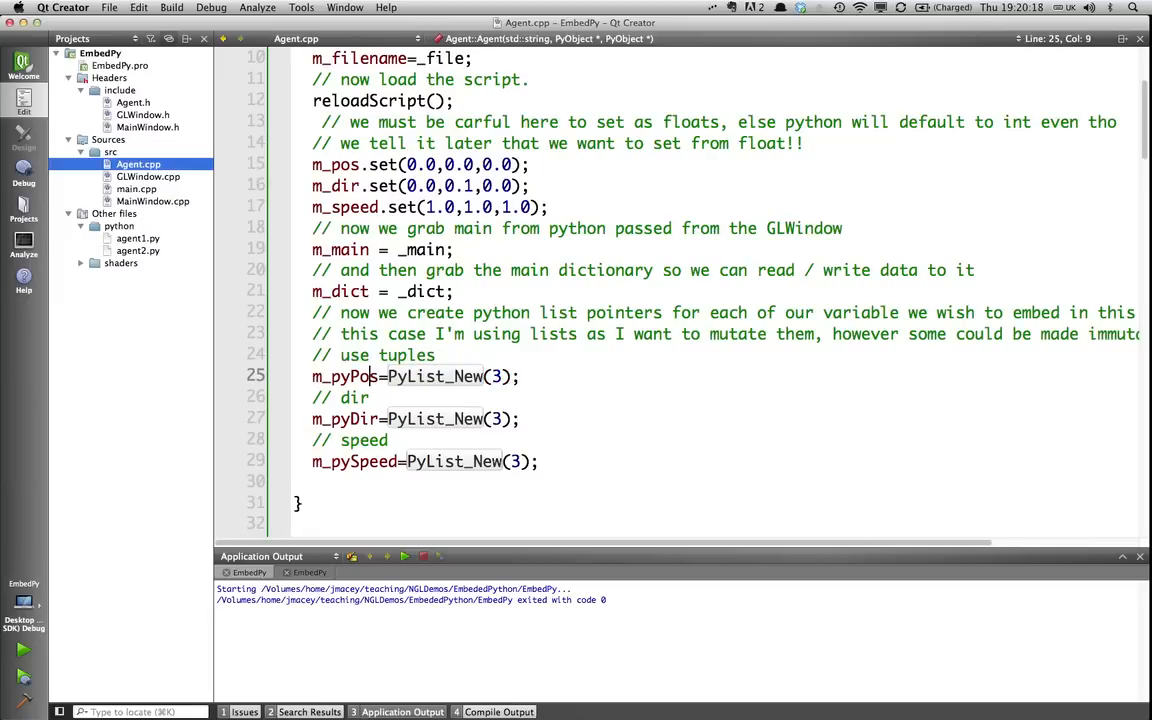
{"action": "double_click", "coordinate": [344, 376]}
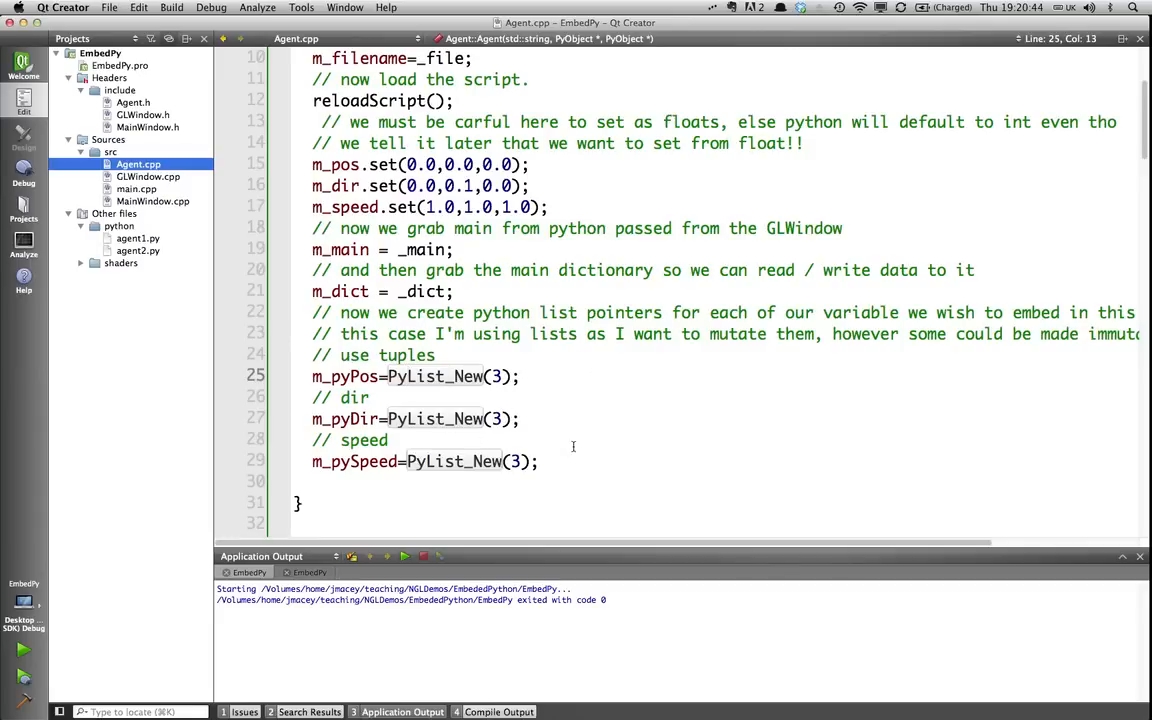
{"action": "scroll", "scroll_direction": "down", "scroll_amount": 3}
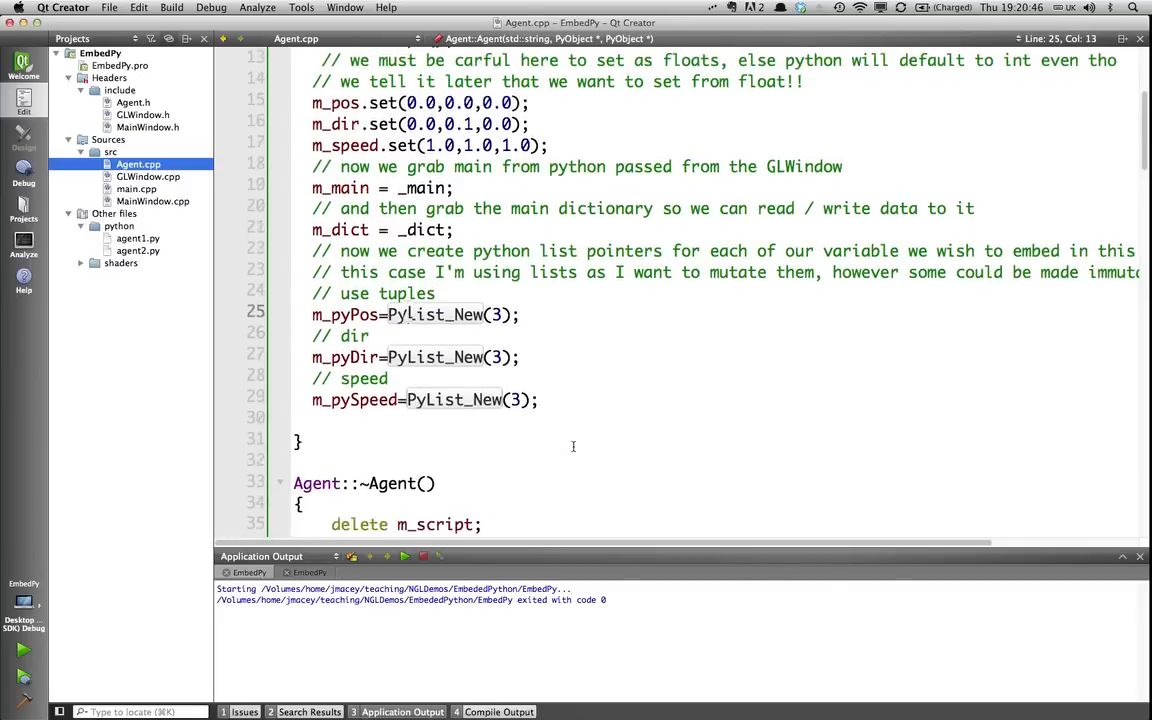
{"action": "scroll", "scroll_direction": "down", "scroll_amount": 3}
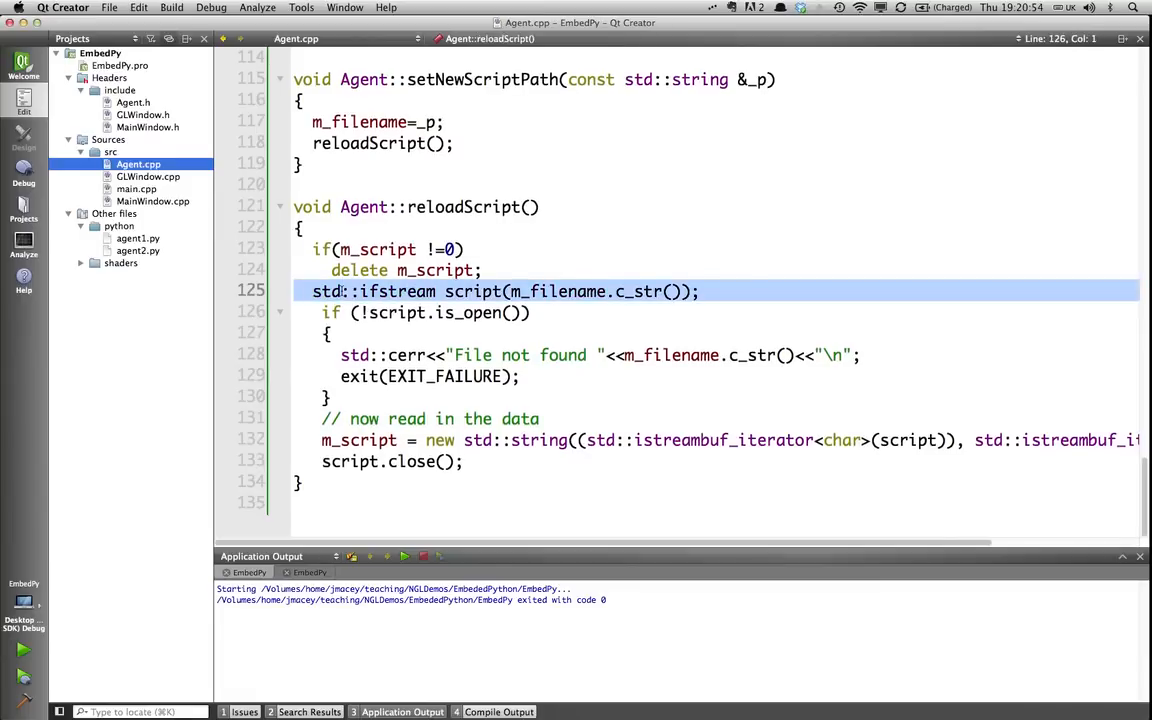
{"action": "double_click", "coordinate": [396, 292]}
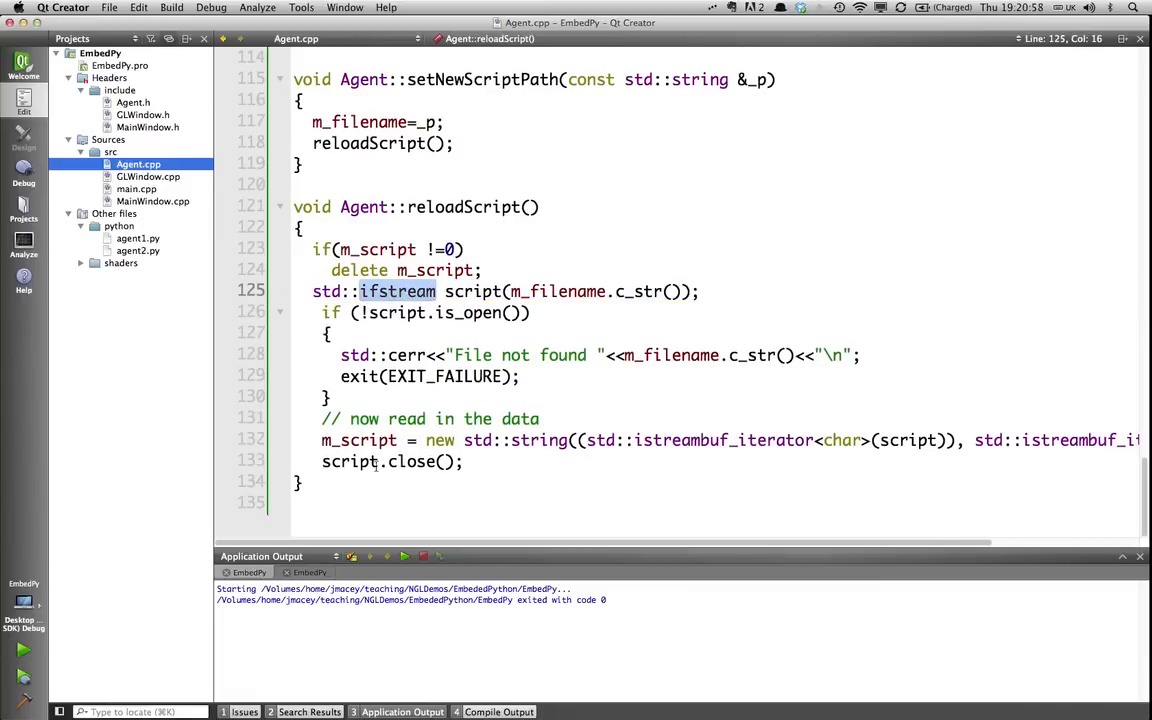
{"action": "scroll", "scroll_direction": "right", "scroll_amount": 3}
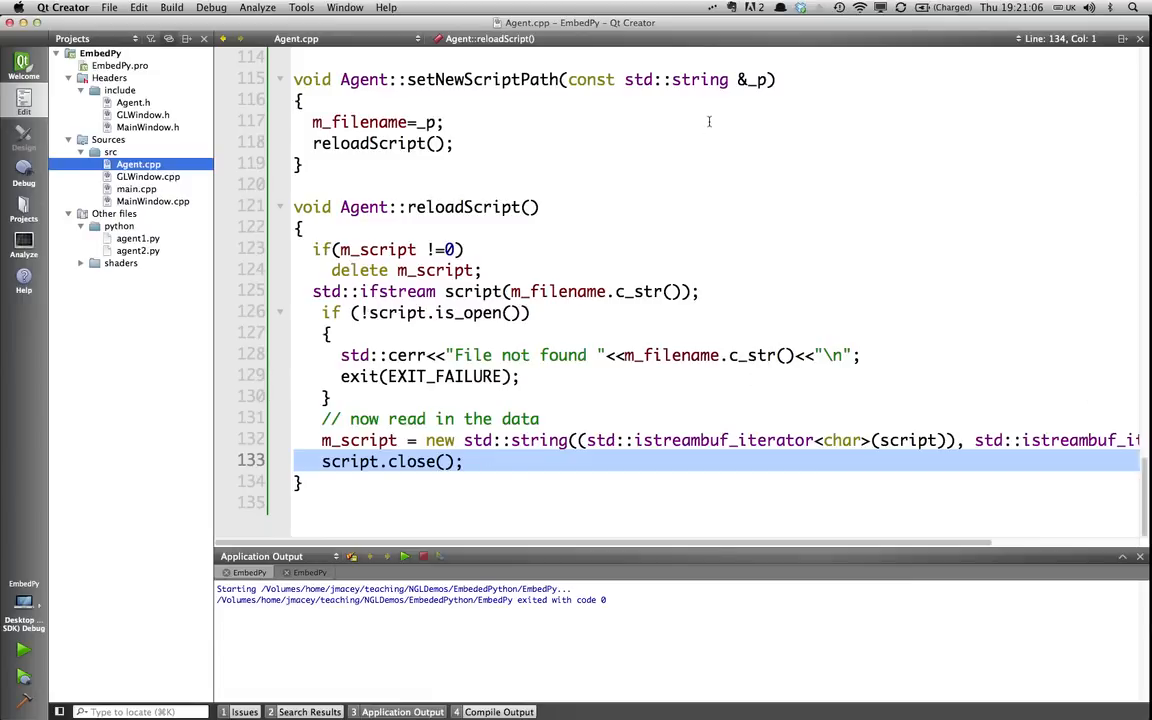
{"action": "mouse_move", "coordinate": [576, 292]}
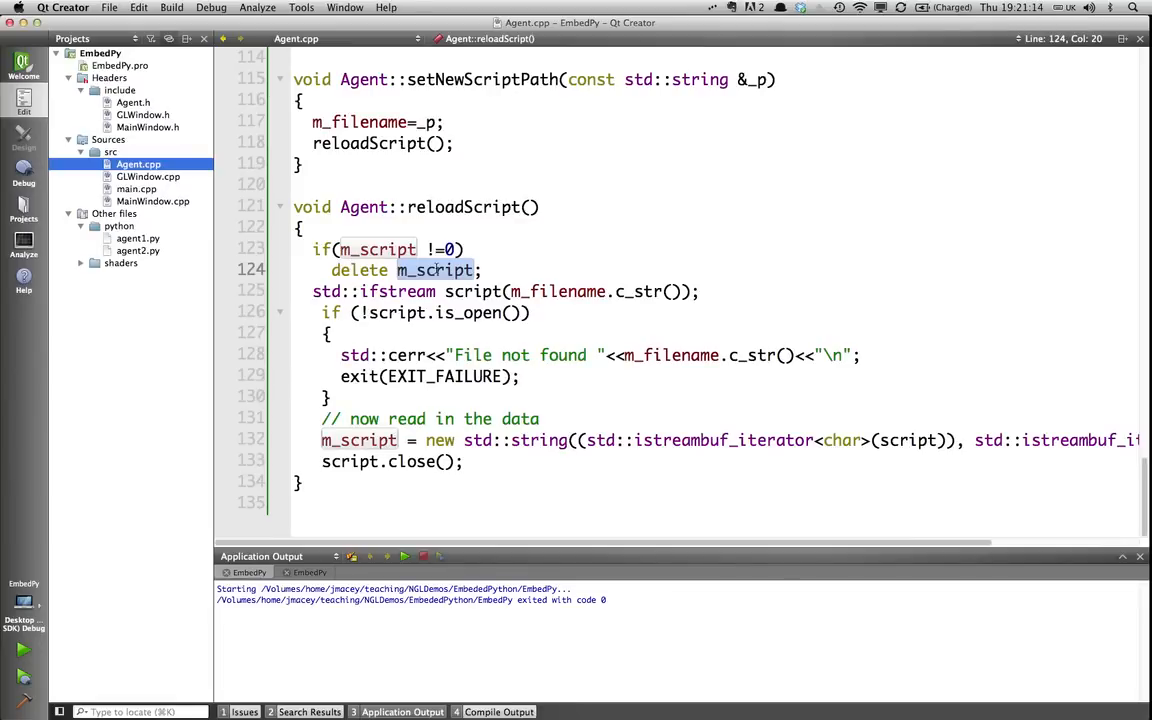
{"action": "scroll", "scroll_direction": "up", "scroll_amount": 3}
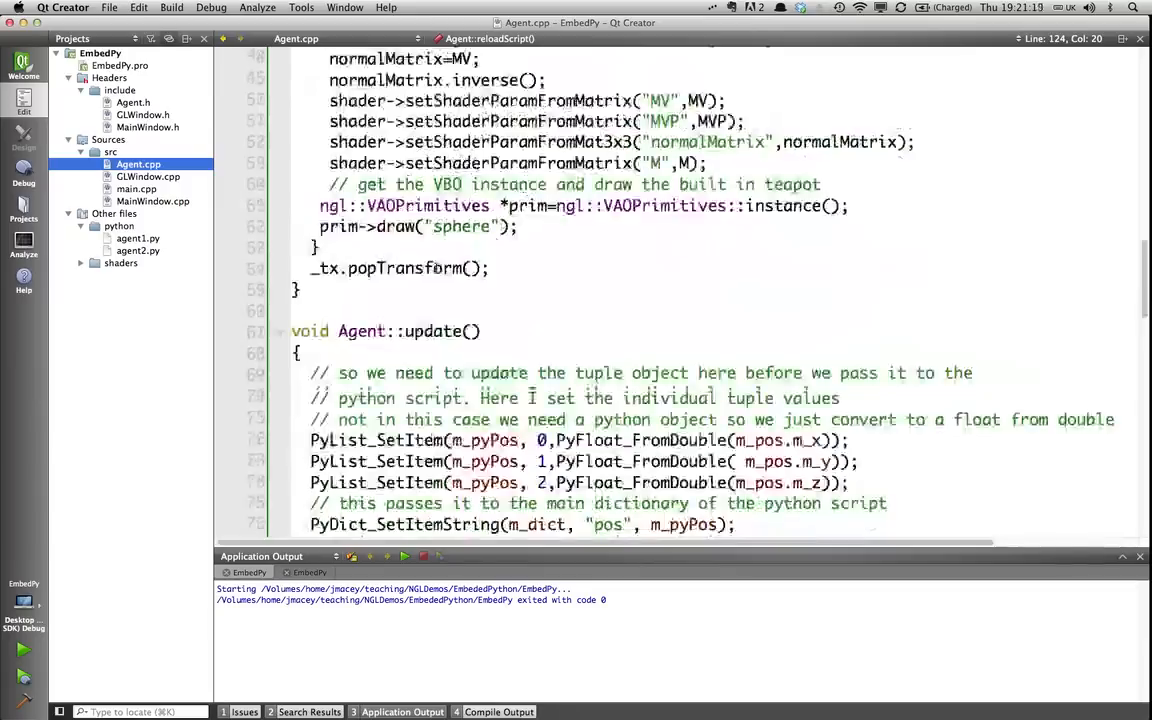
Go through Agent::update's "pos" key and m_pyPos list being set in the dictionary, then switch to iTerm
{"action": "scroll", "scroll_direction": "down", "scroll_amount": 3}
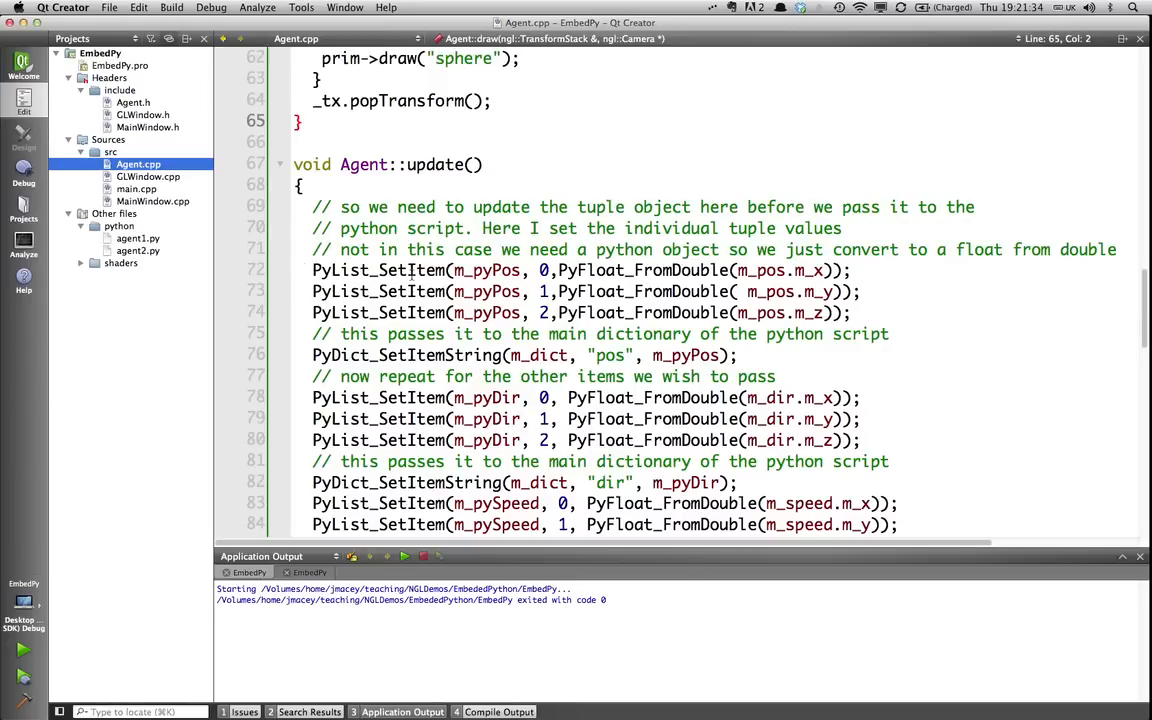
{"action": "left_click", "coordinate": [412, 270]}
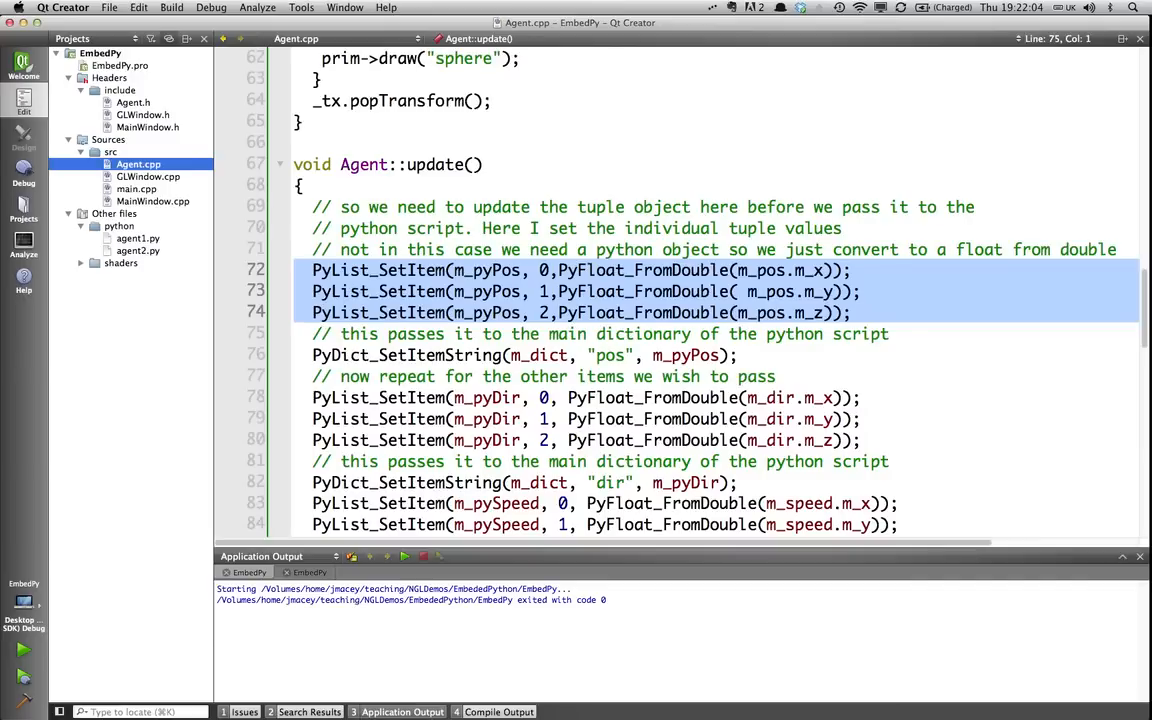
{"action": "mouse_move", "coordinate": [264, 336]}
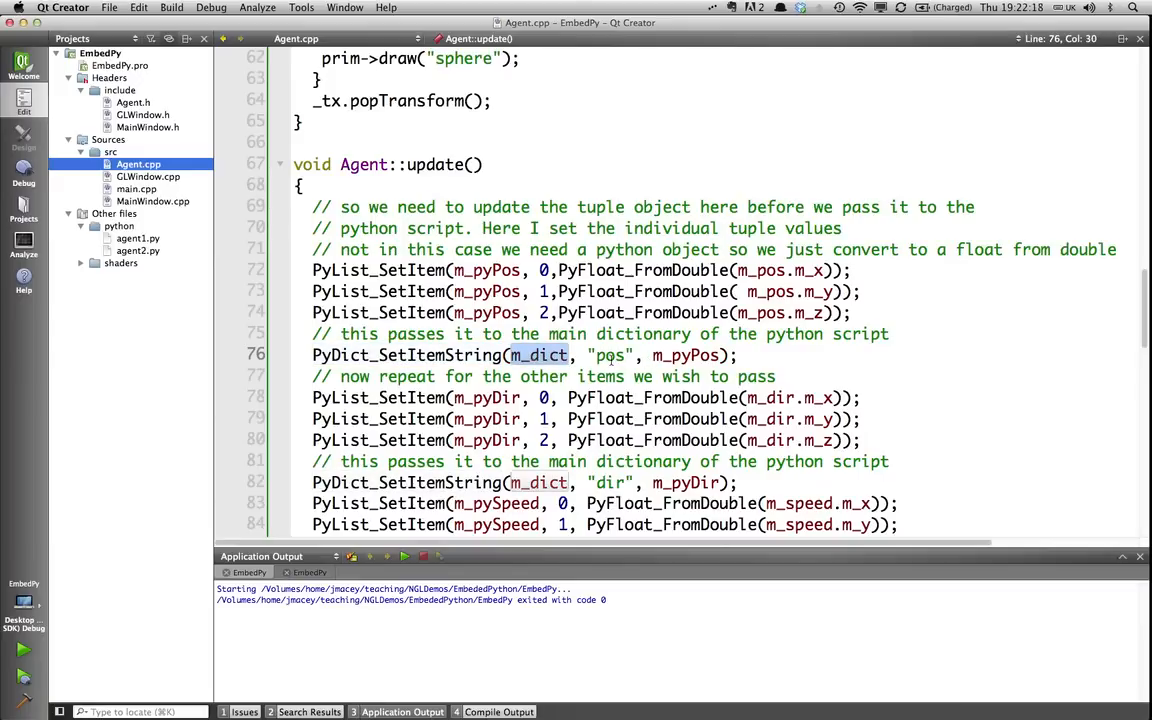
{"action": "double_click", "coordinate": [608, 356]}
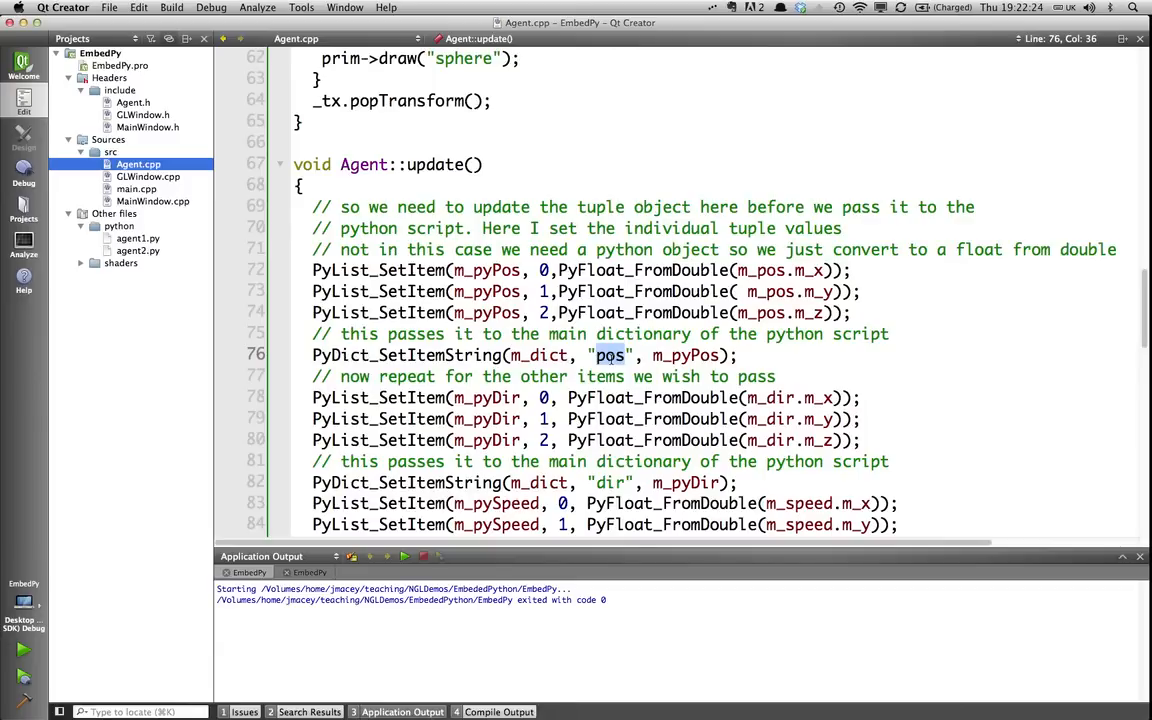
{"action": "double_click", "coordinate": [686, 356]}
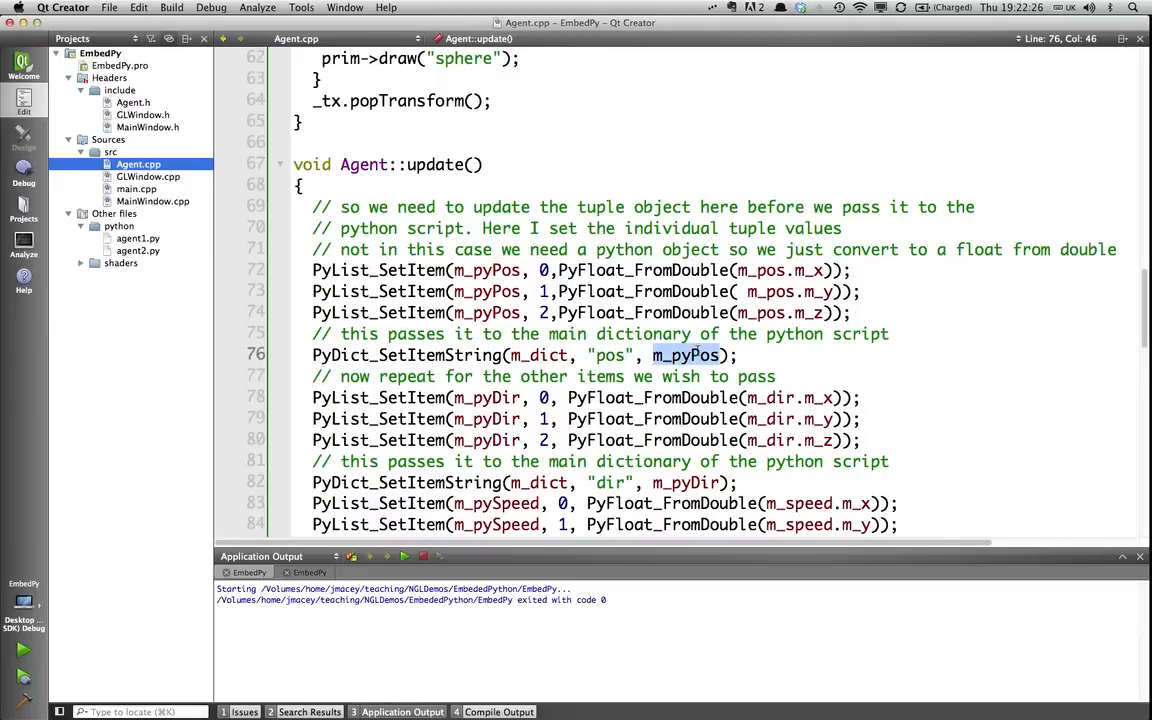
{"action": "key", "text": "cmd+tab"}
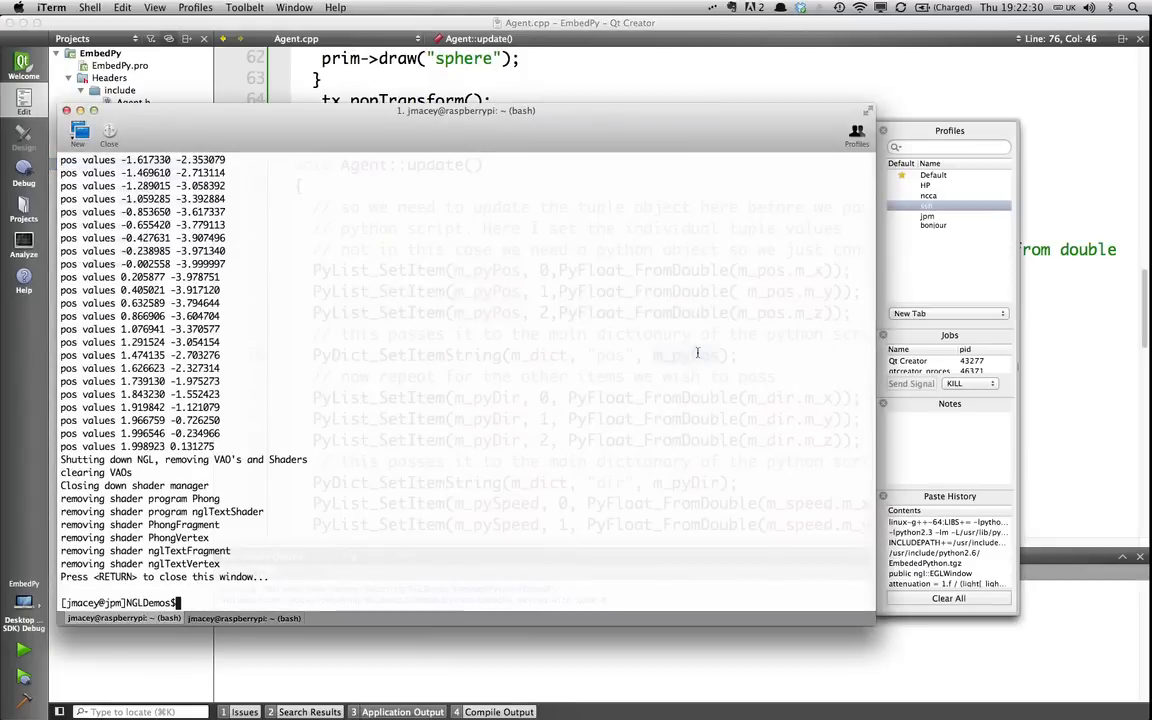
Start python in iTerm and create pos=(0,0,0)
{"action": "type", "text": "python"}
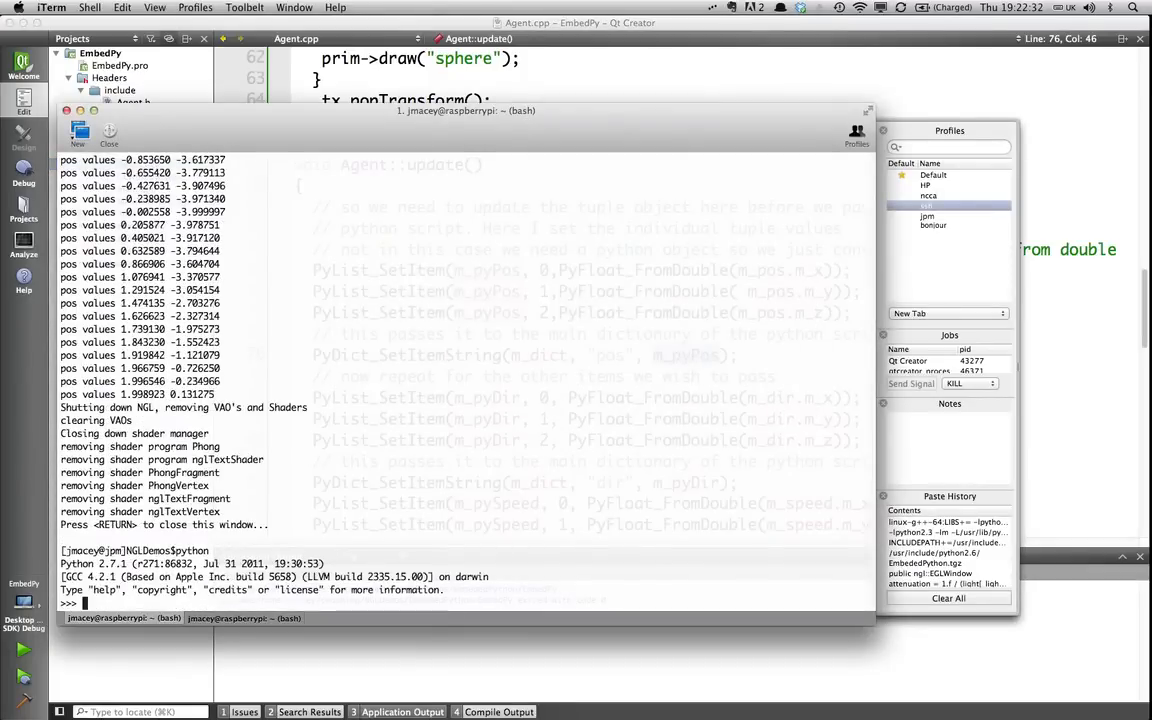
{"action": "type", "text": "pos="}
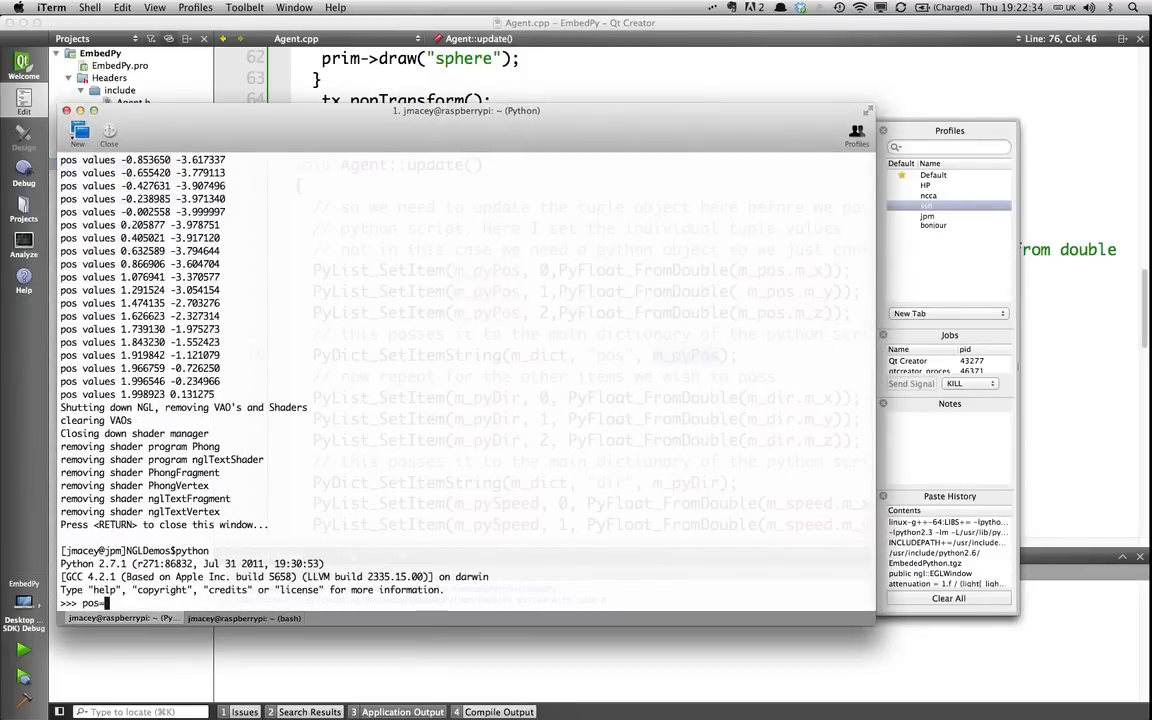
{"action": "type", "text": "("}
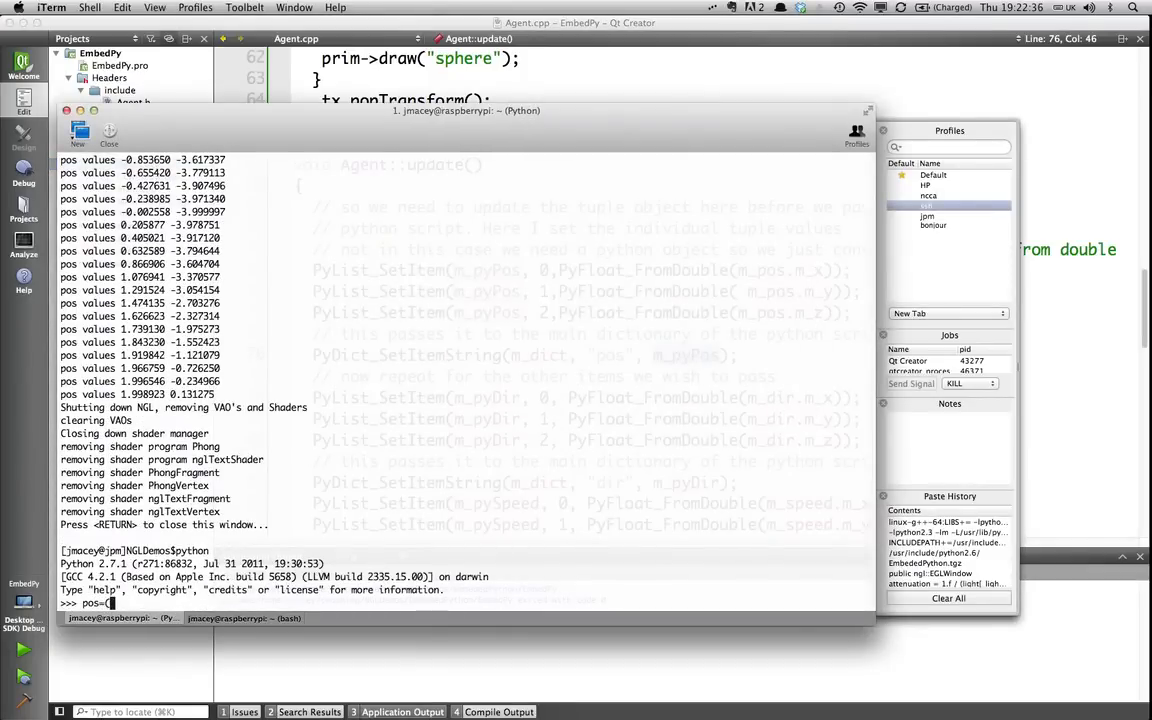
{"action": "type", "text": "0,0,0"}
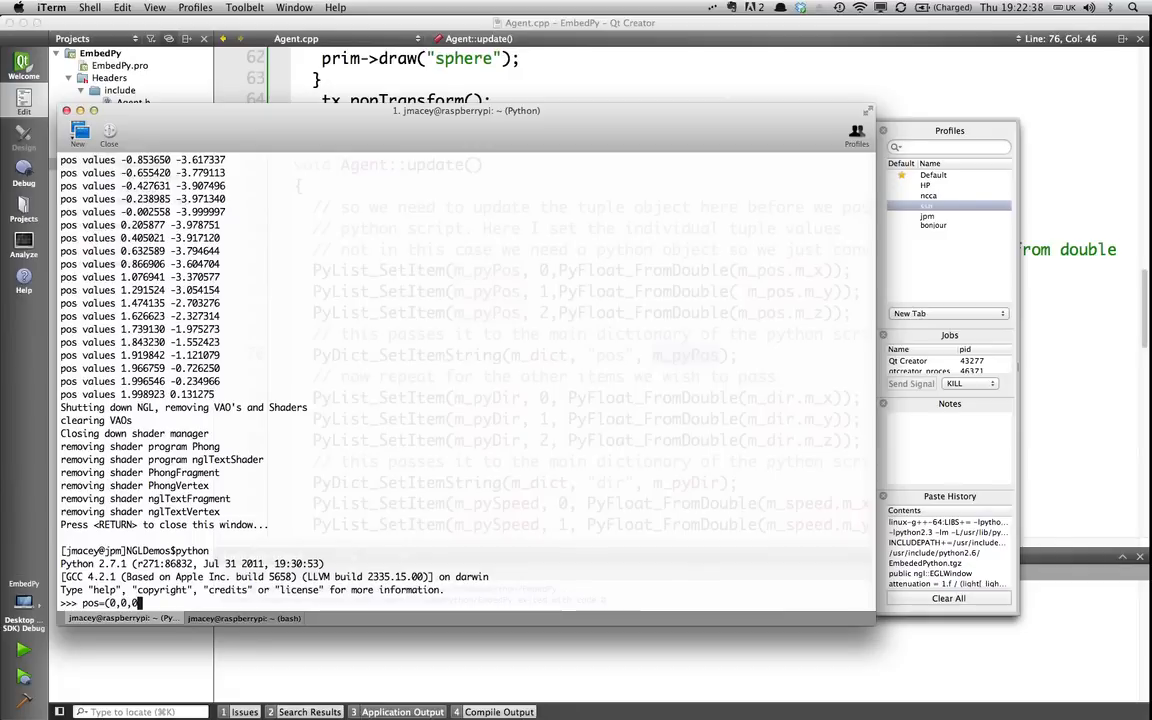
{"action": "key", "text": "Return"}
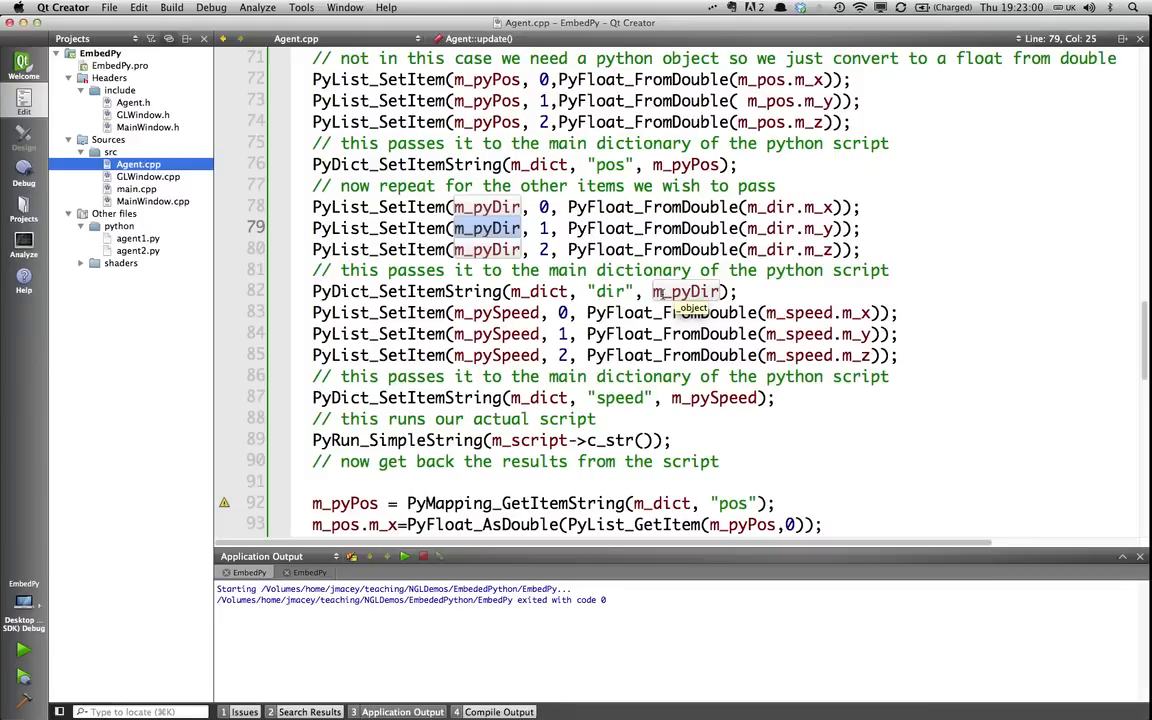
{"action": "scroll", "scroll_direction": "down", "scroll_amount": 3}
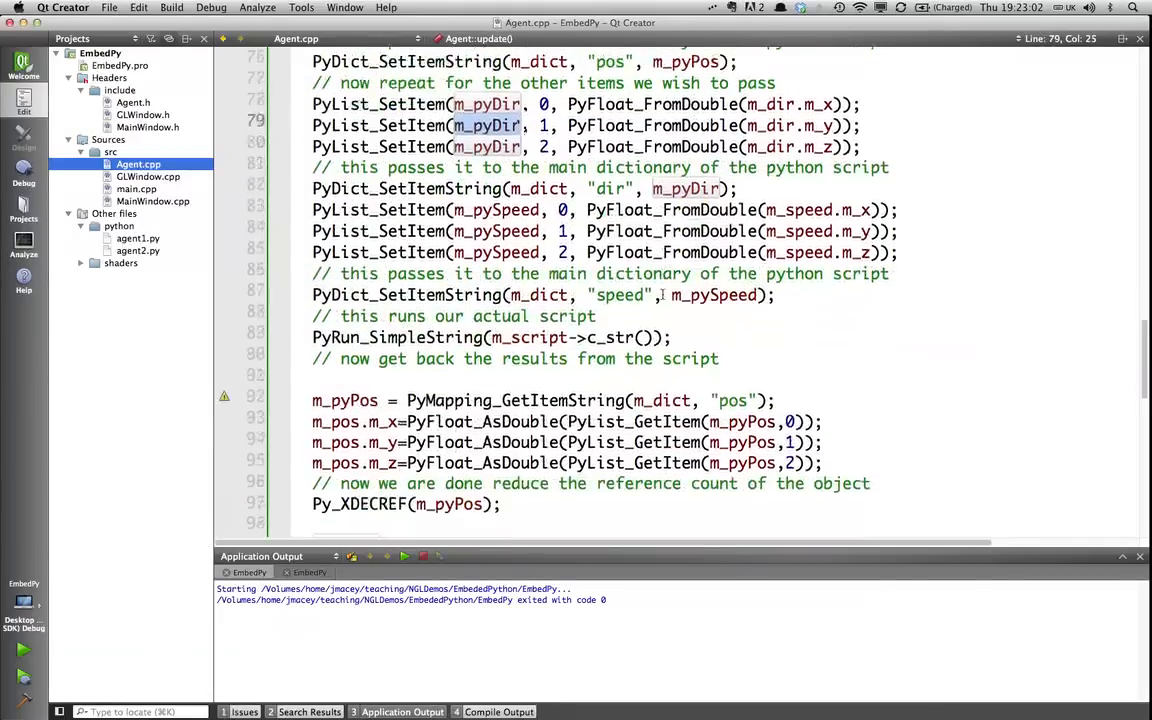
{"action": "scroll", "scroll_direction": "down", "scroll_amount": 3}
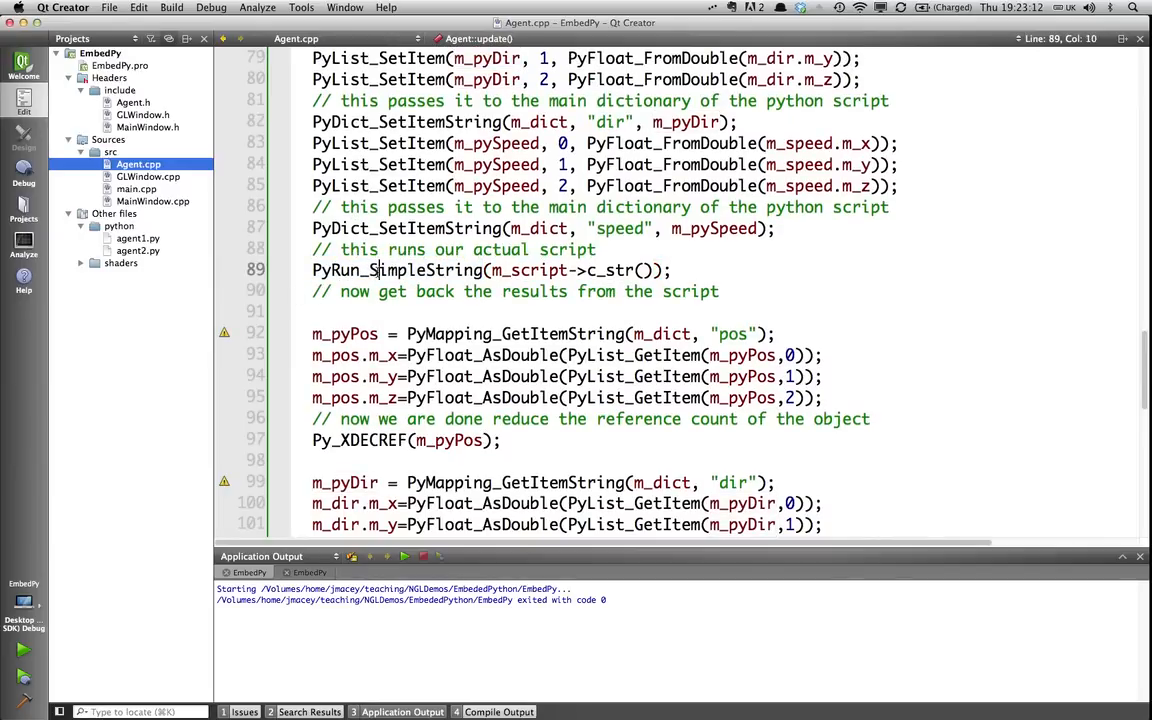
{"action": "double_click", "coordinate": [396, 270]}
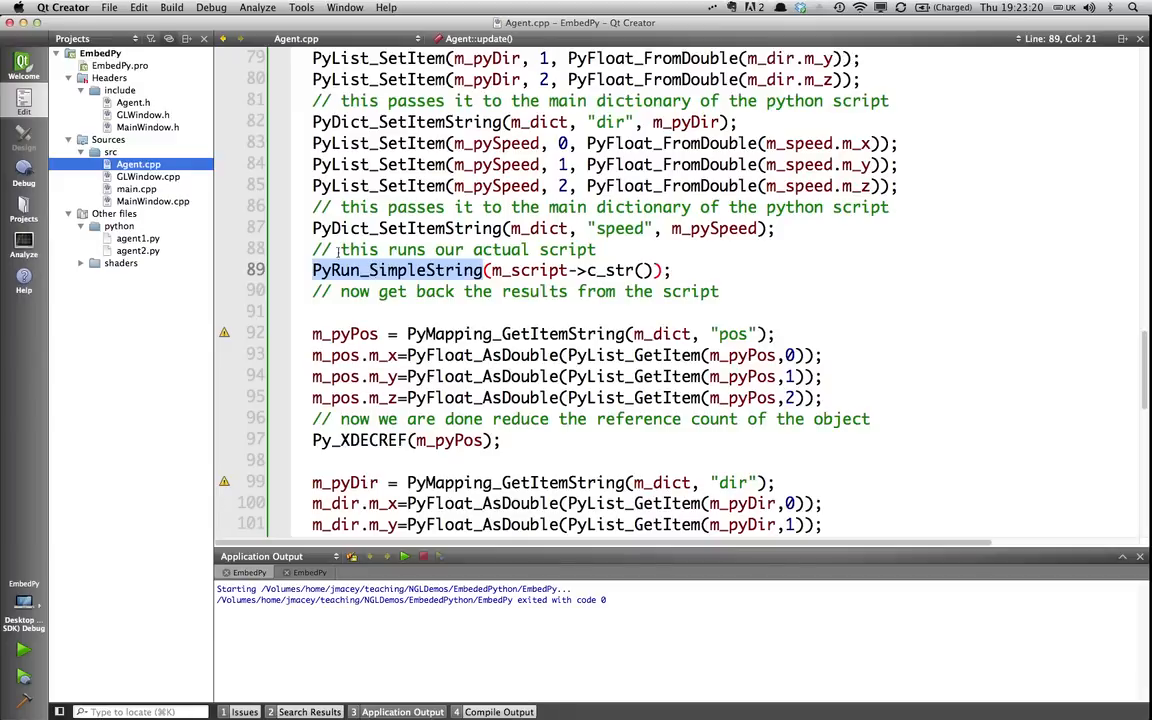
{"action": "double_click", "coordinate": [530, 270]}
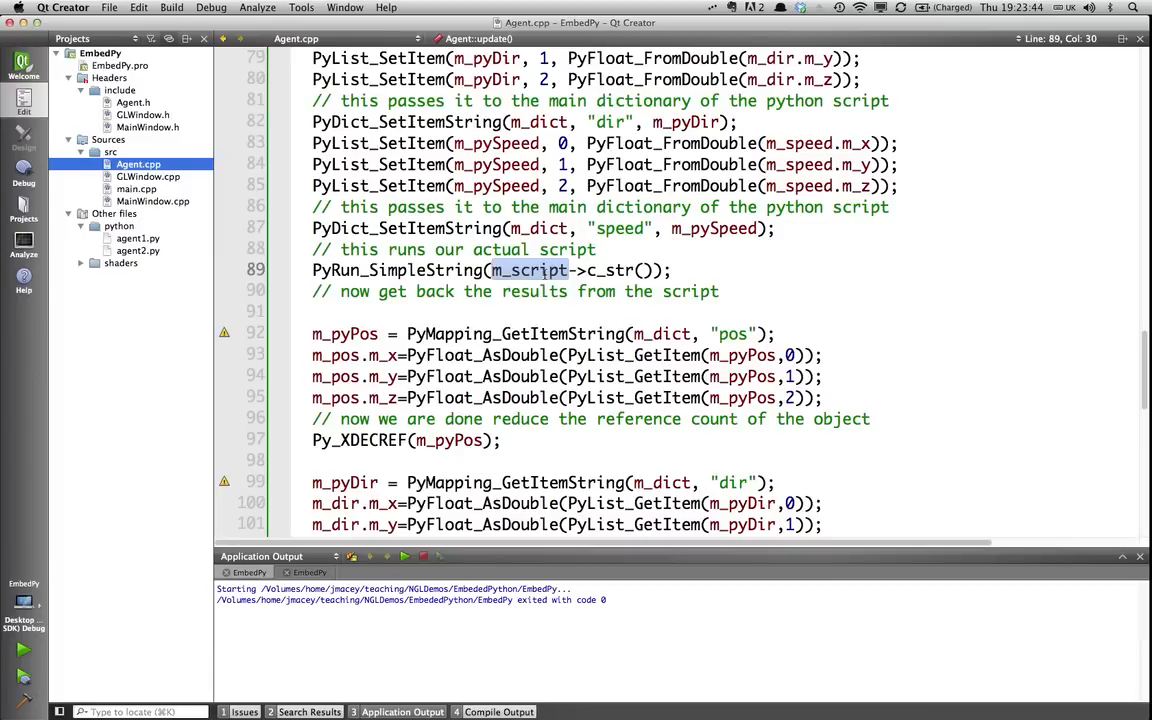
{"action": "mouse_move", "coordinate": [680, 340]}
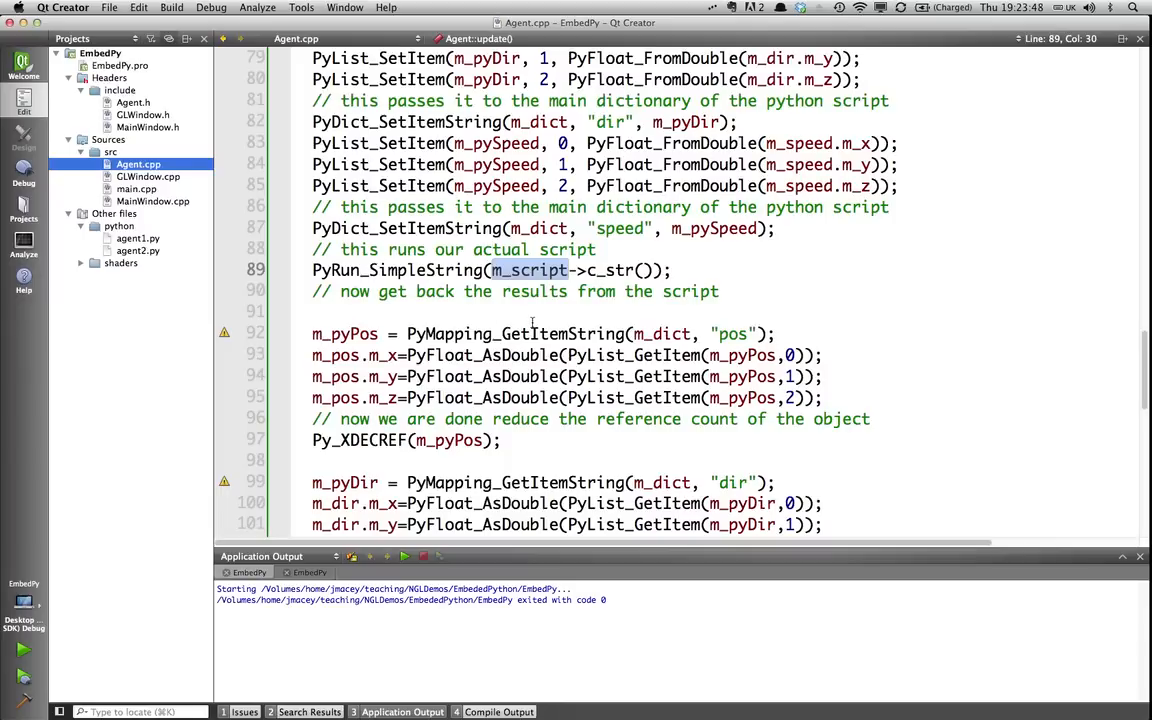
{"action": "mouse_move", "coordinate": [660, 356]}
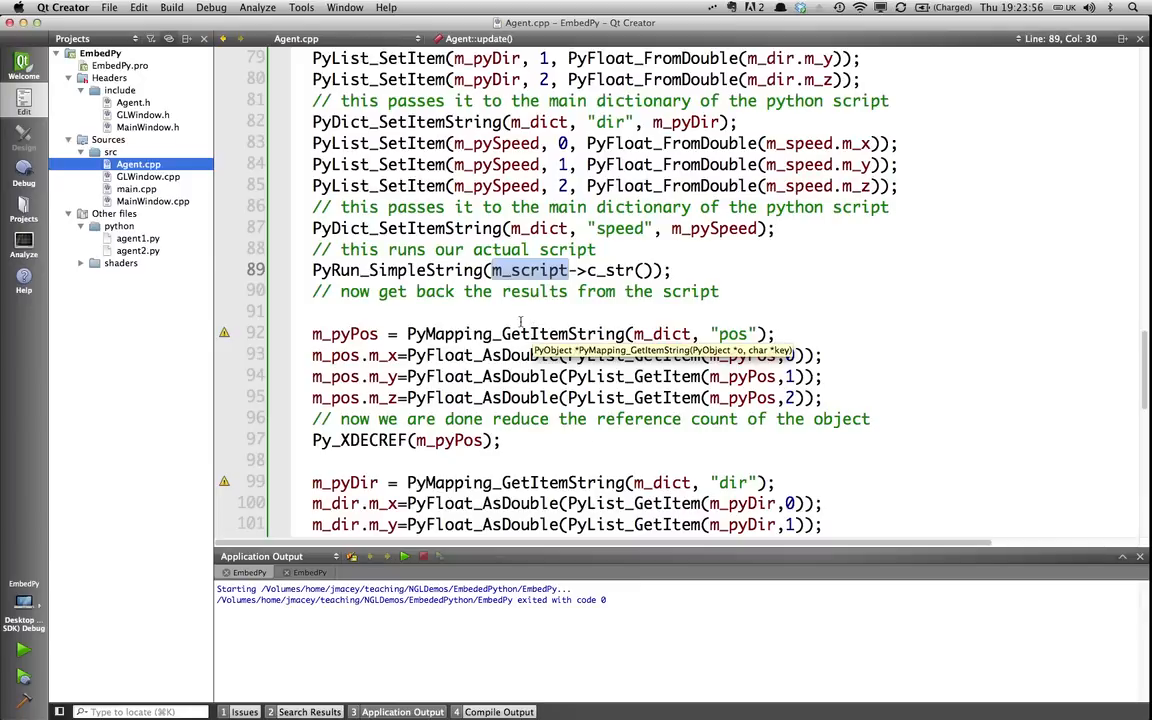
{"action": "left_click", "coordinate": [344, 332]}
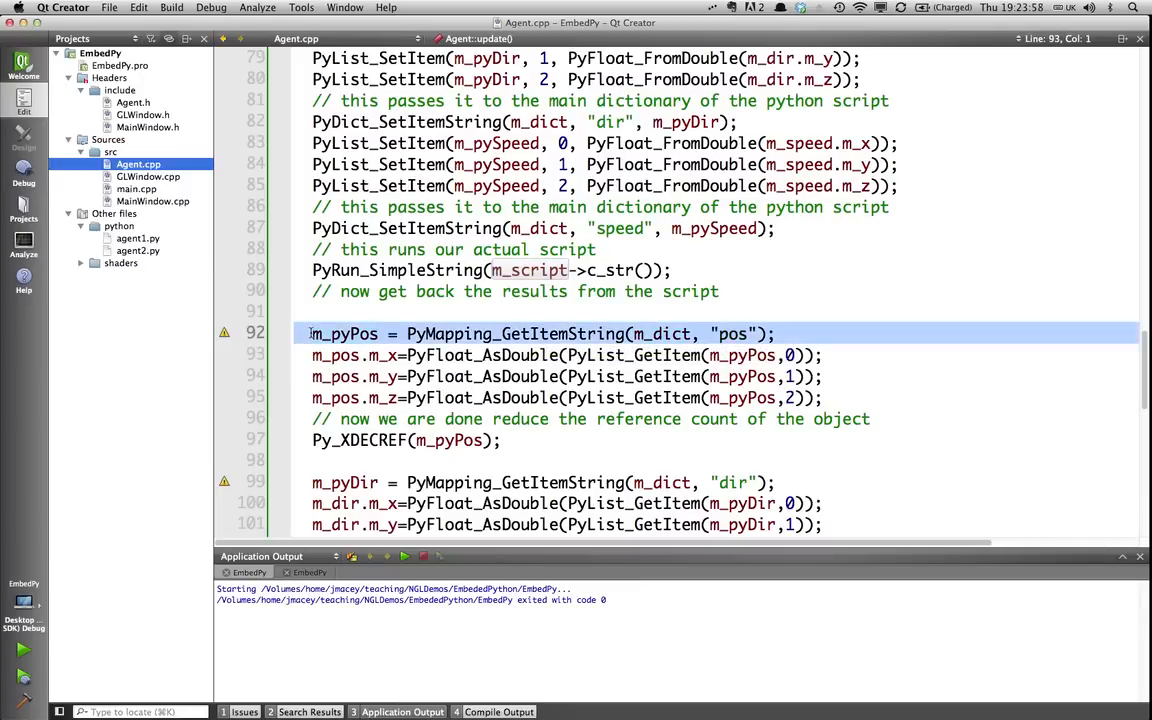
{"action": "double_click", "coordinate": [344, 332]}
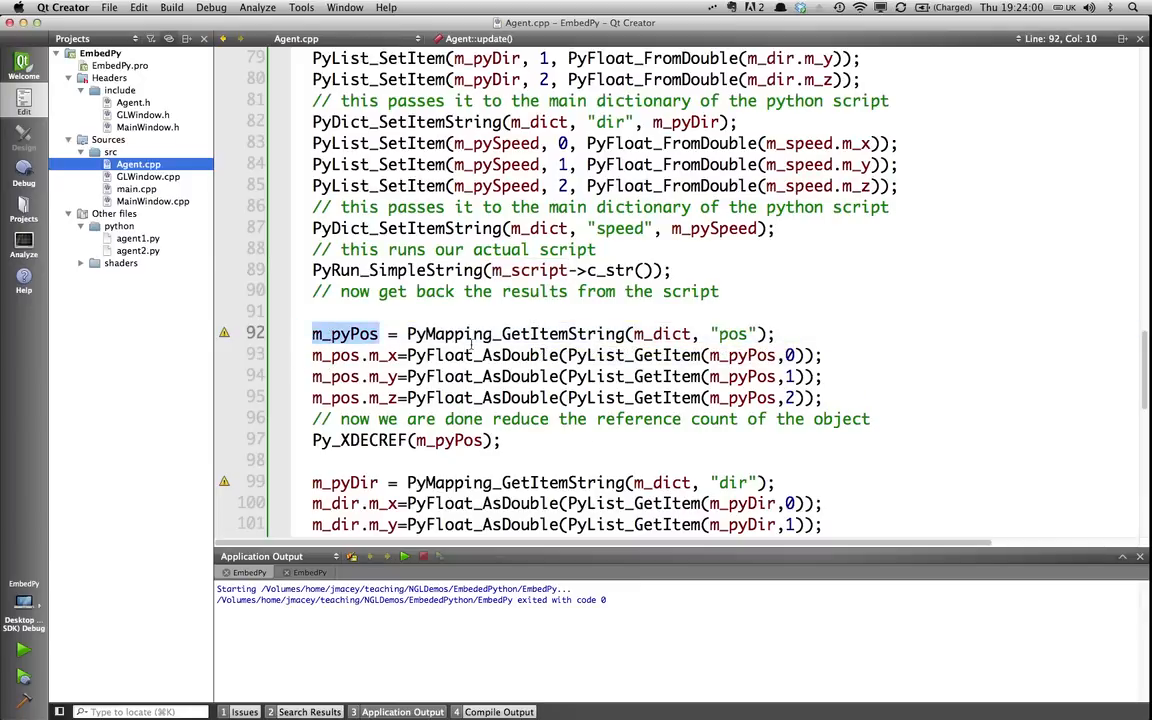
{"action": "double_click", "coordinate": [516, 332]}
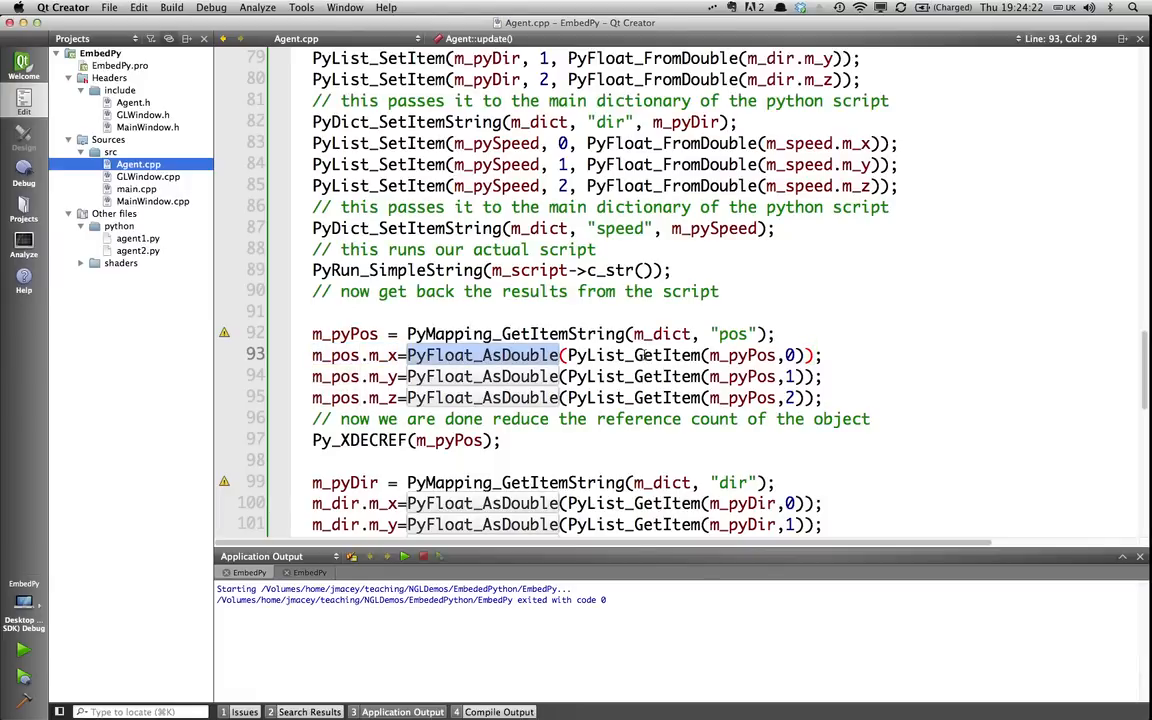
{"action": "double_click", "coordinate": [742, 356]}
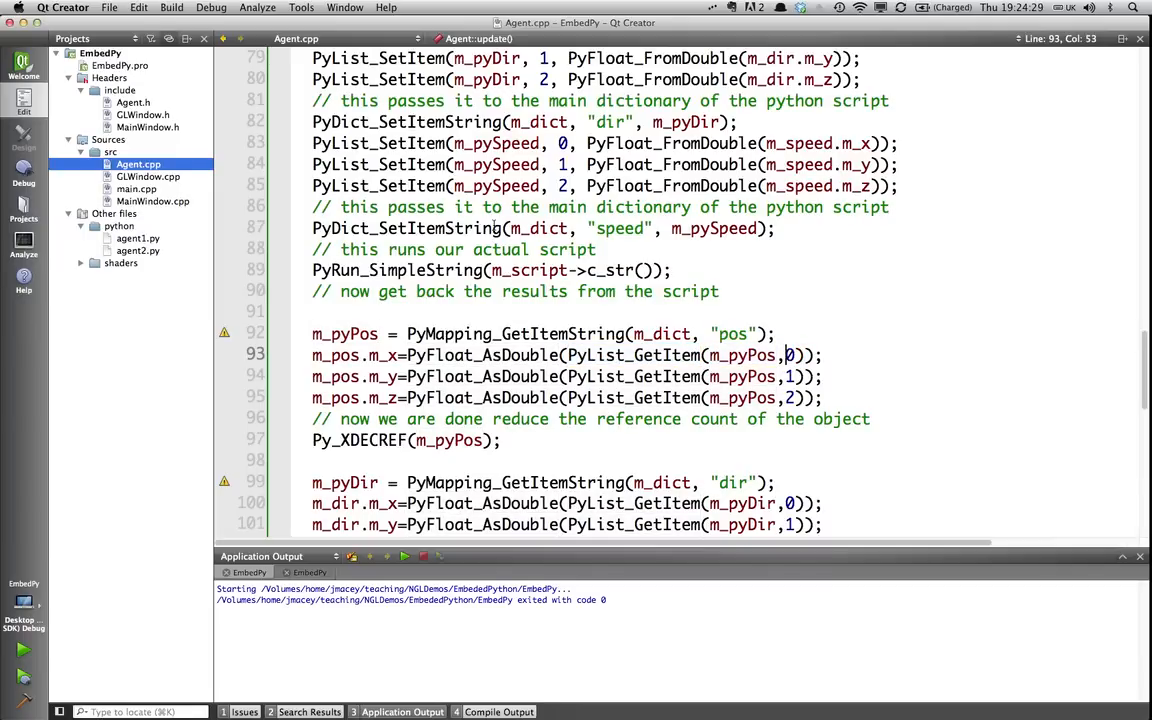
{"action": "double_click", "coordinate": [360, 440]}
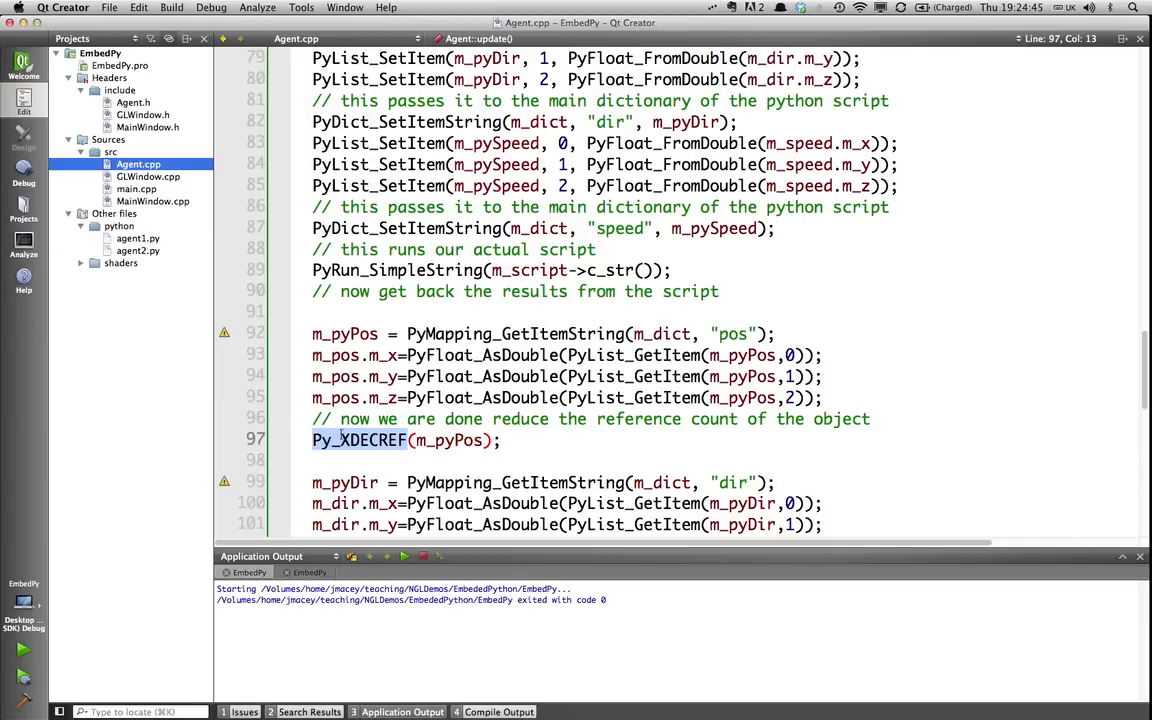
Scroll down through Agent::update's dir and speed retrieval blocks in Agent.cpp
{"action": "scroll", "scroll_direction": "down", "scroll_amount": 3}
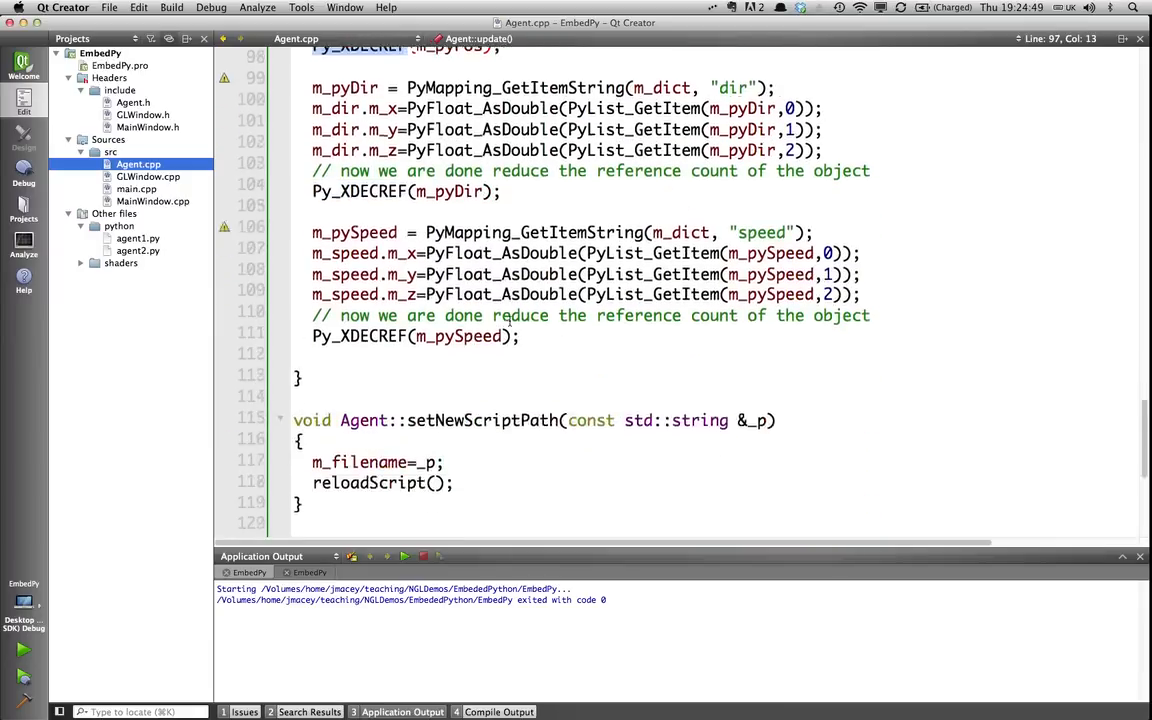
{"action": "scroll", "scroll_direction": "down", "scroll_amount": 3}
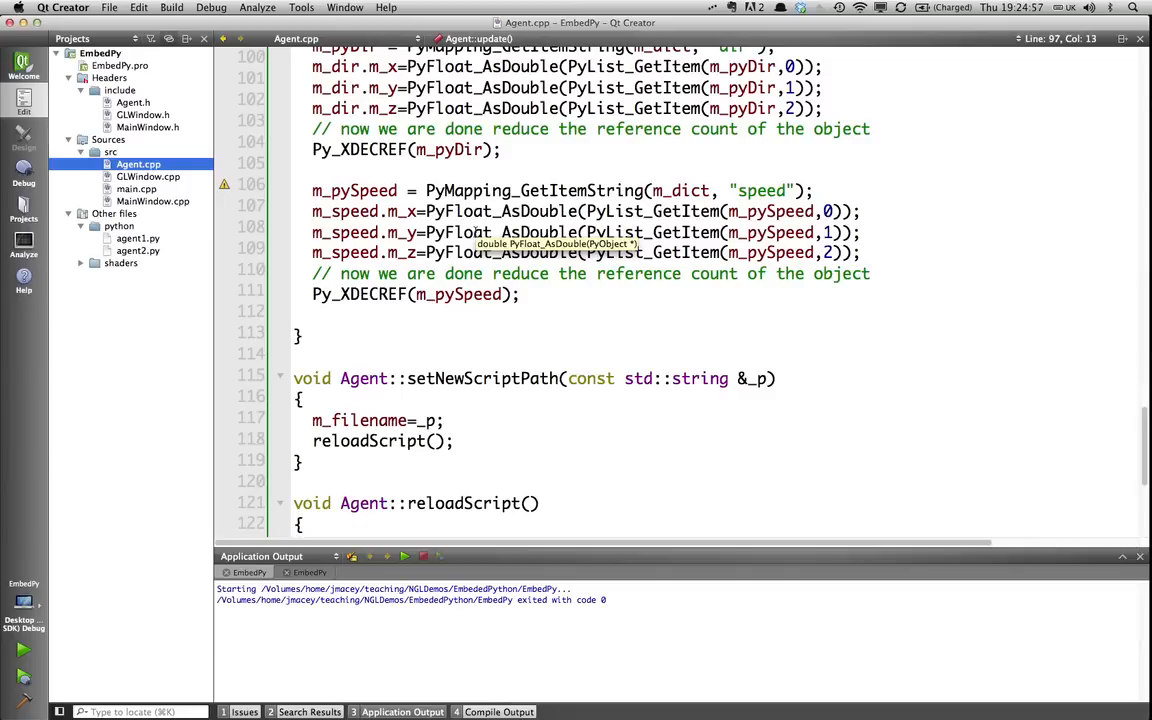
{"action": "scroll", "scroll_direction": "down", "scroll_amount": 3}
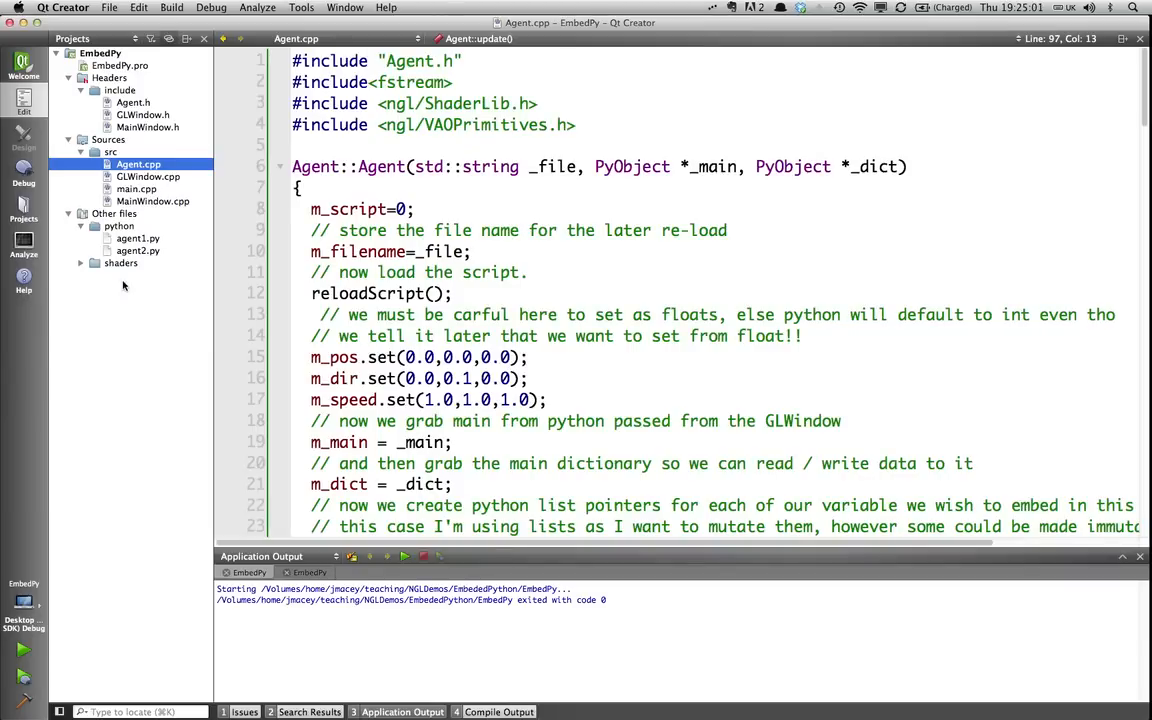
{"action": "mouse_move", "coordinate": [136, 238]}
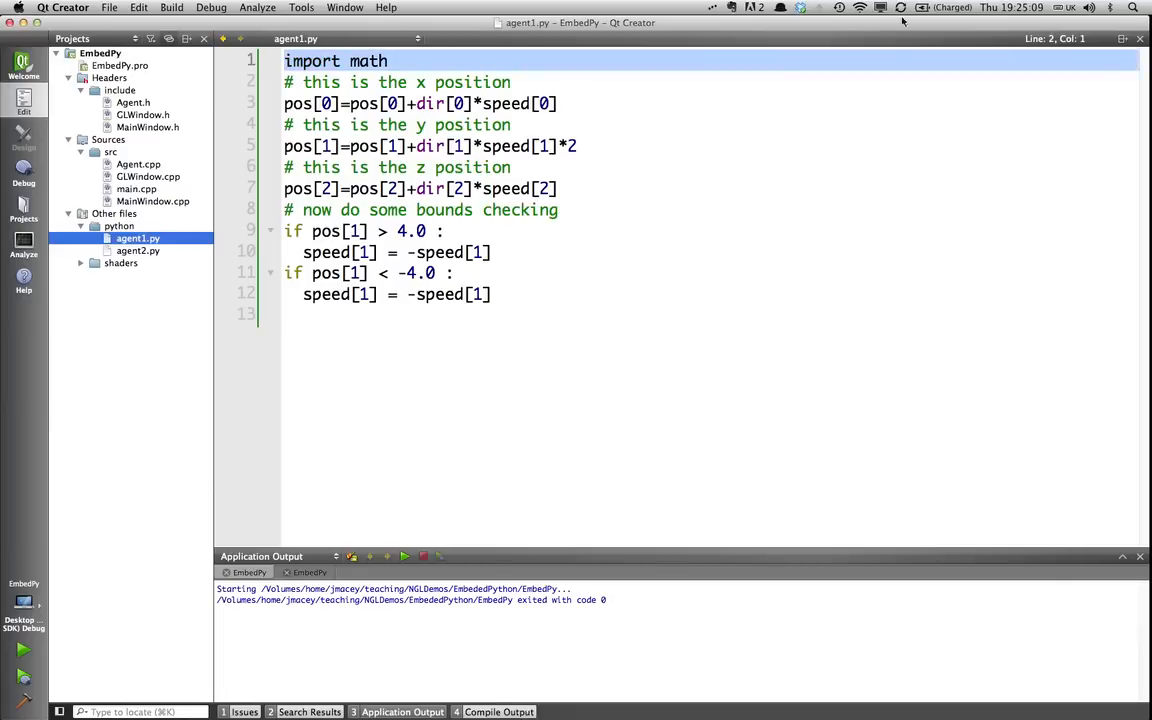
{"action": "left_click", "coordinate": [330, 60]}
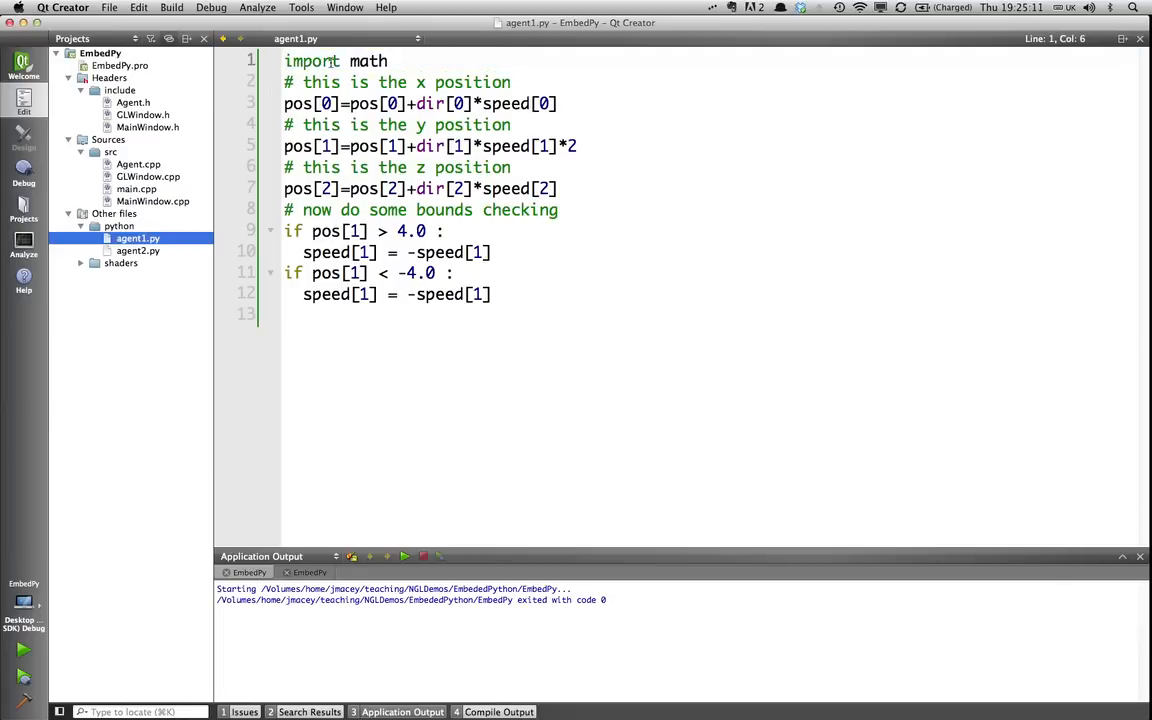
{"action": "double_click", "coordinate": [296, 104]}
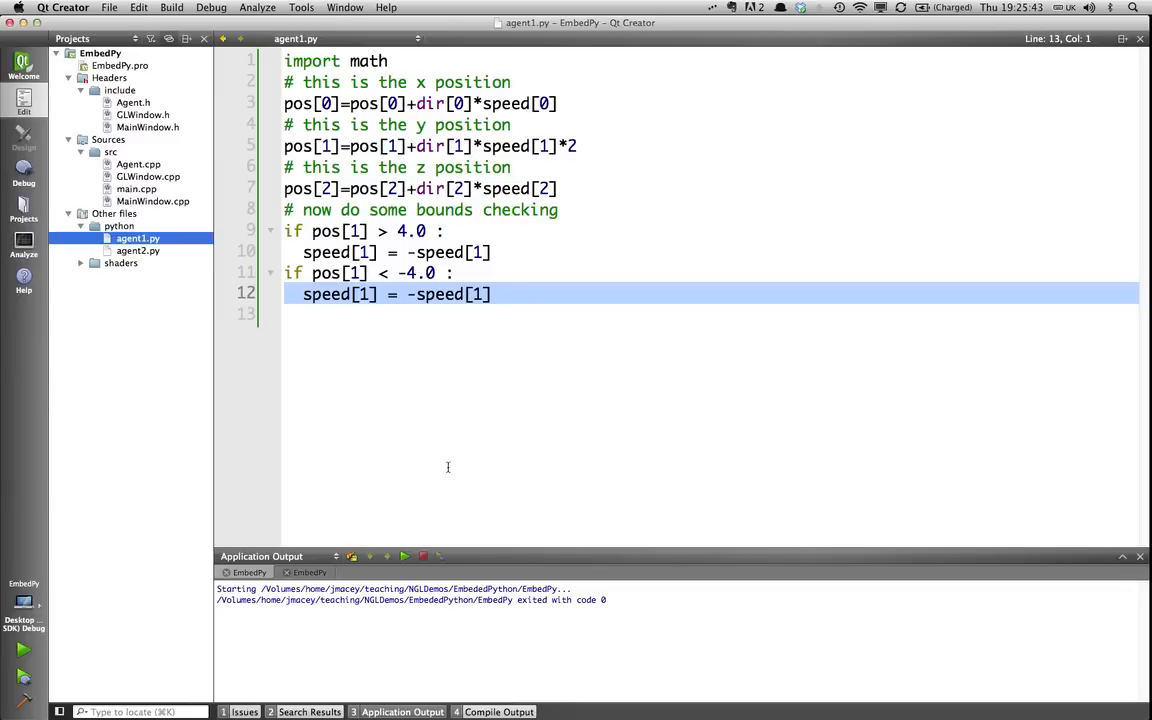
{"action": "left_click", "coordinate": [138, 250]}
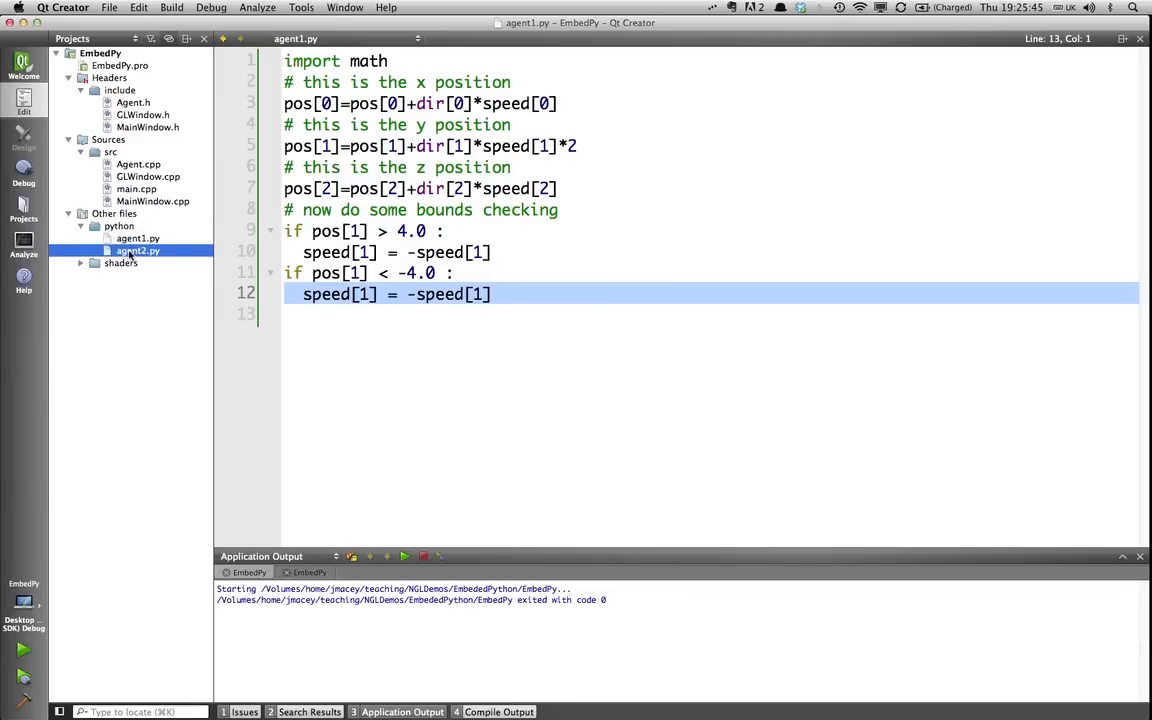
Switch the editor to agent2.py, the circle-motion script, from the Projects tree
{"action": "left_click", "coordinate": [136, 250]}
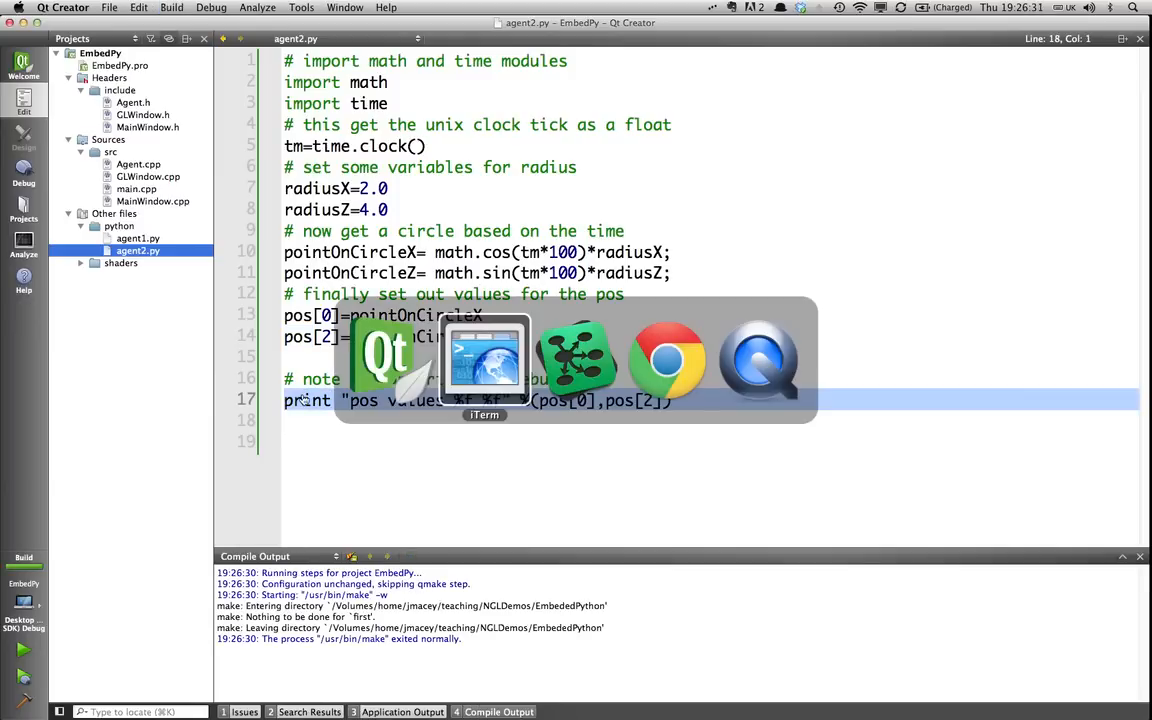
{"action": "left_click", "coordinate": [484, 360]}
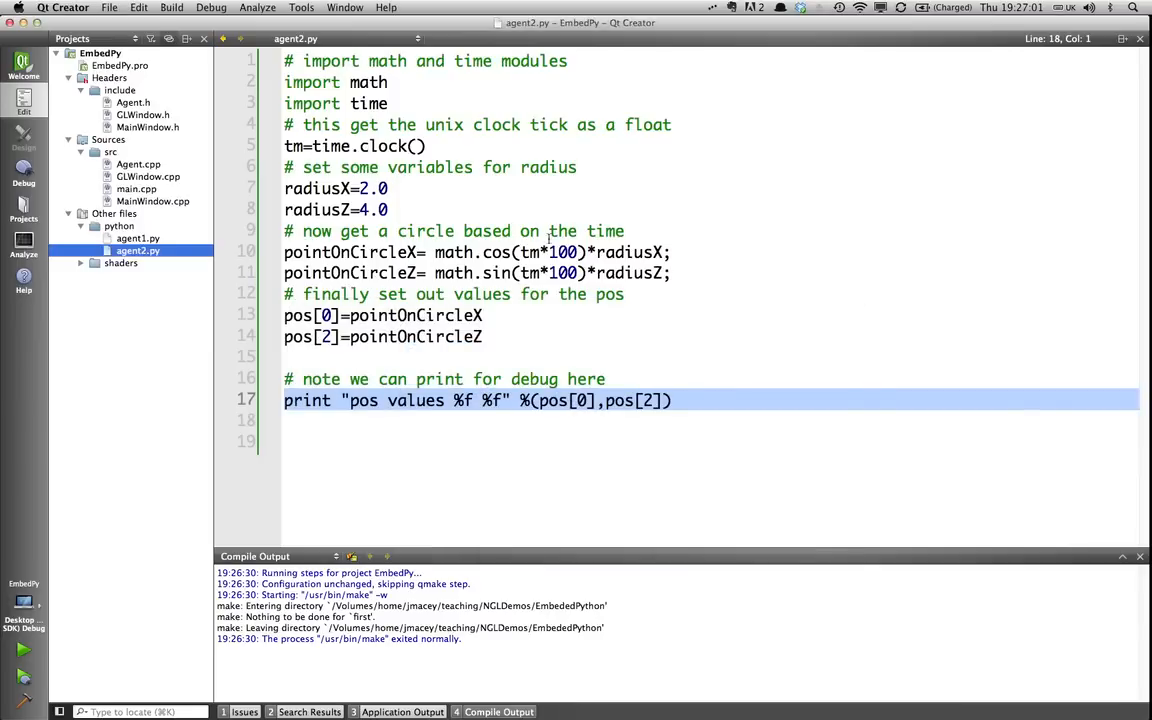
{"action": "left_click", "coordinate": [136, 238]}
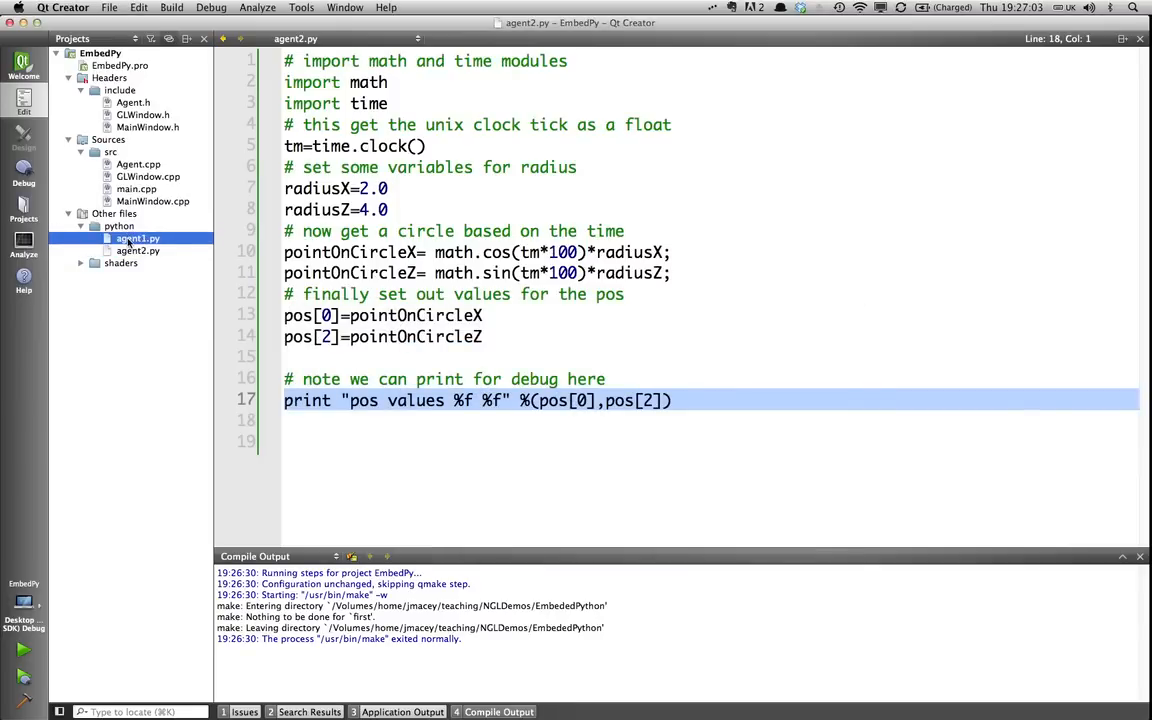
{"action": "left_click", "coordinate": [136, 238]}
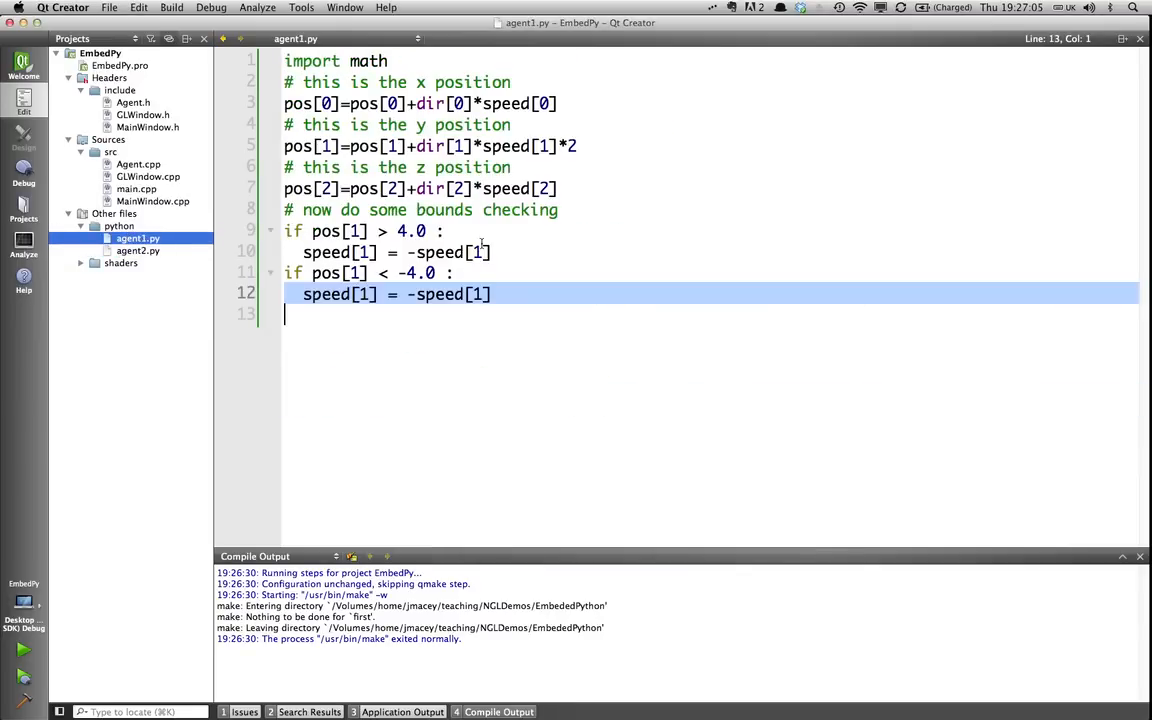
{"action": "left_click", "coordinate": [578, 146]}
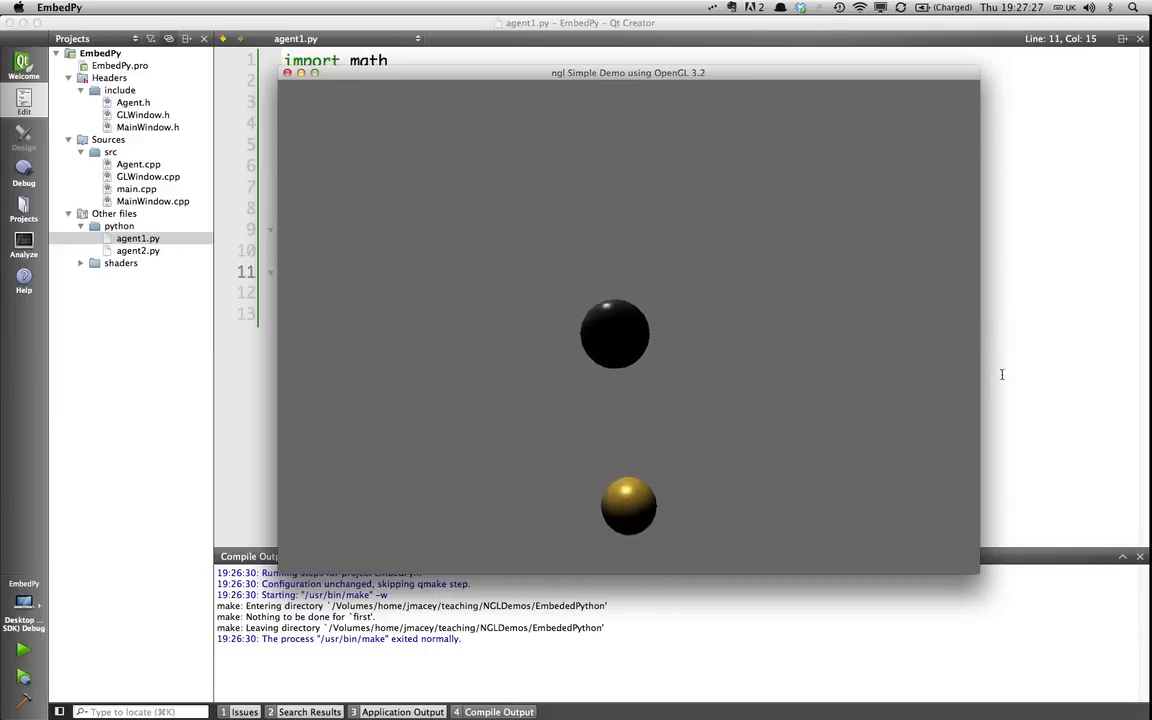
{"action": "left_click", "coordinate": [136, 252]}
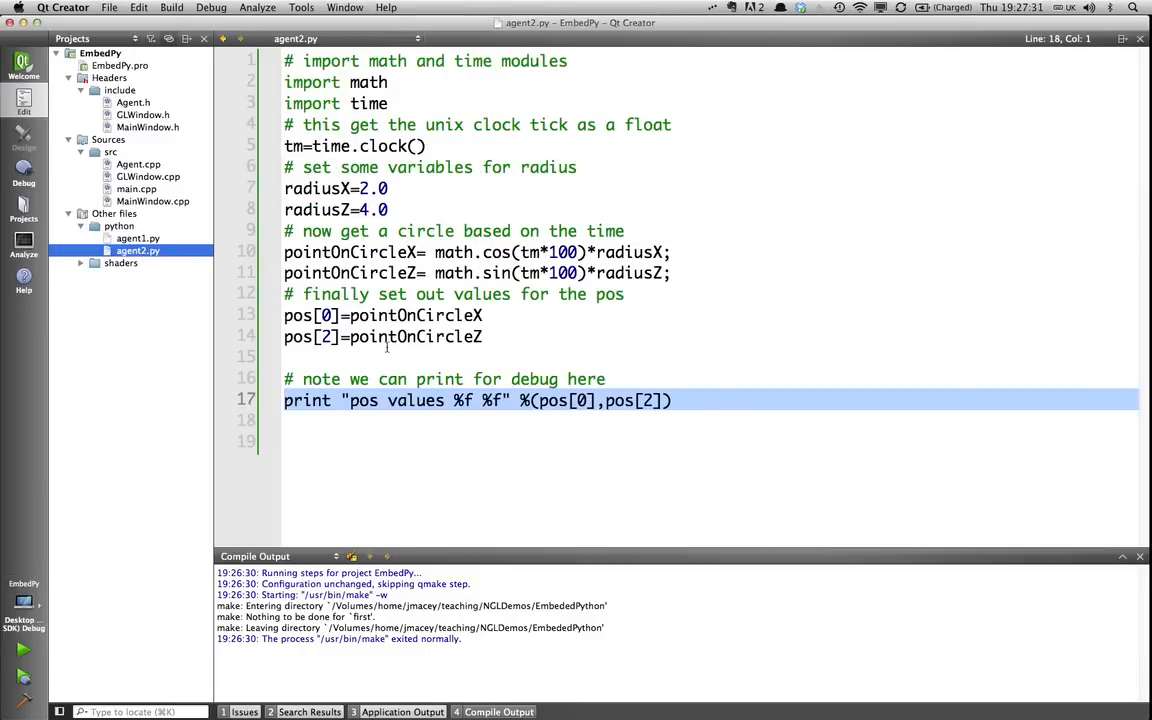
{"action": "left_click", "coordinate": [516, 316]}
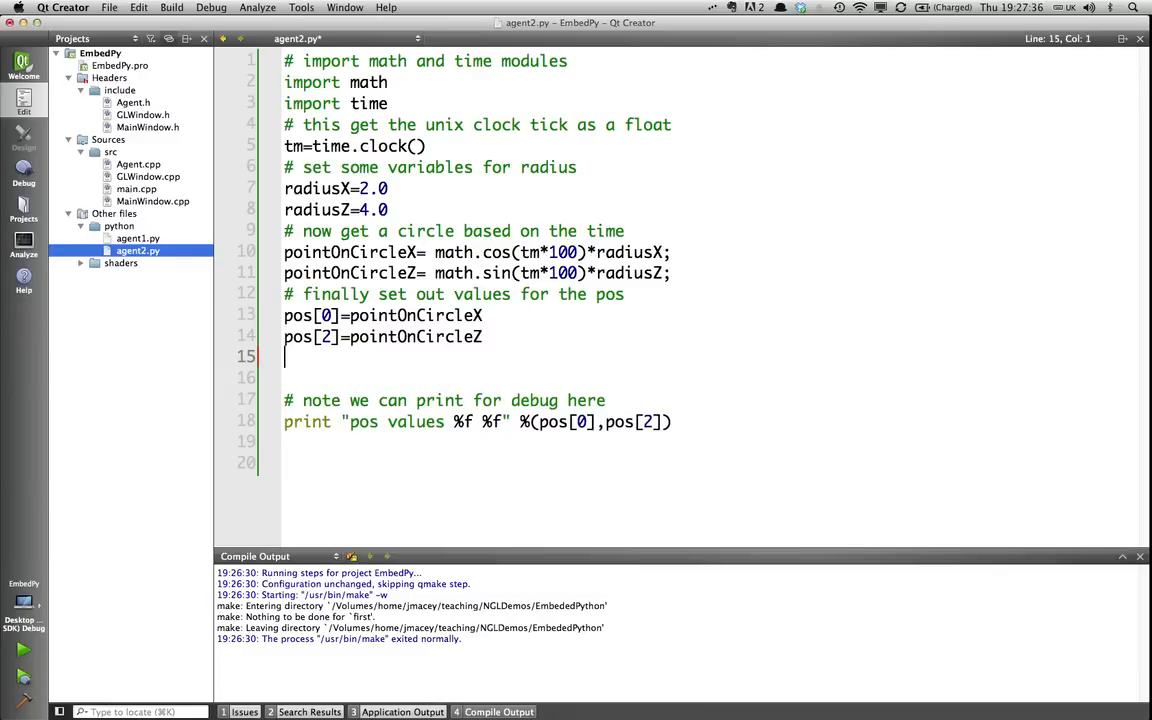
{"action": "type", "text": "pos[]"}
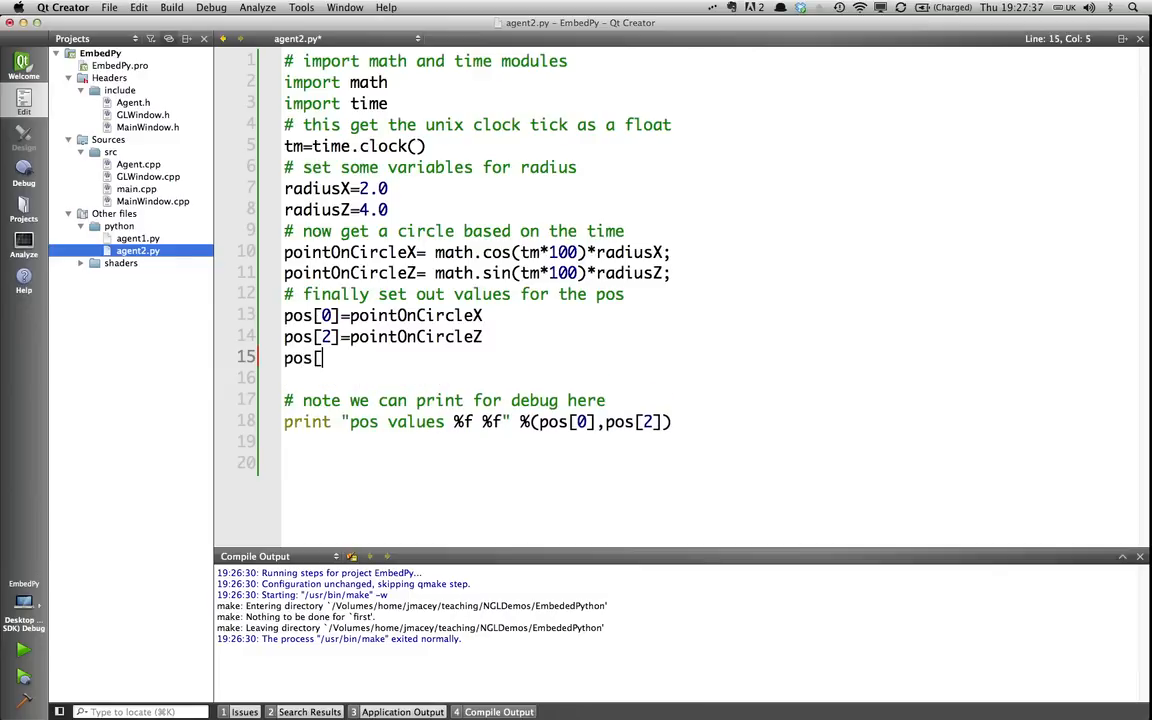
{"action": "type", "text": "1]"}
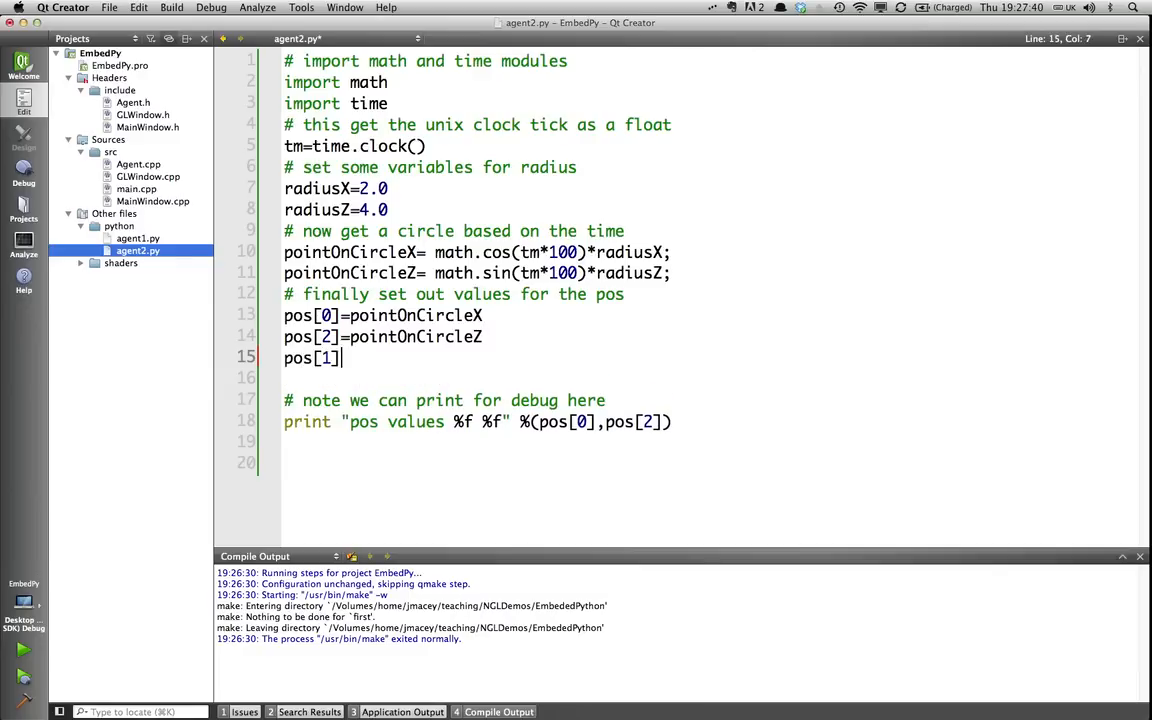
{"action": "type", "text": "="}
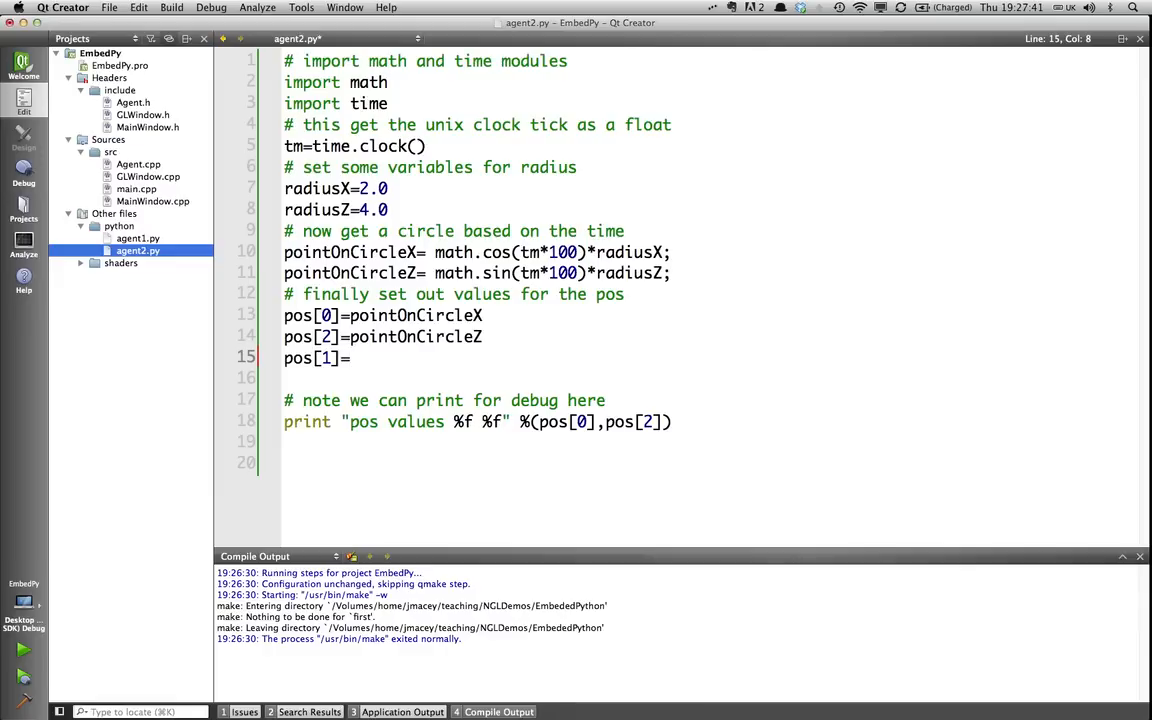
{"action": "type", "text": "cos("}
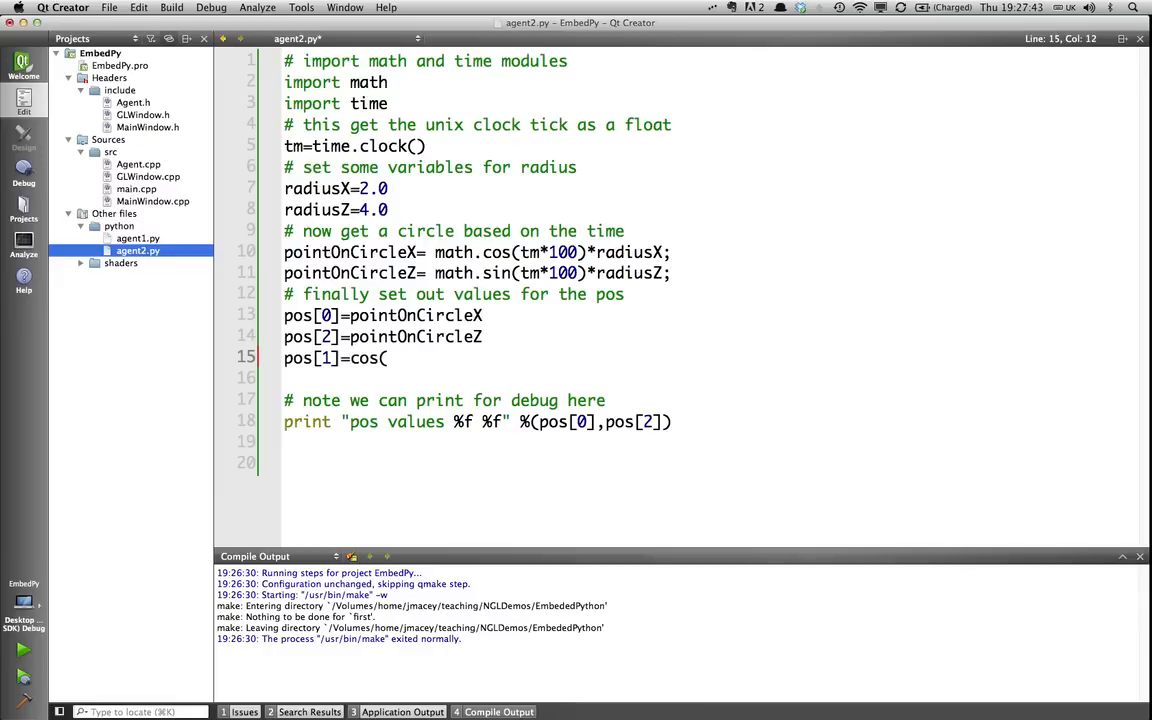
{"action": "type", "text": "ma"}
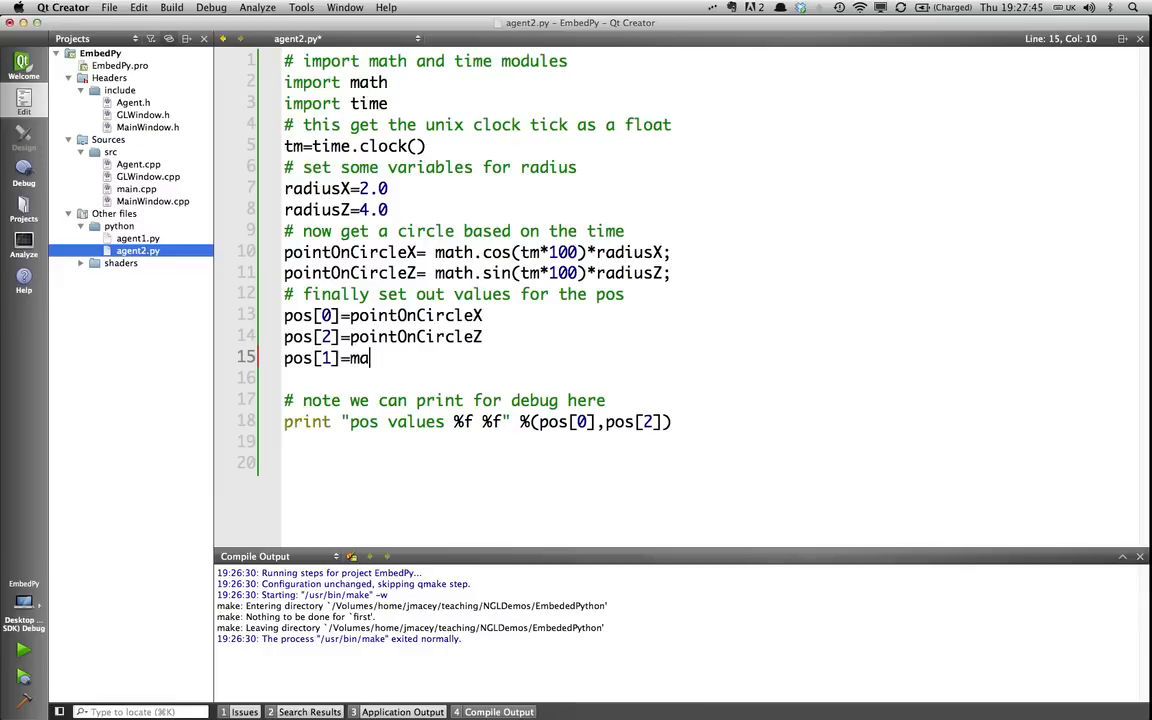
{"action": "type", "text": "th.cod"}
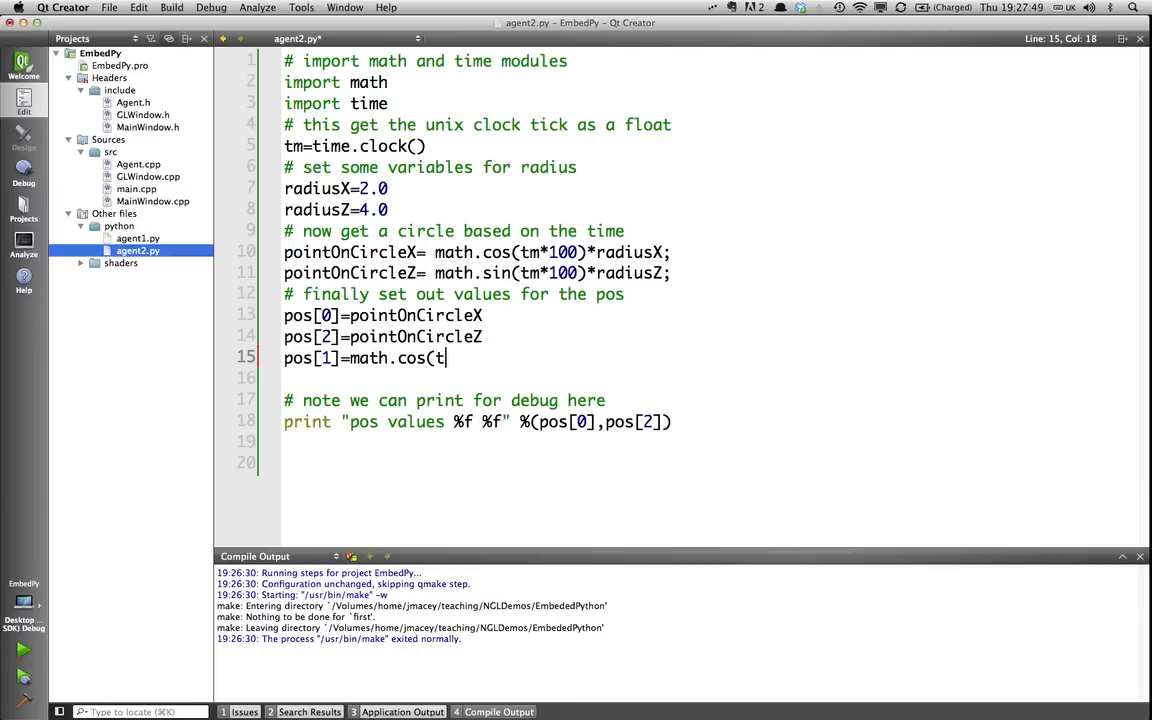
{"action": "type", "text": "m*"}
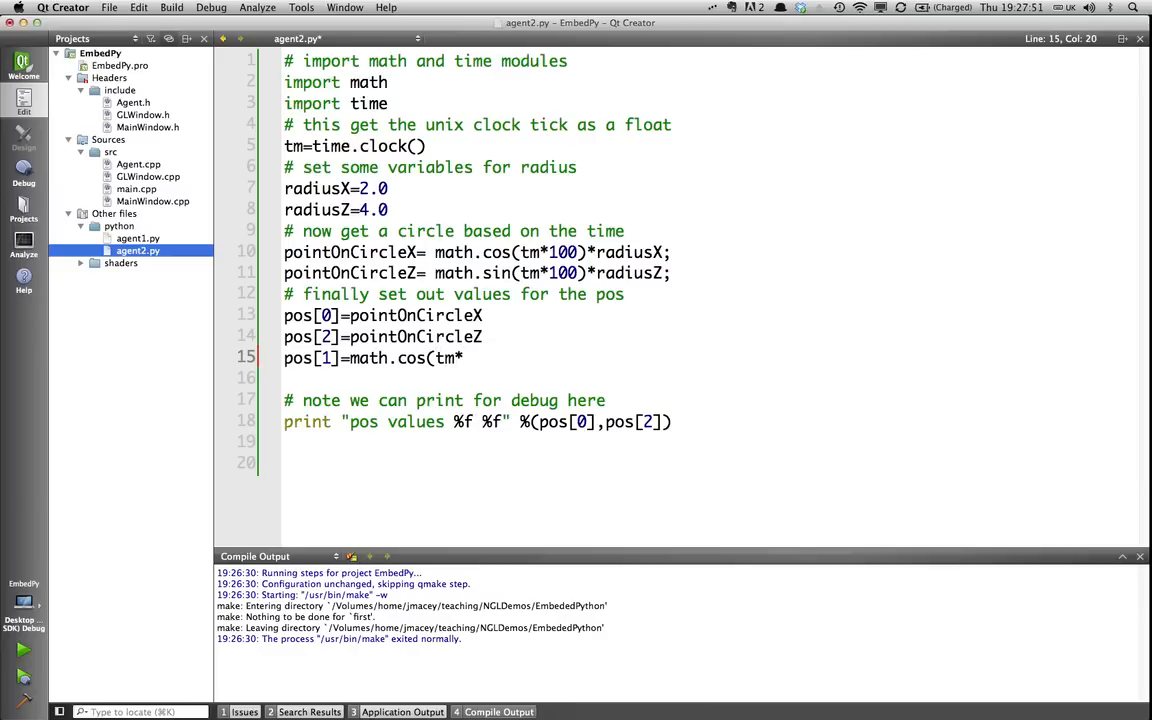
{"action": "type", "text": "30)+"}
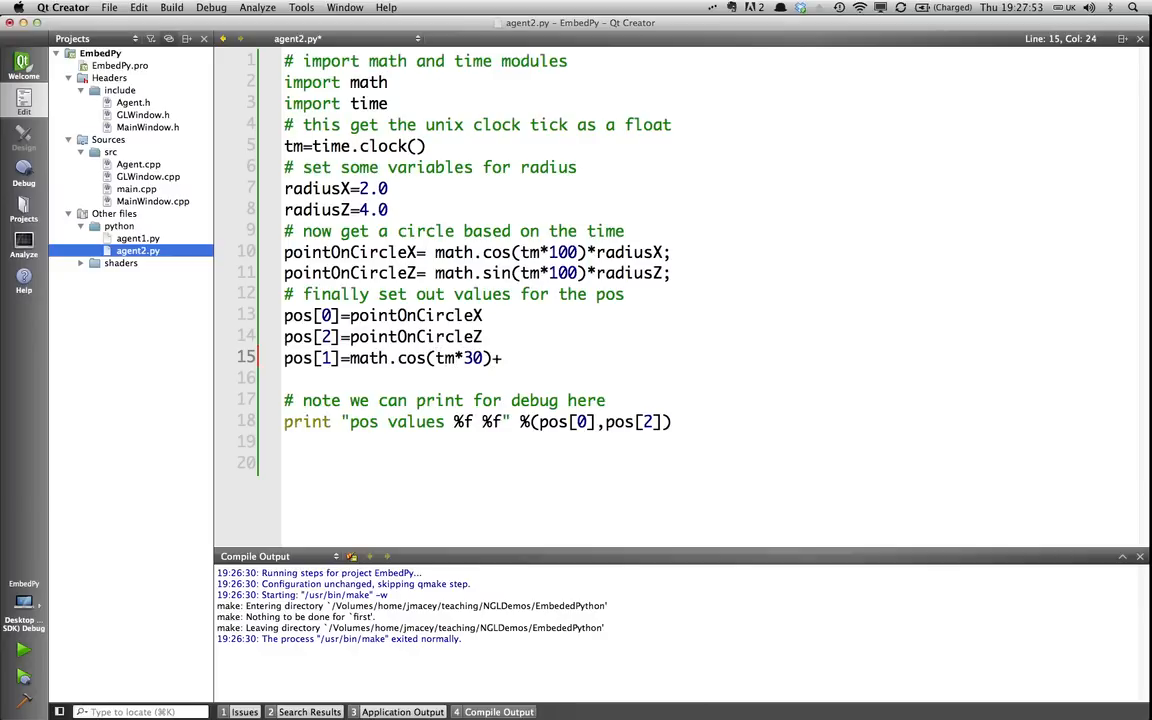
{"action": "type", "text": "math."}
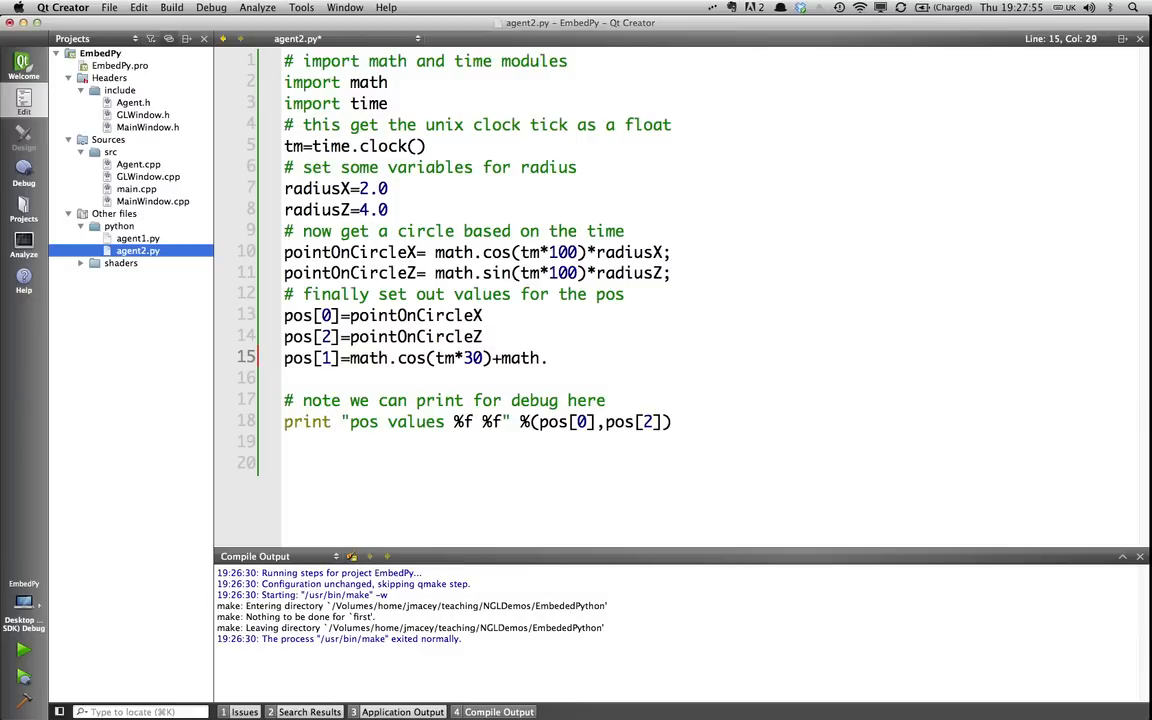
{"action": "type", "text": "sin(con"}
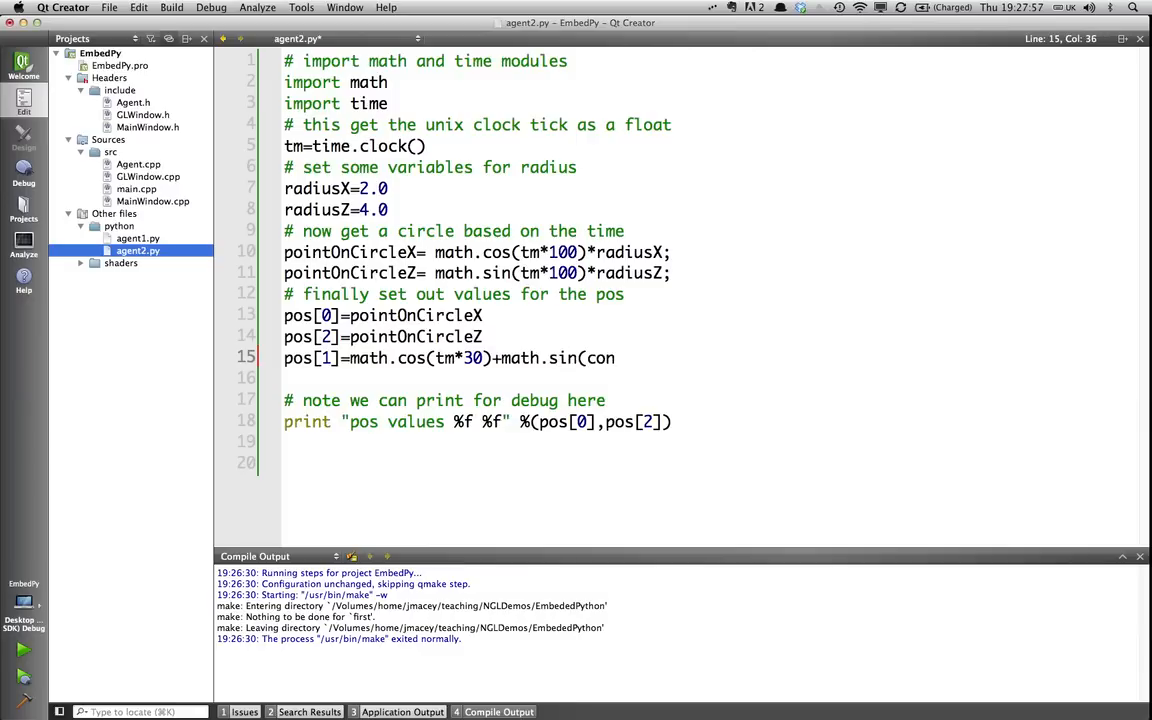
{"action": "type", "text": "tm*"}
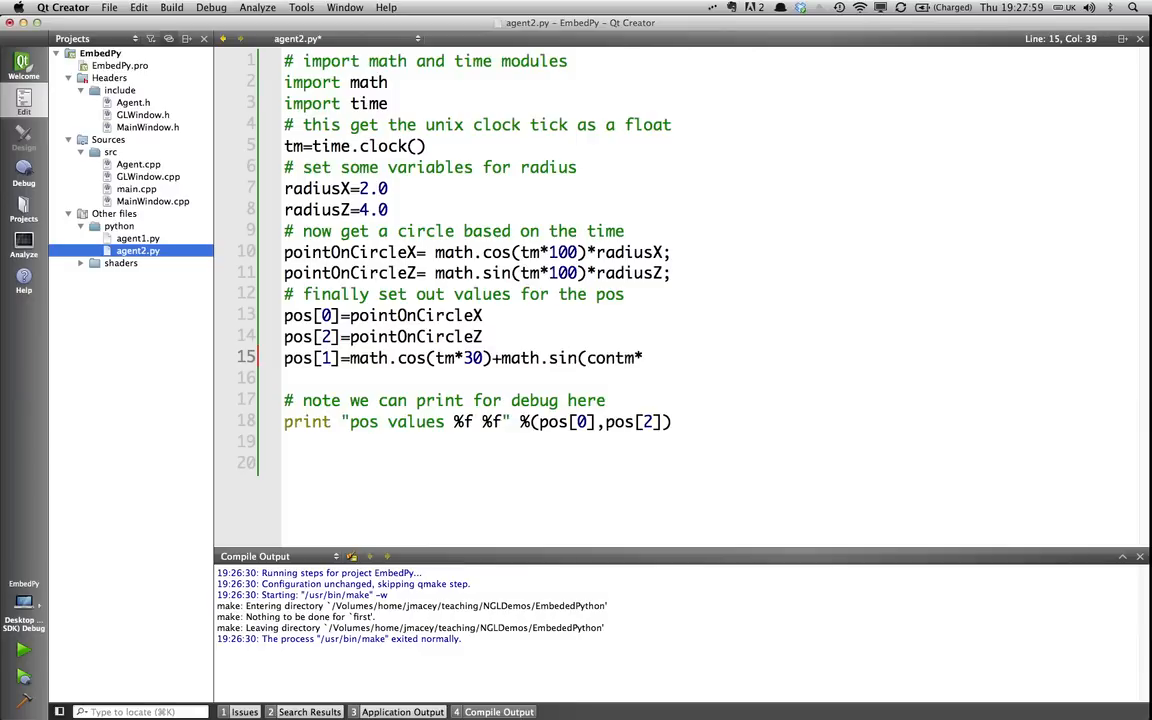
{"action": "key", "text": "BackSpace"}
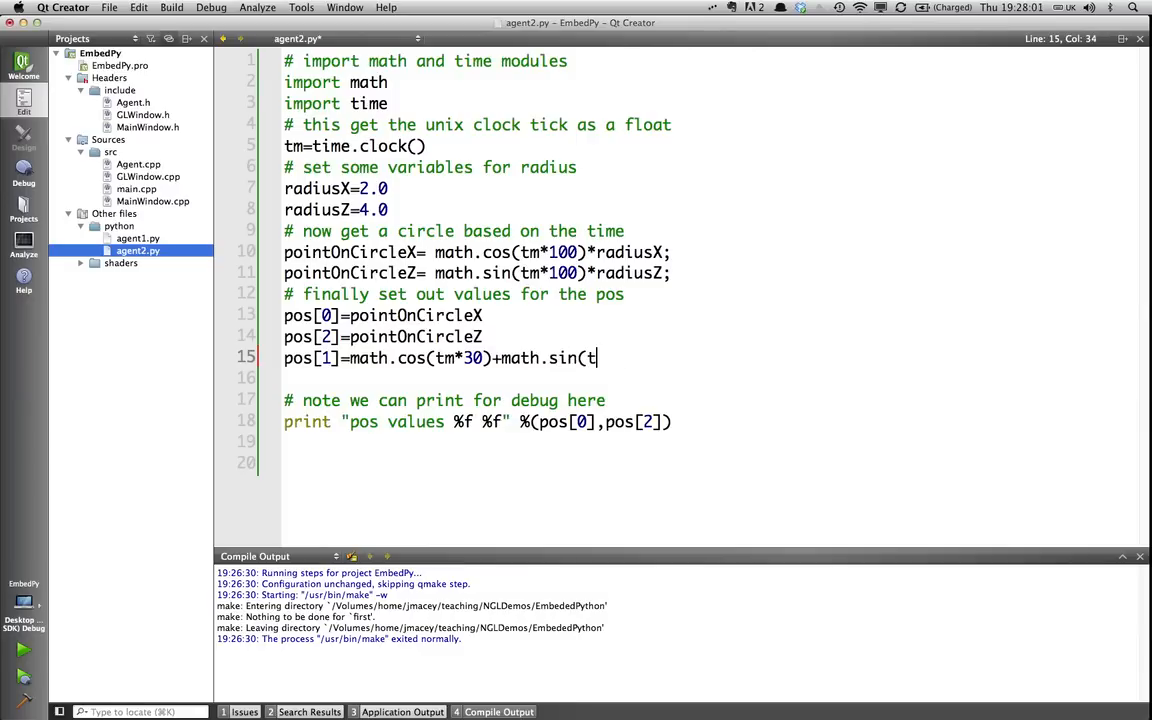
{"action": "type", "text": "m*"}
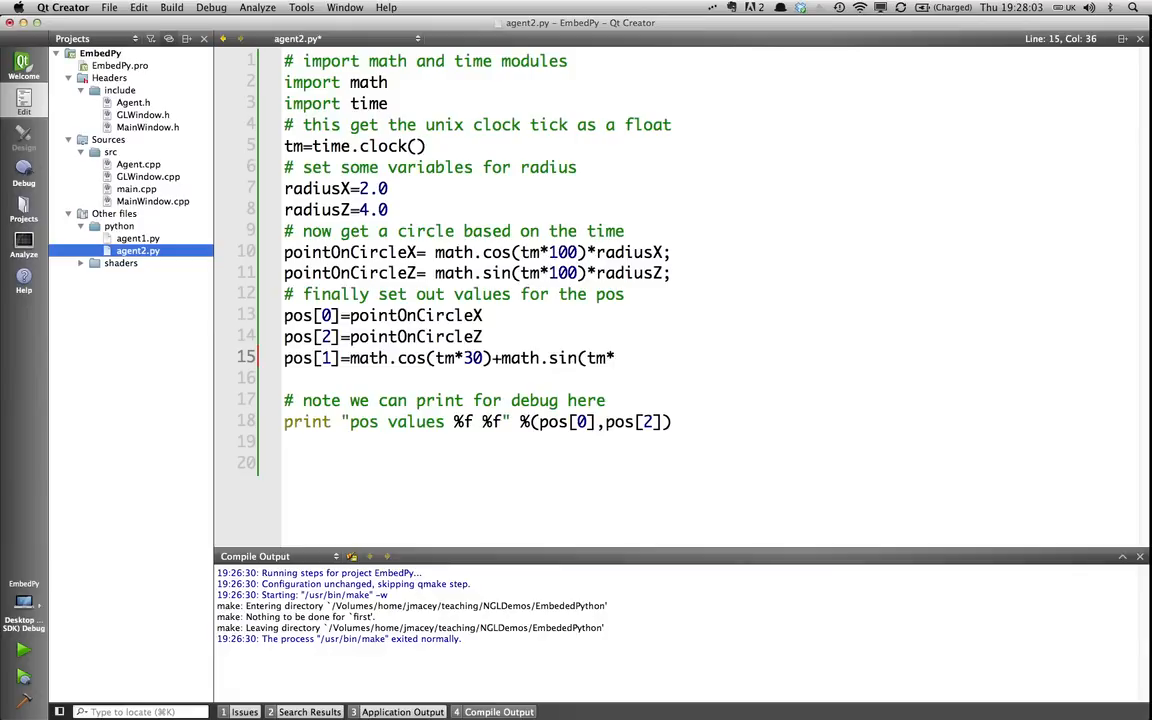
{"action": "type", "text": "60)"}
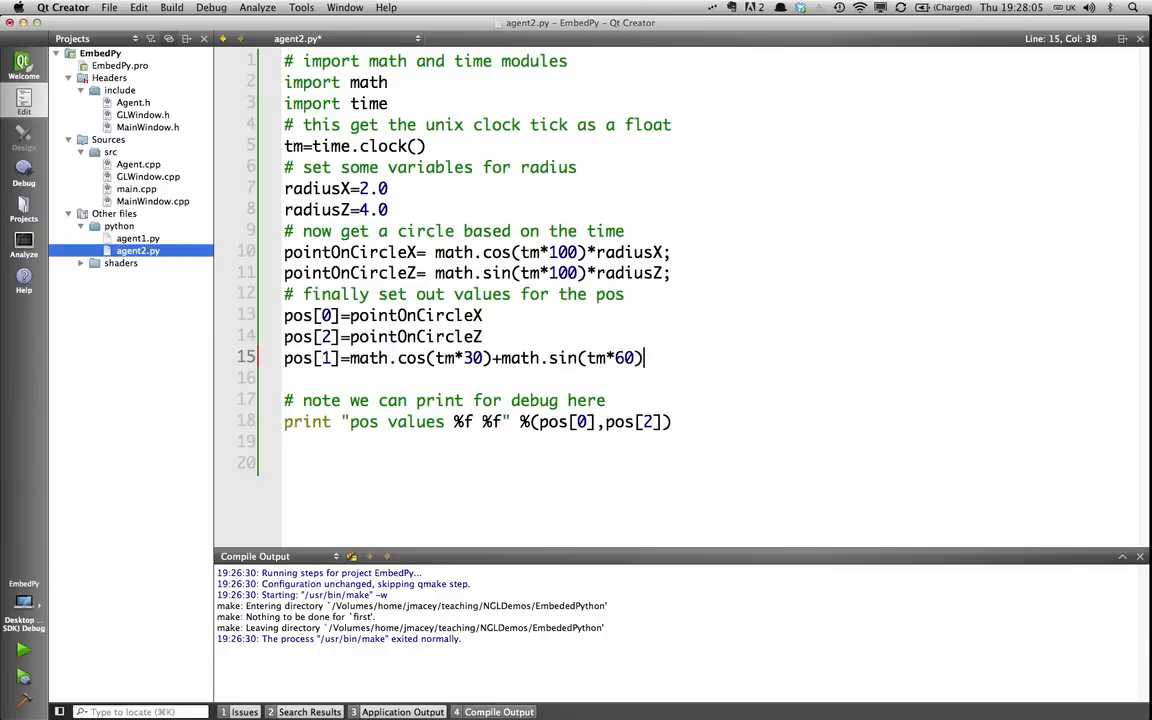
{"action": "type", "text": "*"}
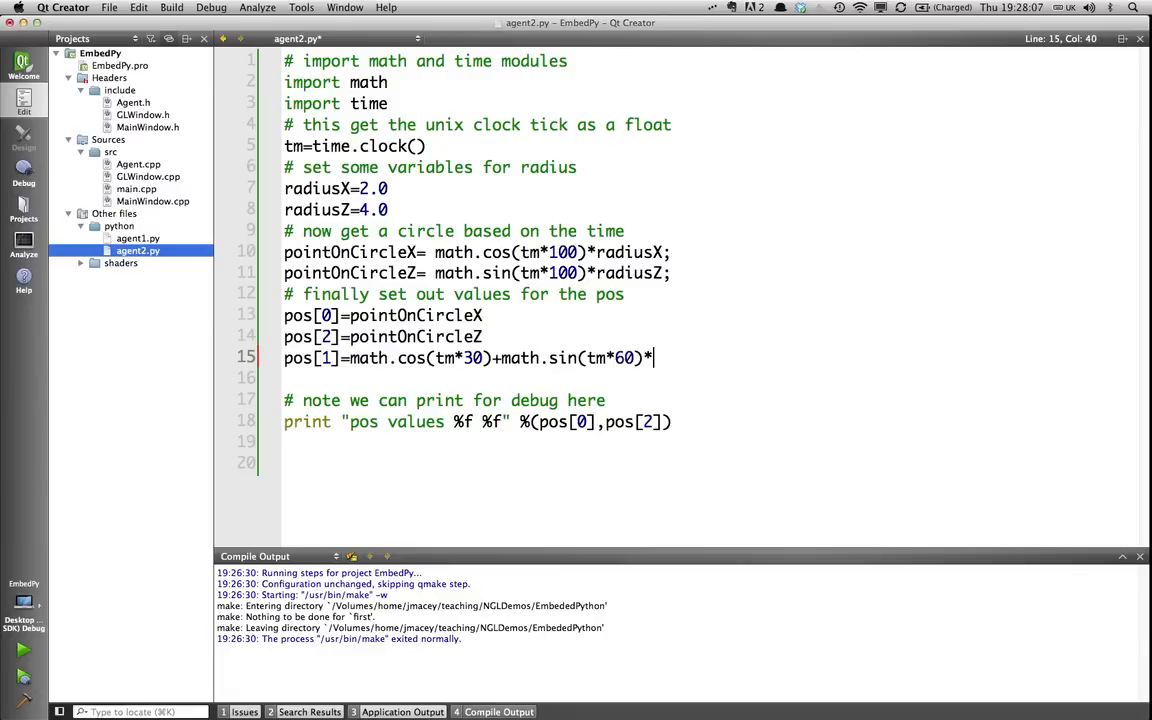
{"action": "type", "text": "8"}
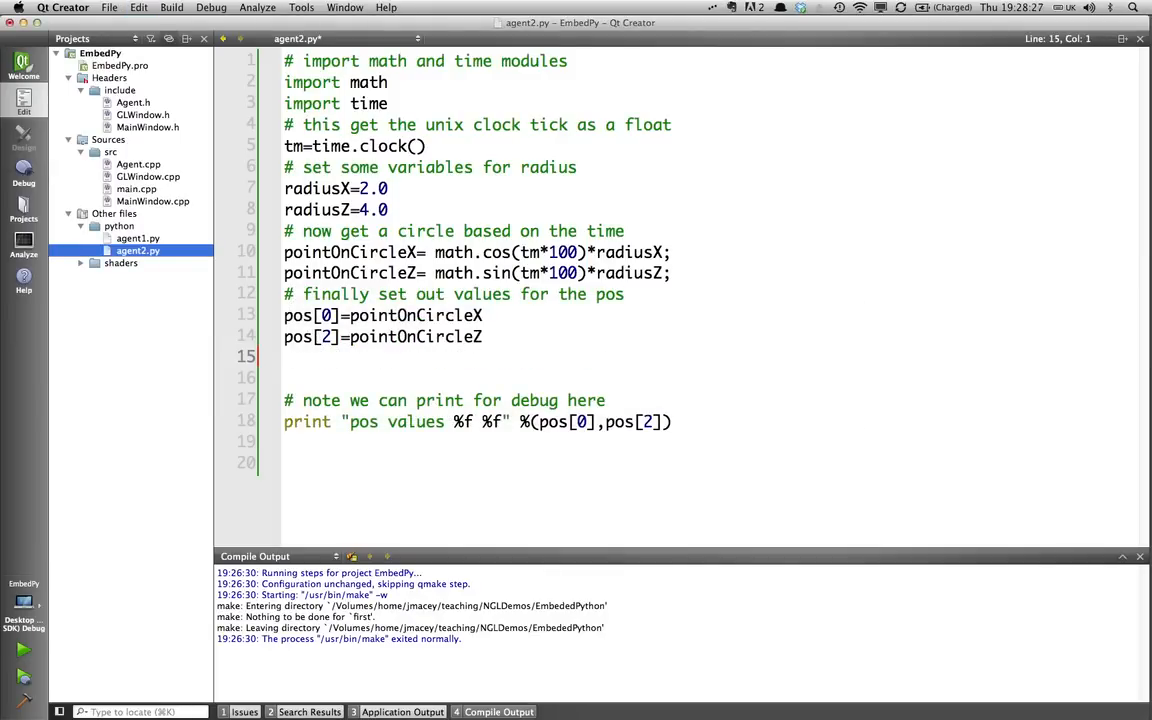
Switch back to Qt Creator and add the line pos[1]=0.0 below the pos[2] assignment
{"action": "key", "text": "cmd+tab"}
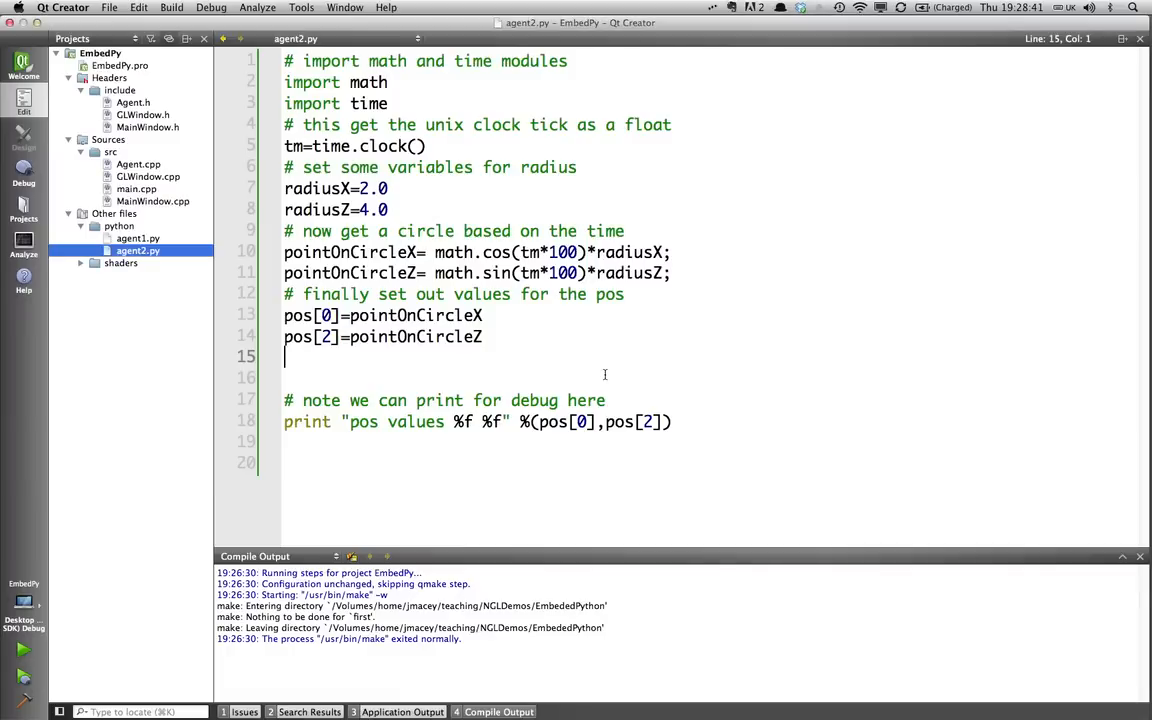
{"action": "type", "text": "pos"}
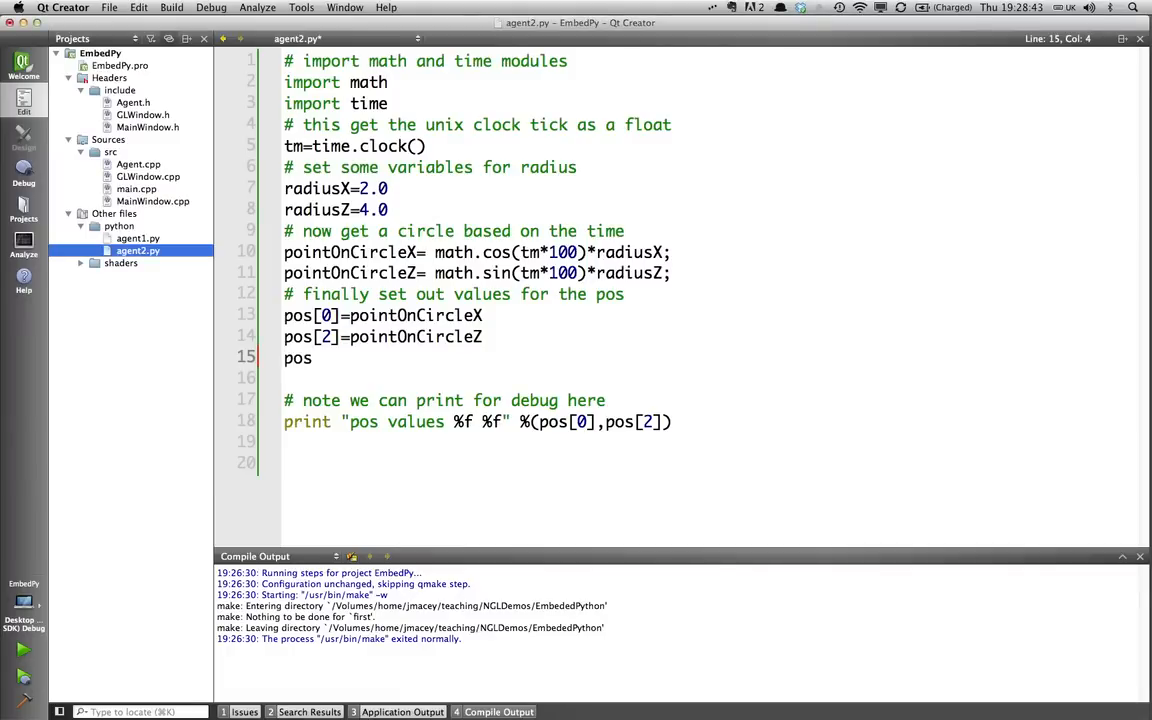
{"action": "type", "text": "[1]"}
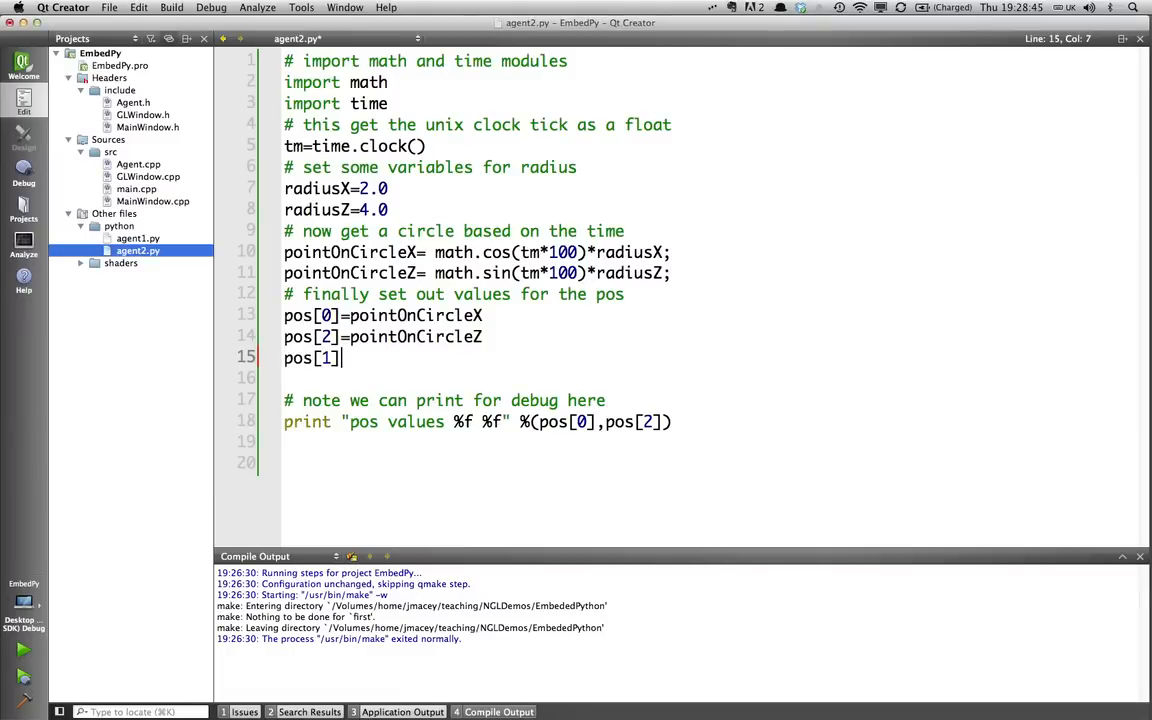
{"action": "type", "text": "=0.0"}
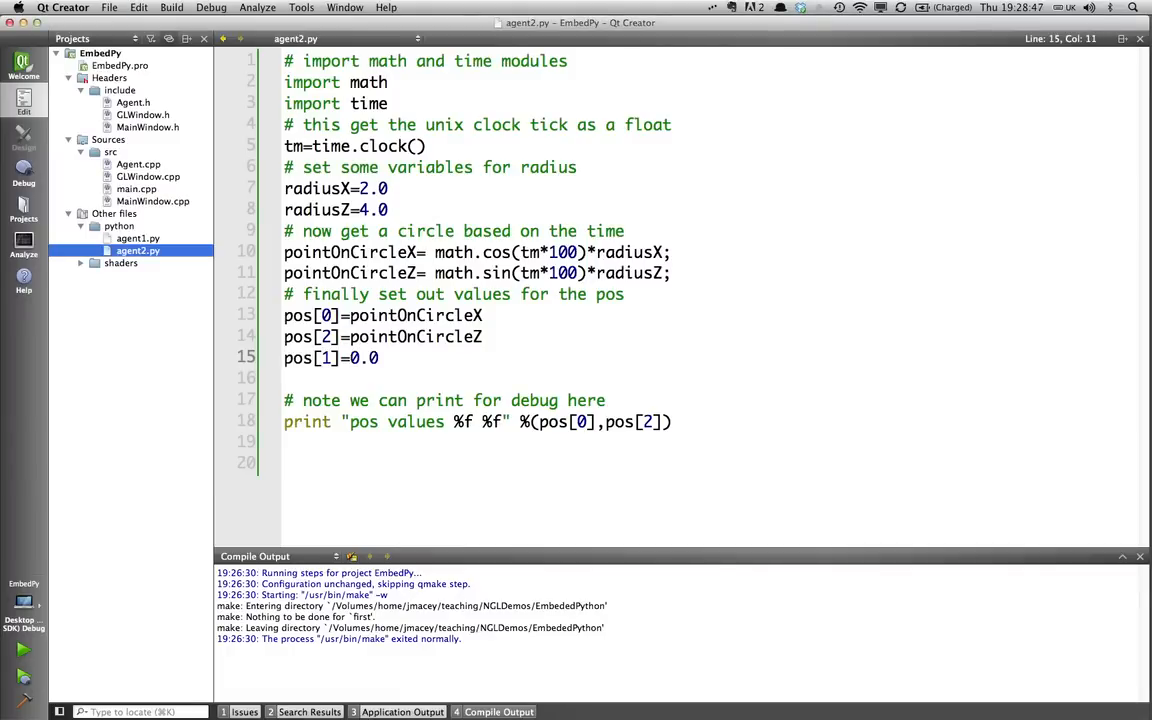